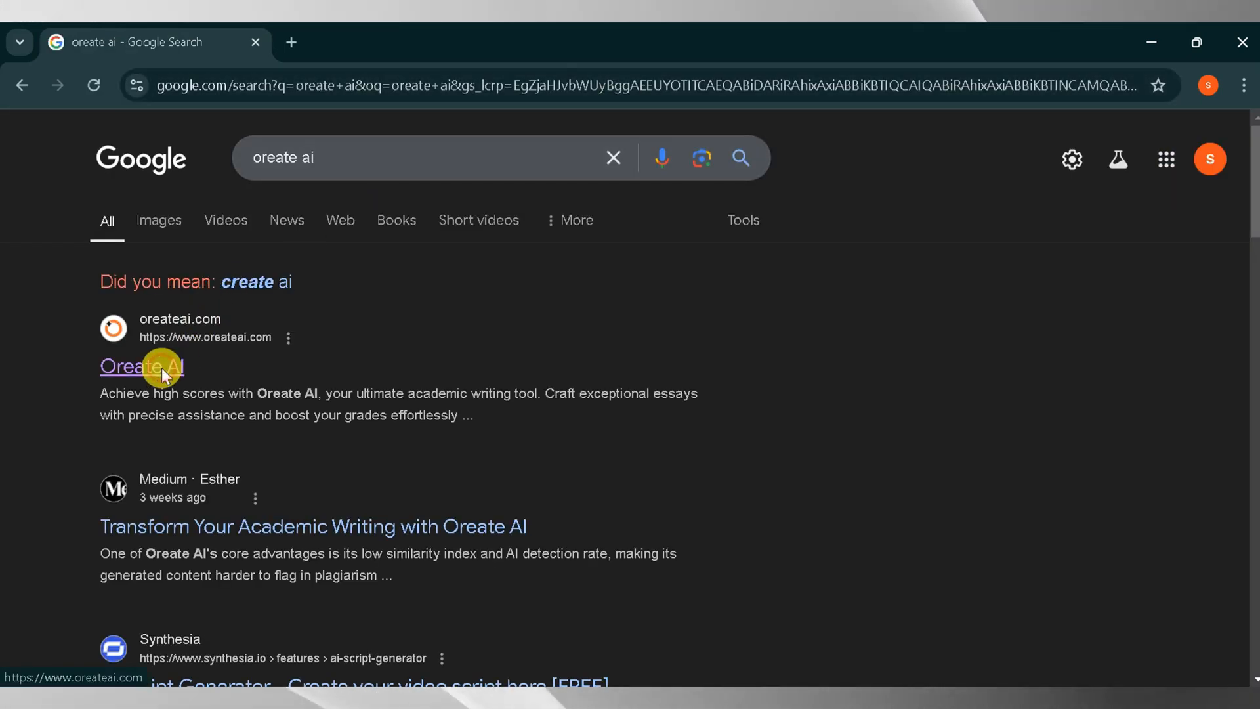
# Open oreateai.com from the Google search results for 'oreate ai'
pyautogui.click(142, 366)
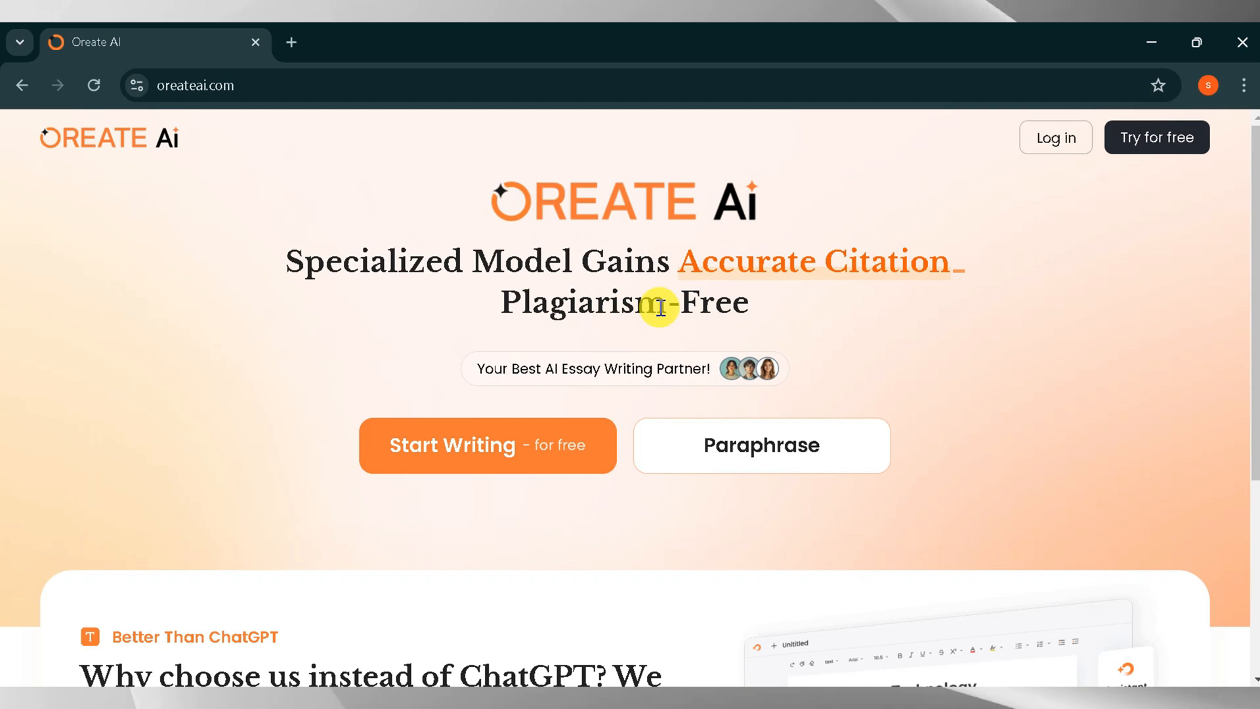
pyautogui.scroll(-3)
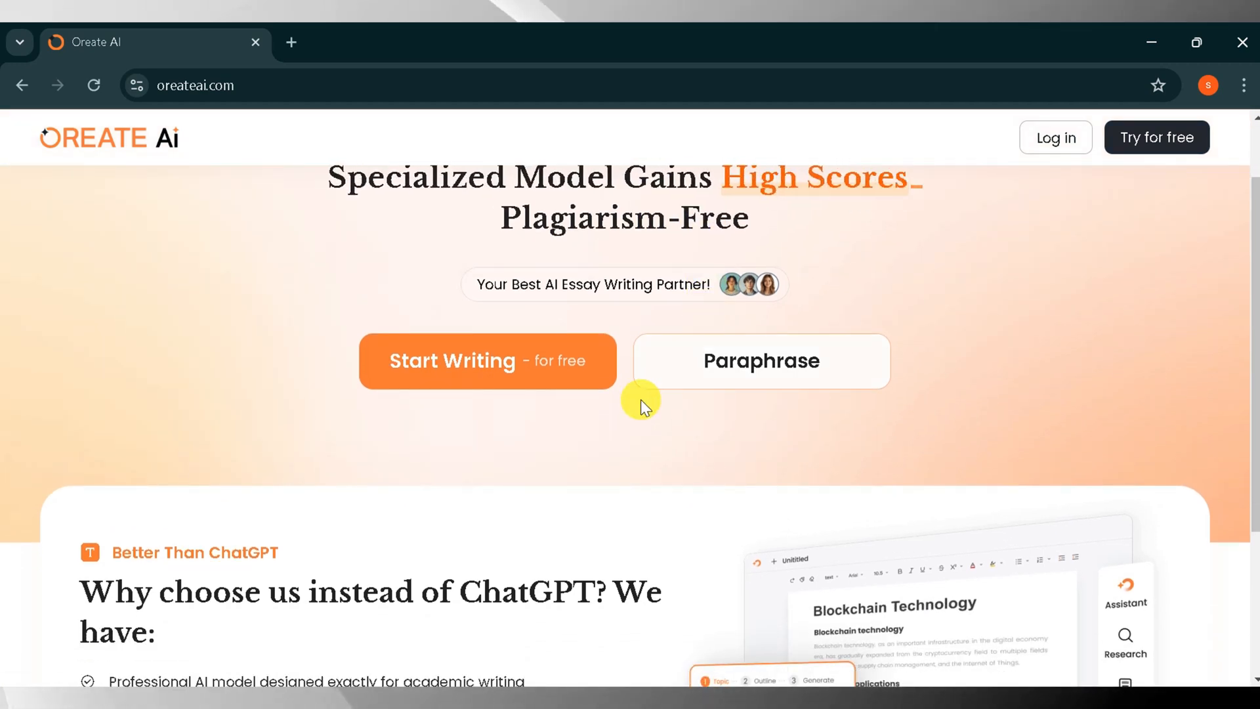
pyautogui.scroll(-3)
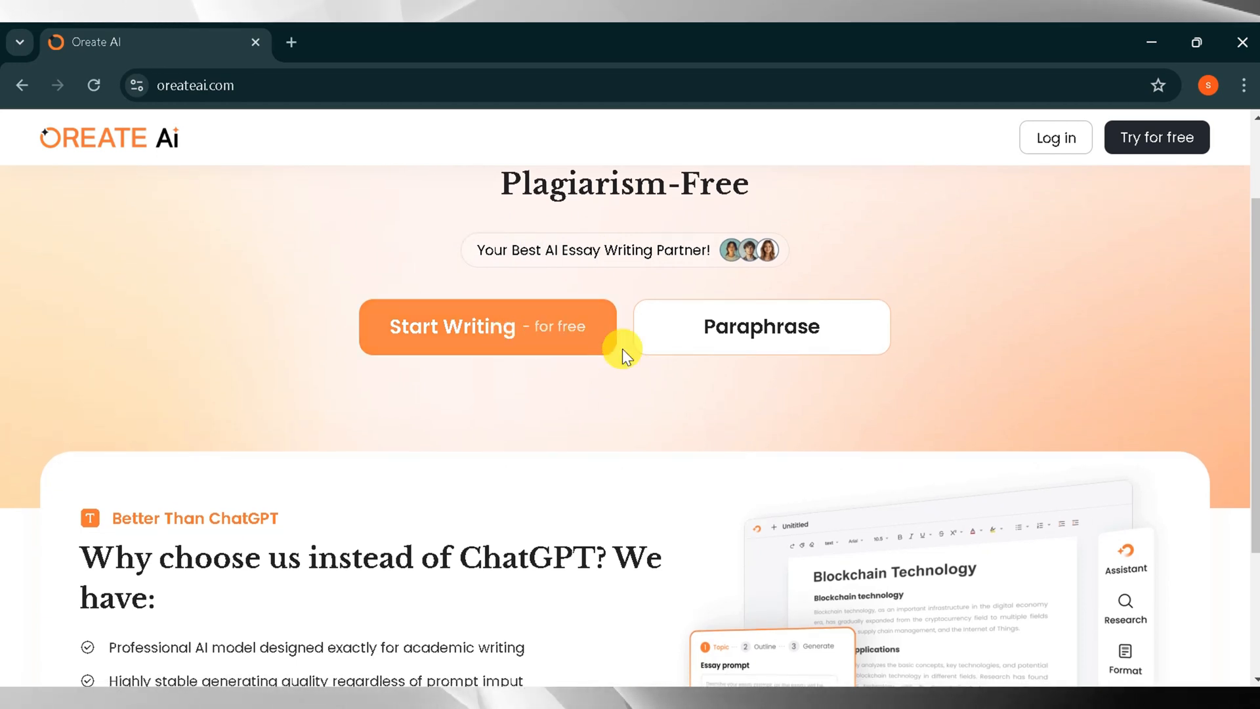
pyautogui.moveTo(744, 337)
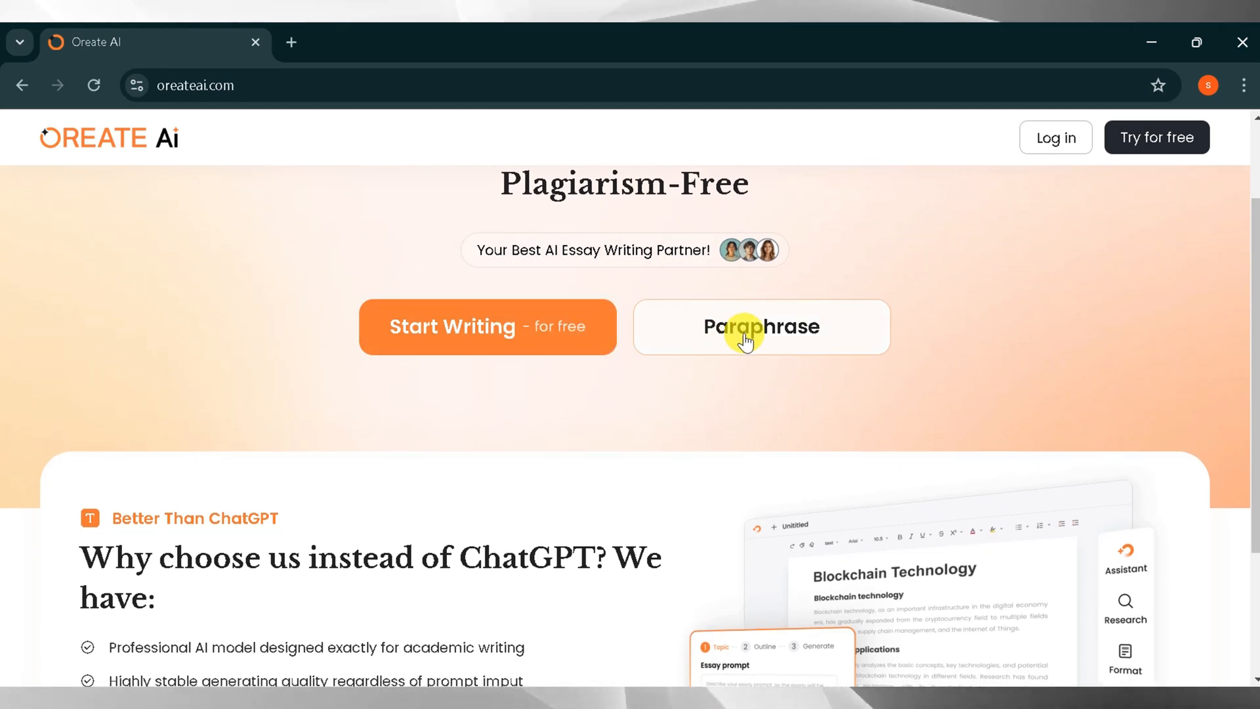
pyautogui.scroll(-3)
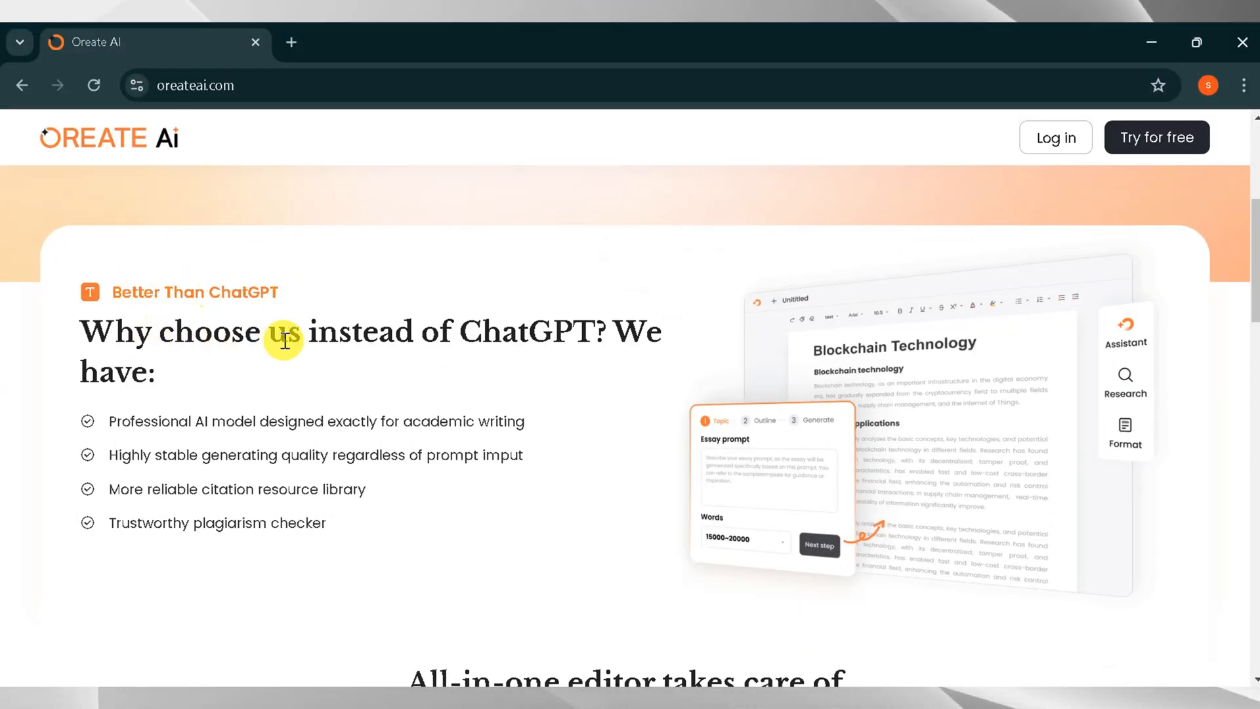
pyautogui.moveTo(498, 355)
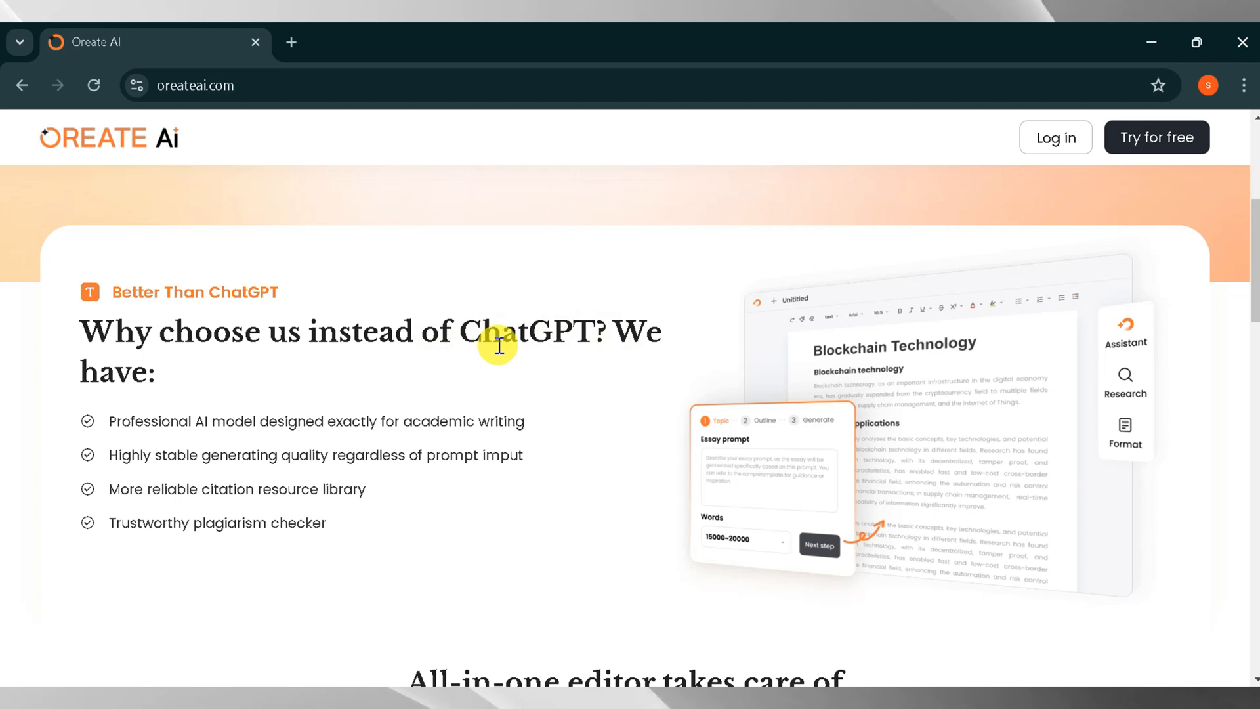
pyautogui.scroll(-3)
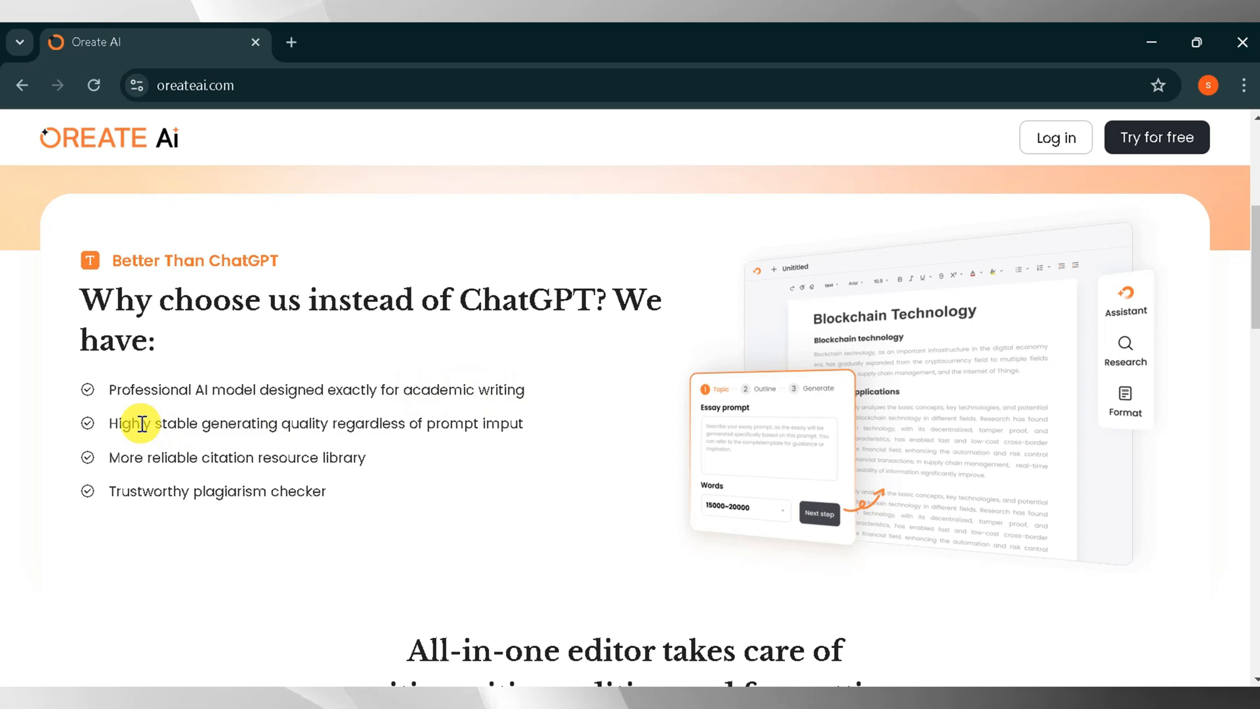
pyautogui.moveTo(362, 423)
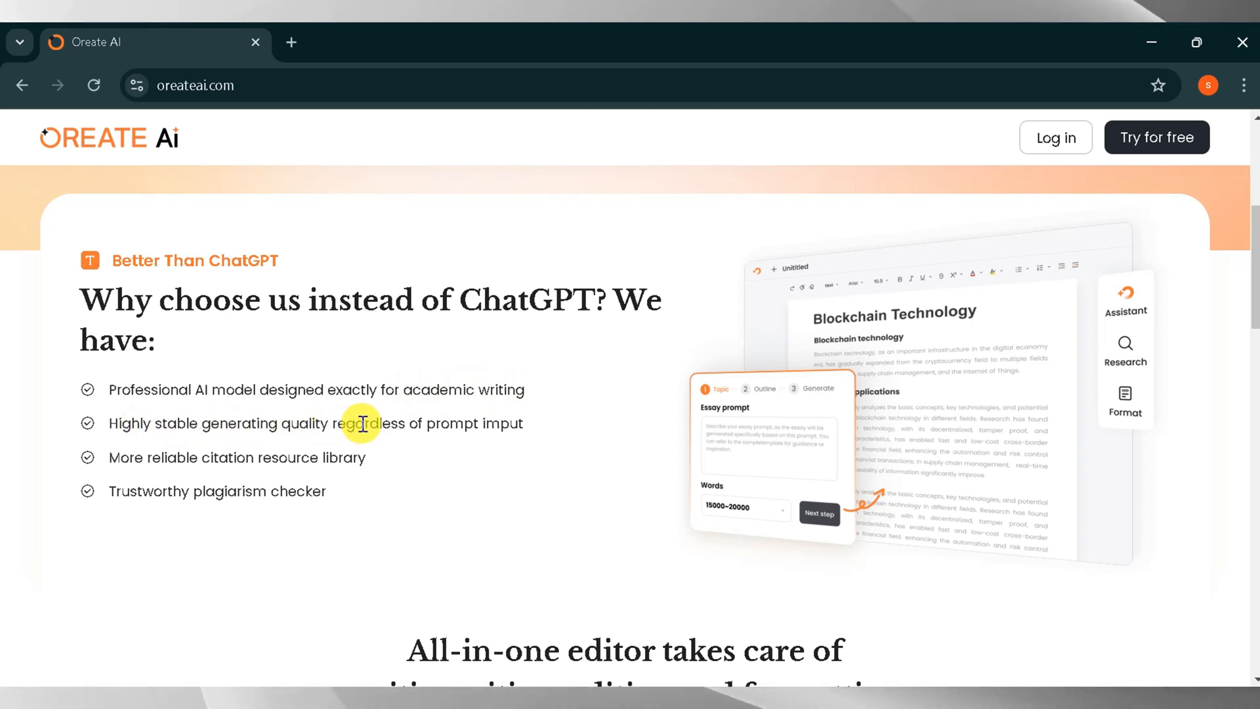
pyautogui.moveTo(534, 436)
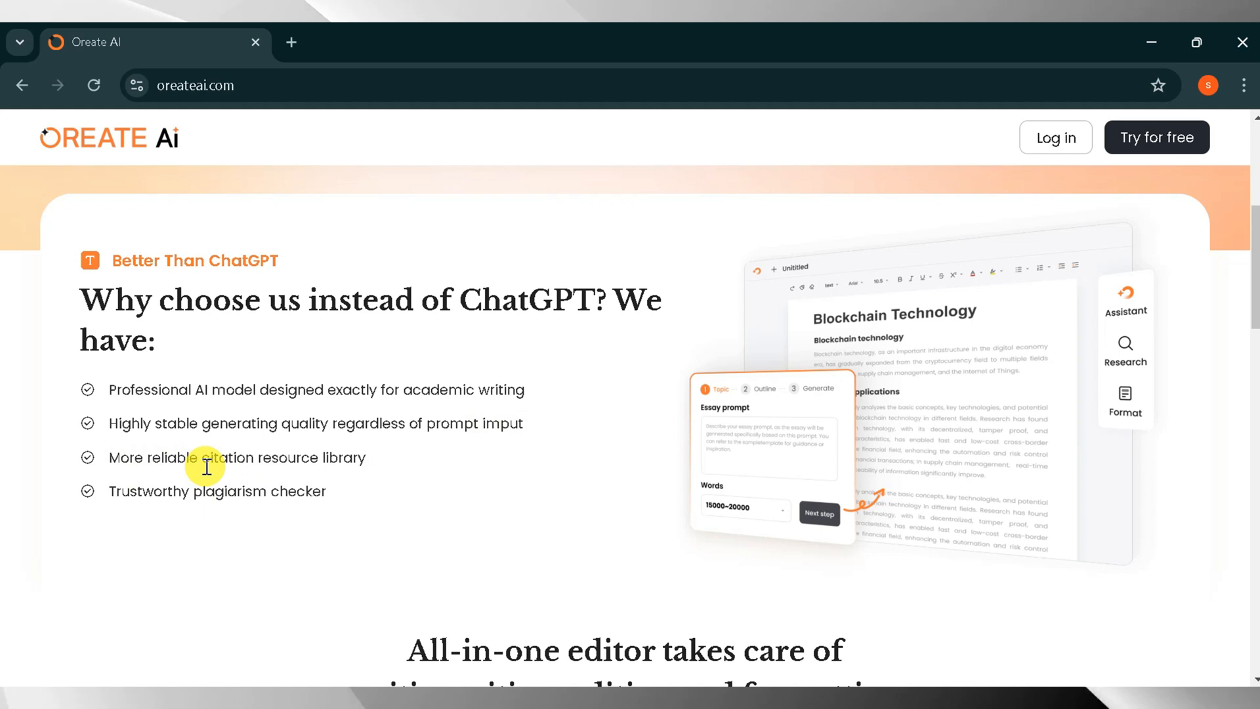
pyautogui.moveTo(110, 514)
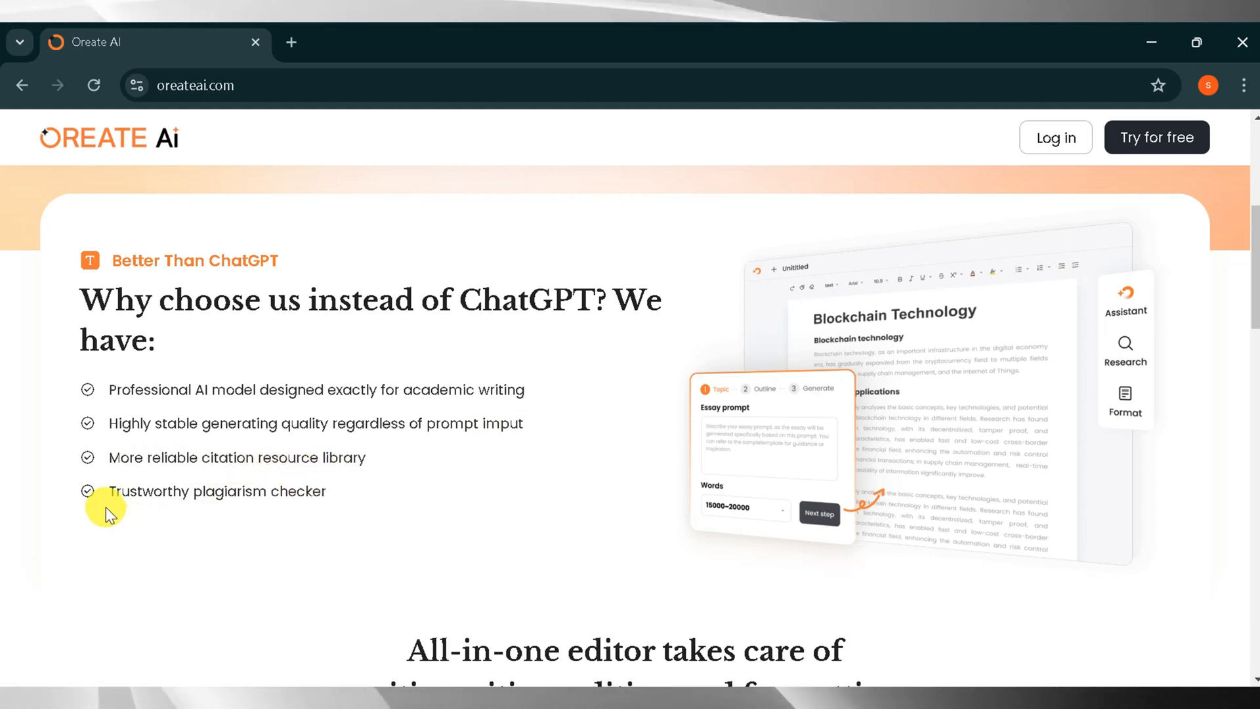
pyautogui.moveTo(459, 525)
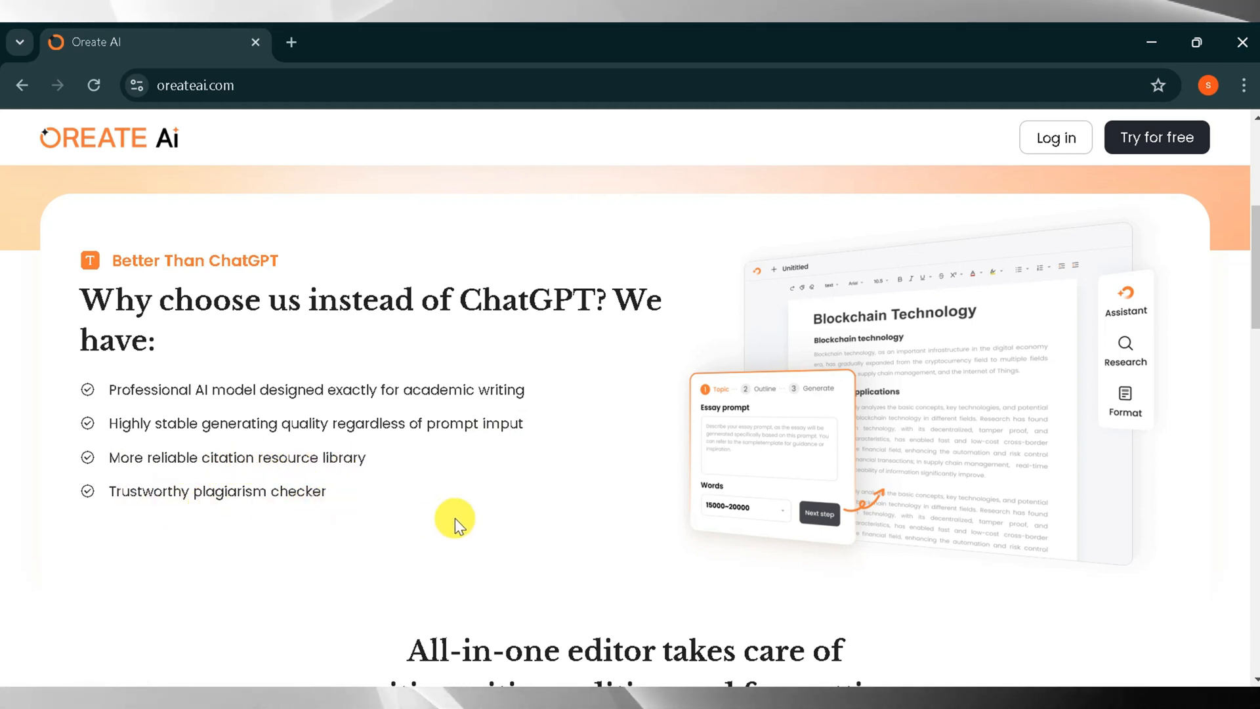
pyautogui.scroll(-3)
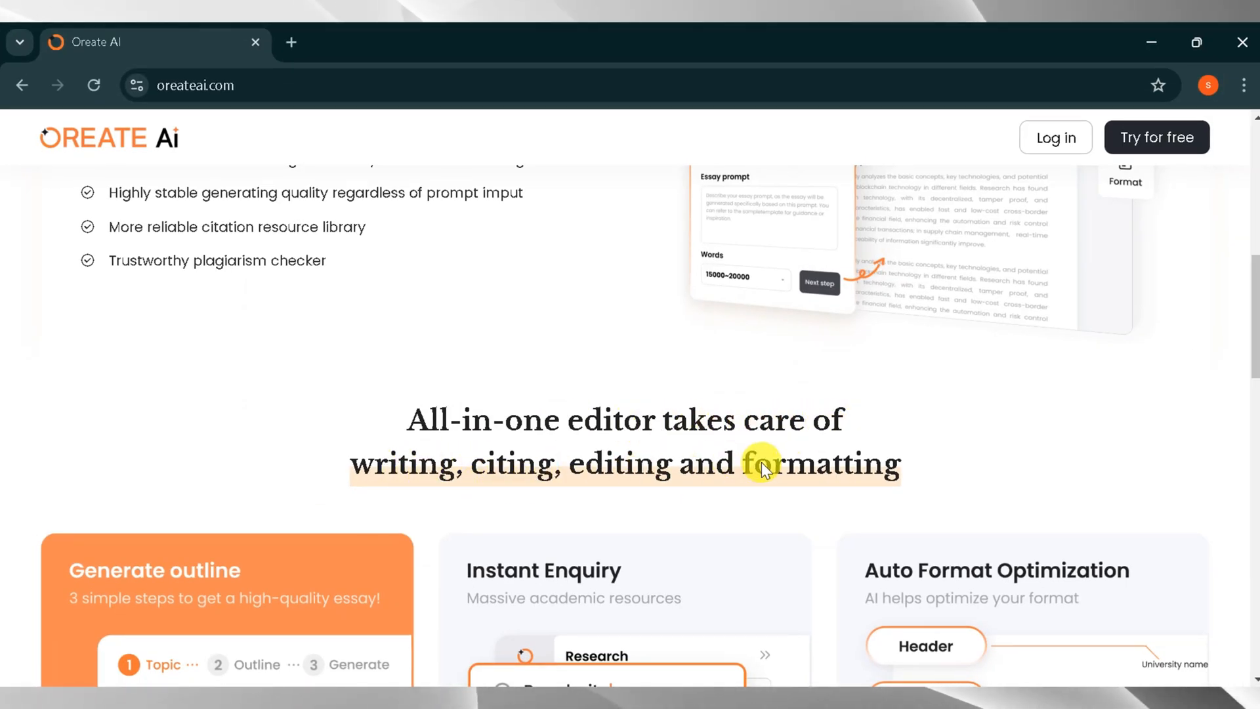
pyautogui.scroll(-3)
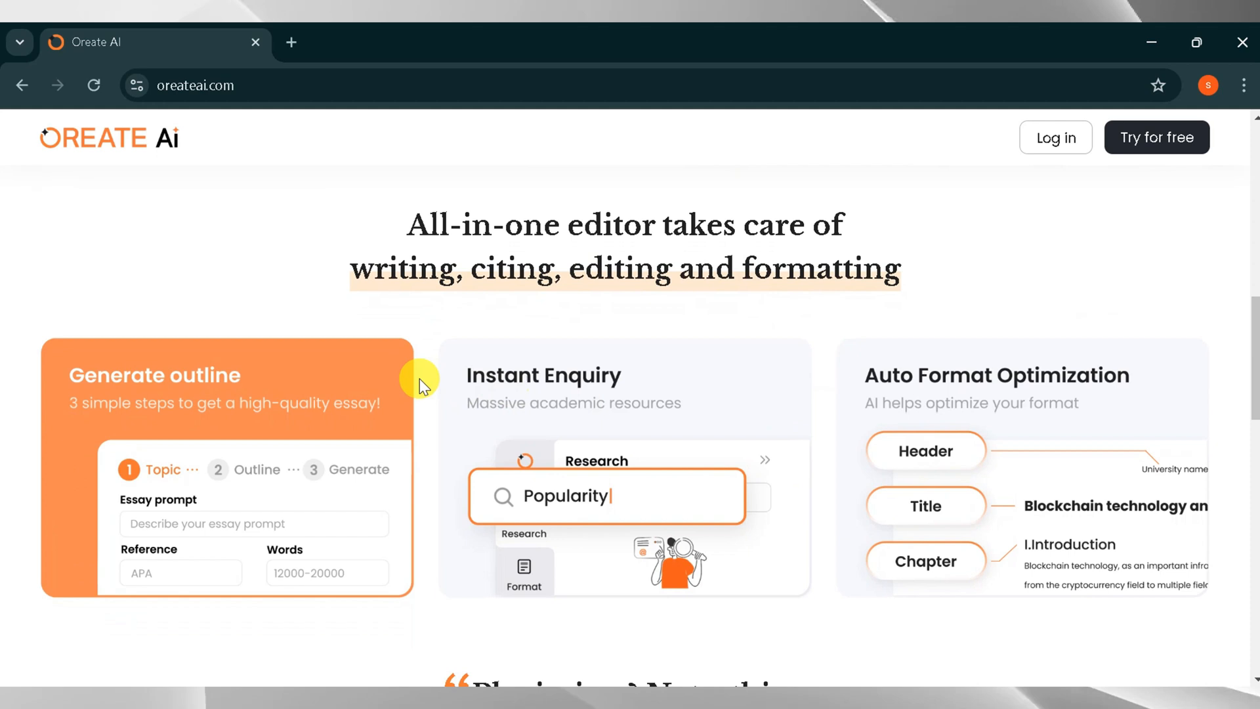
pyautogui.moveTo(210, 385)
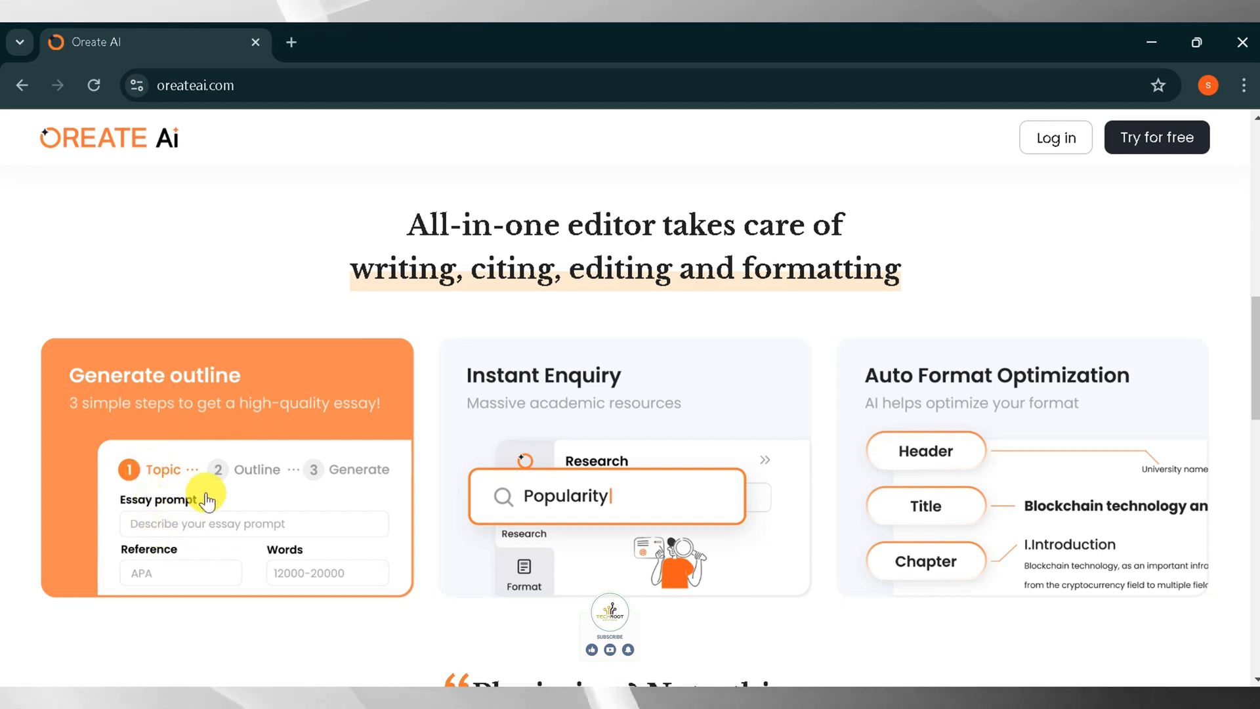
pyautogui.moveTo(256, 472)
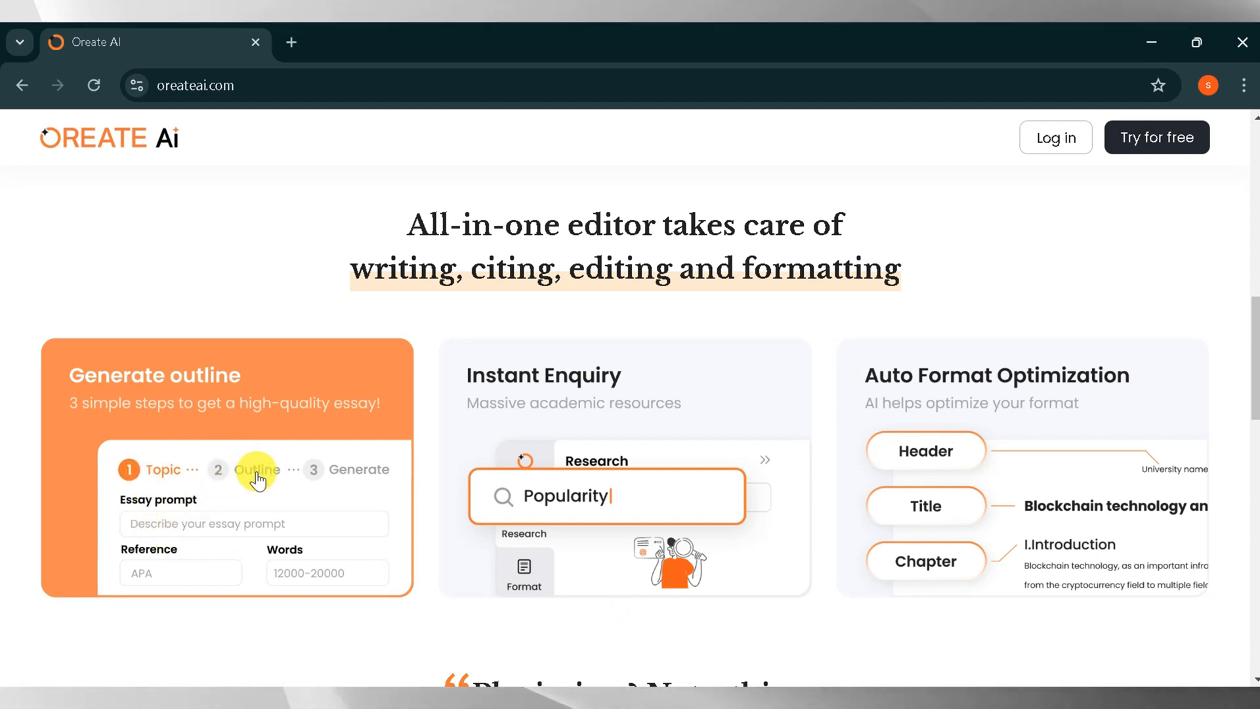
pyautogui.moveTo(175, 582)
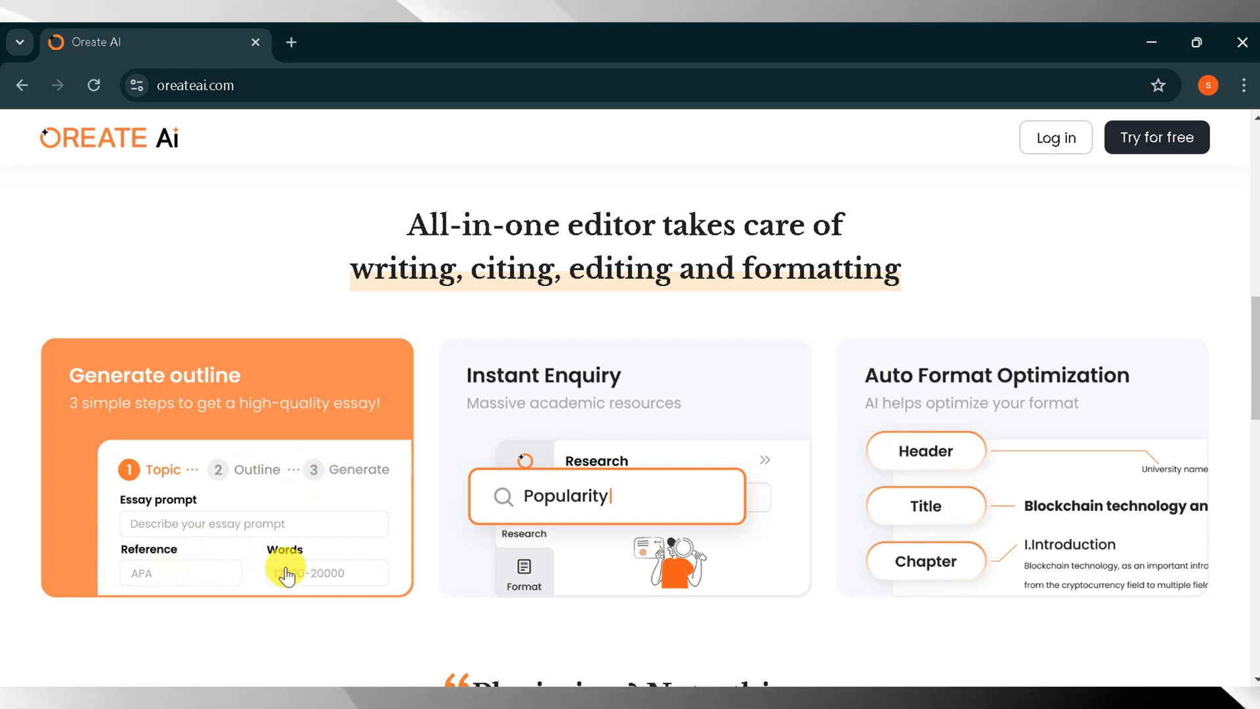
pyautogui.moveTo(563, 372)
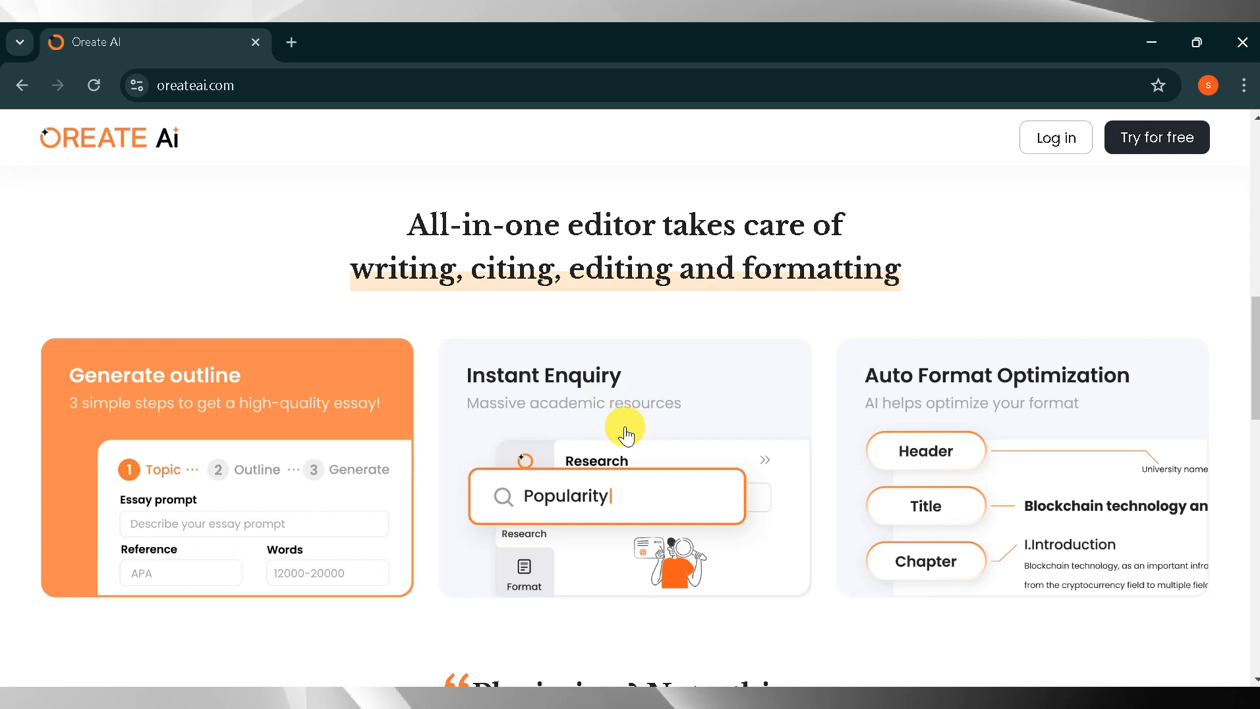
pyautogui.moveTo(900, 402)
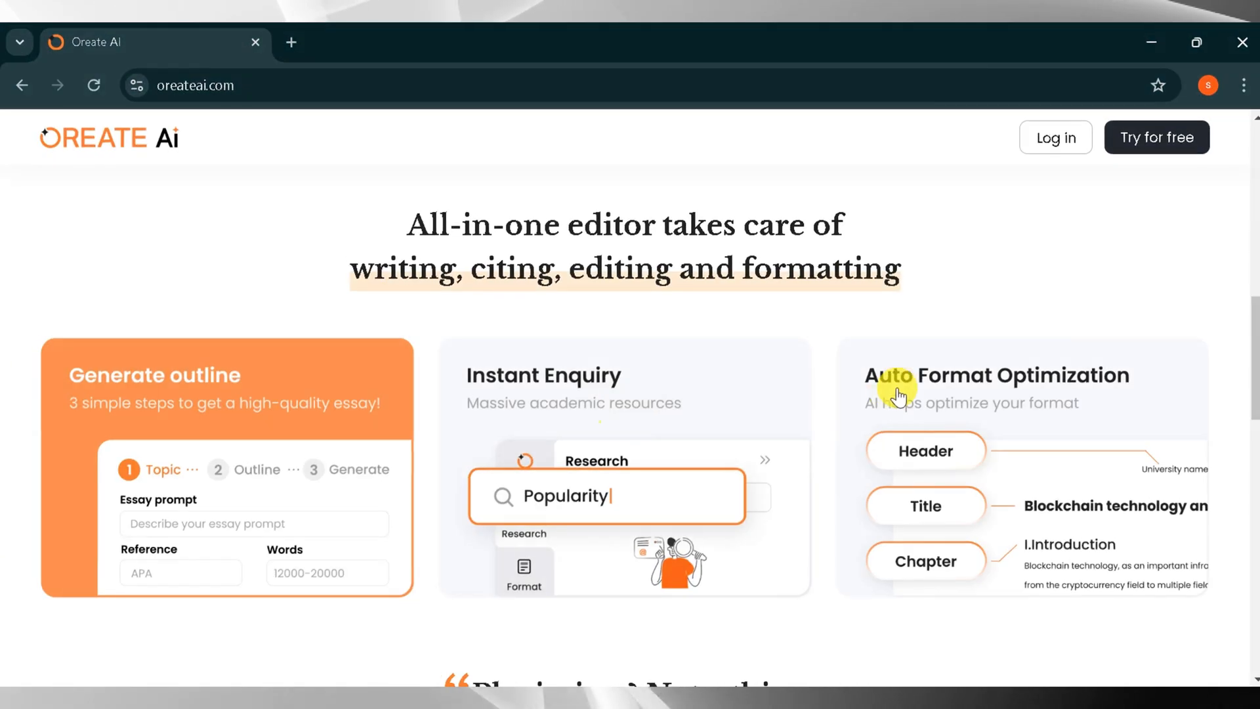
pyautogui.moveTo(902, 419)
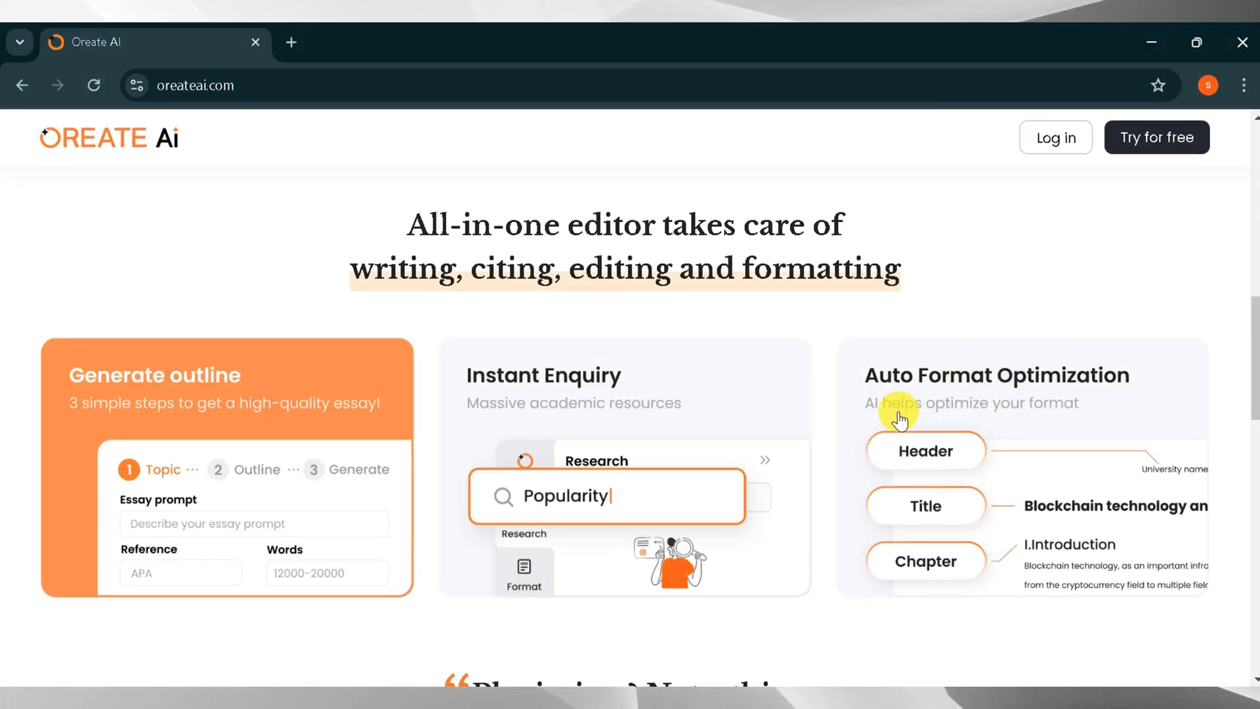
pyautogui.moveTo(926, 454)
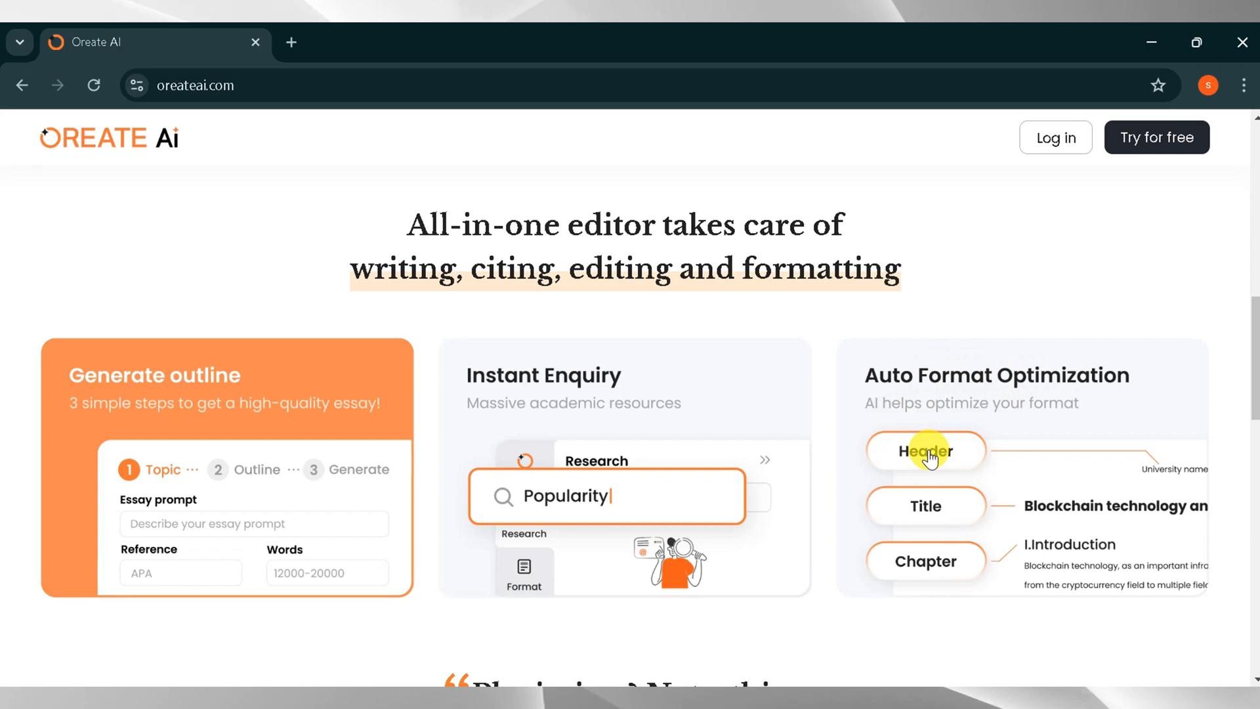
pyautogui.moveTo(920, 510)
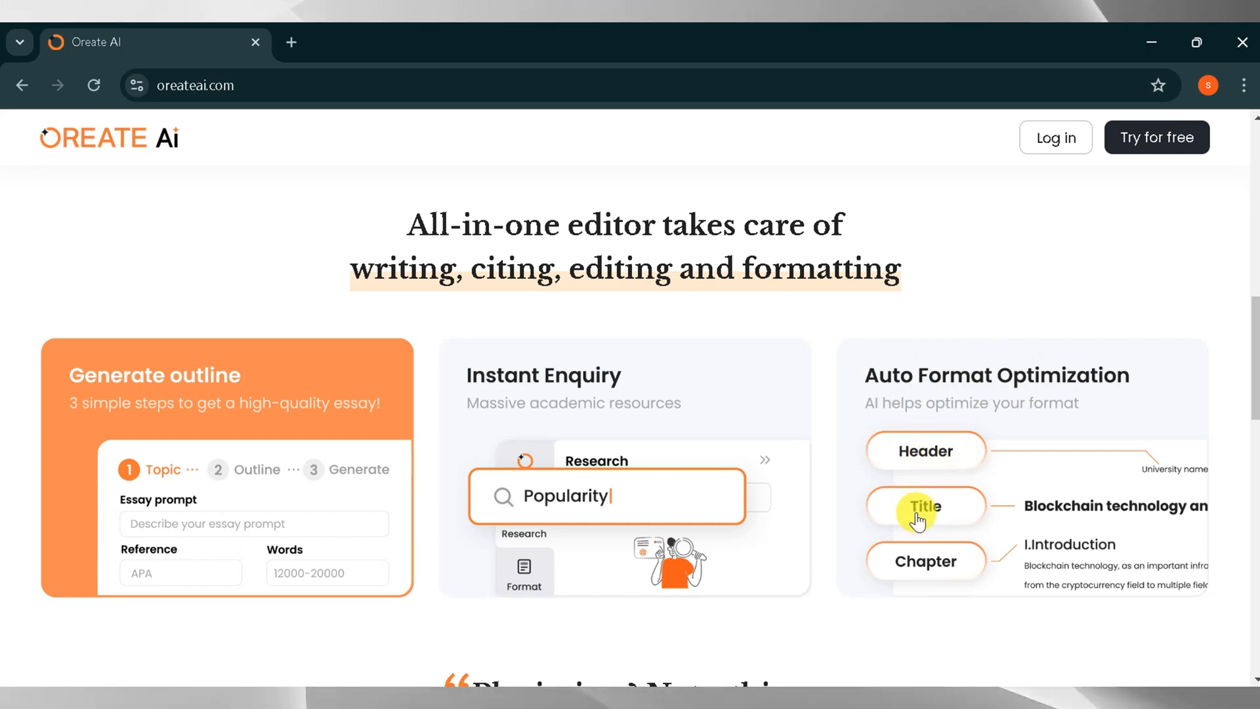
pyautogui.scroll(-3)
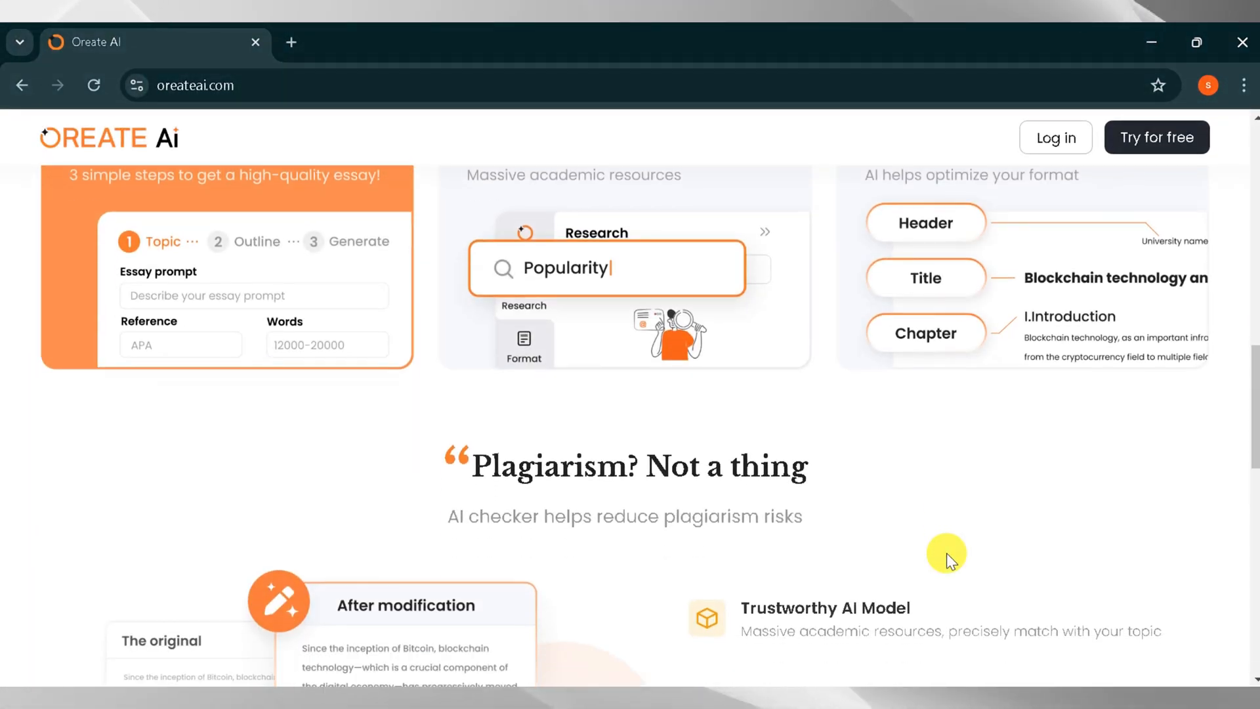
pyautogui.scroll(-3)
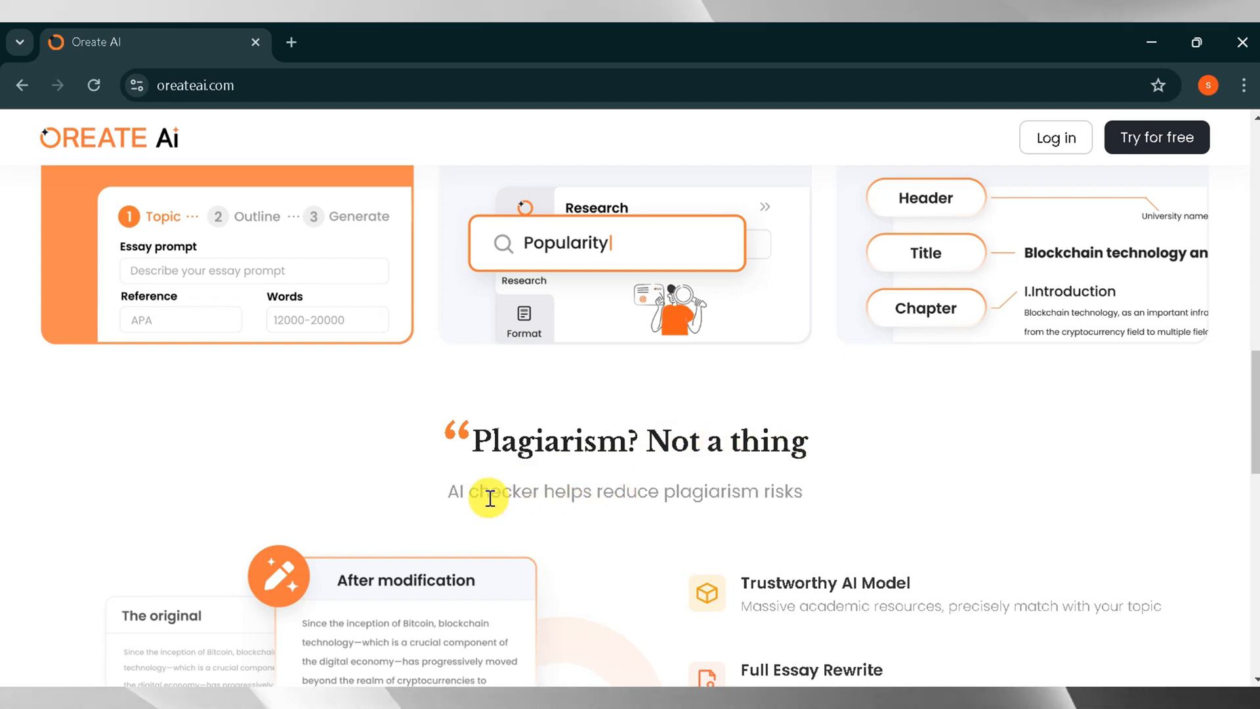
pyautogui.moveTo(752, 494)
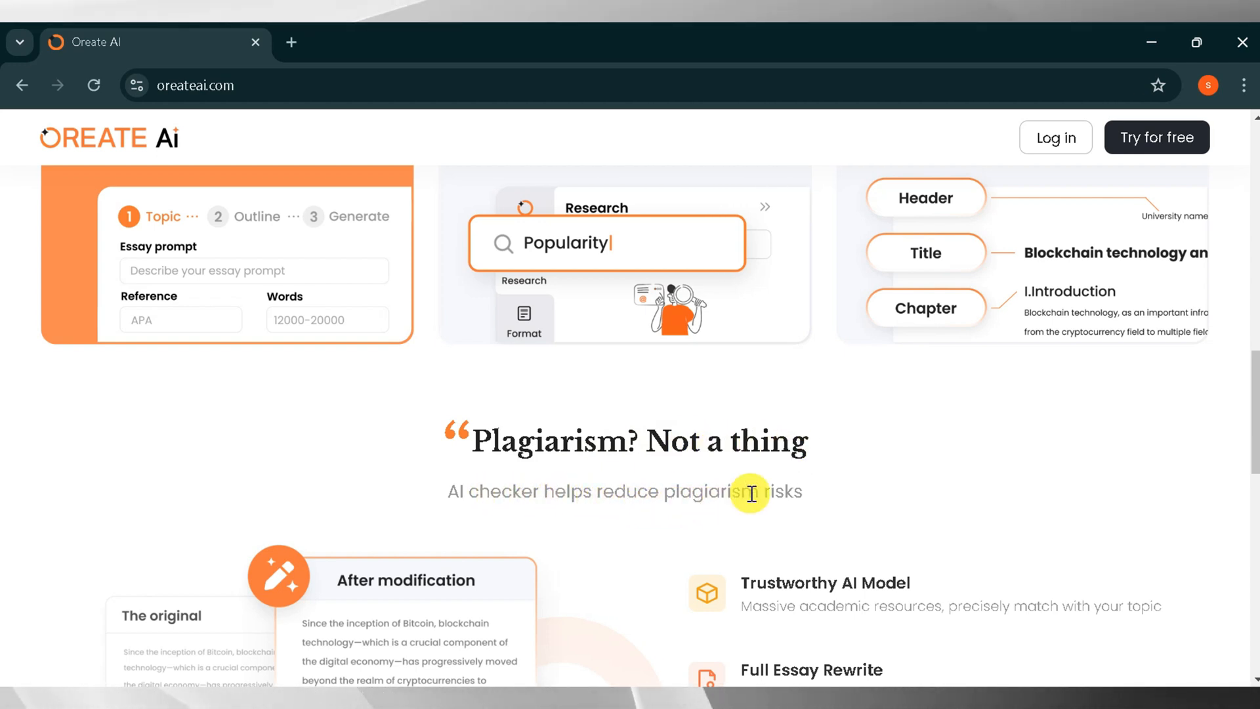
pyautogui.scroll(-3)
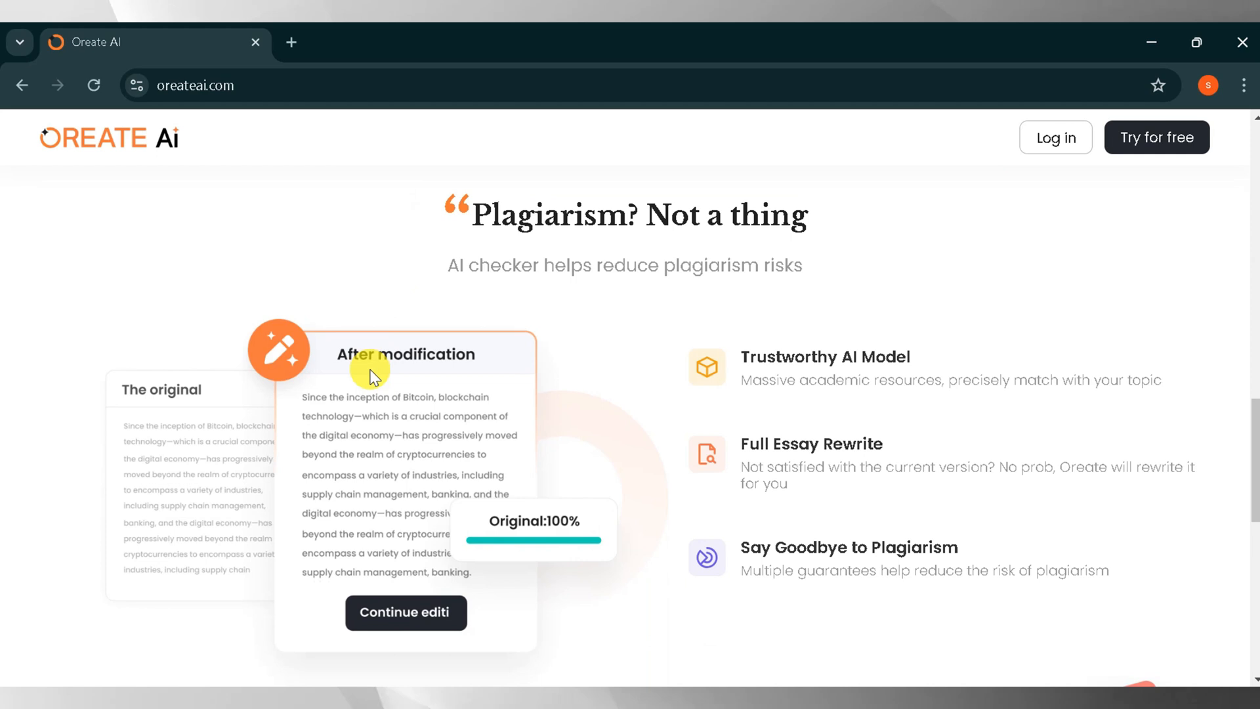
pyautogui.moveTo(919, 357)
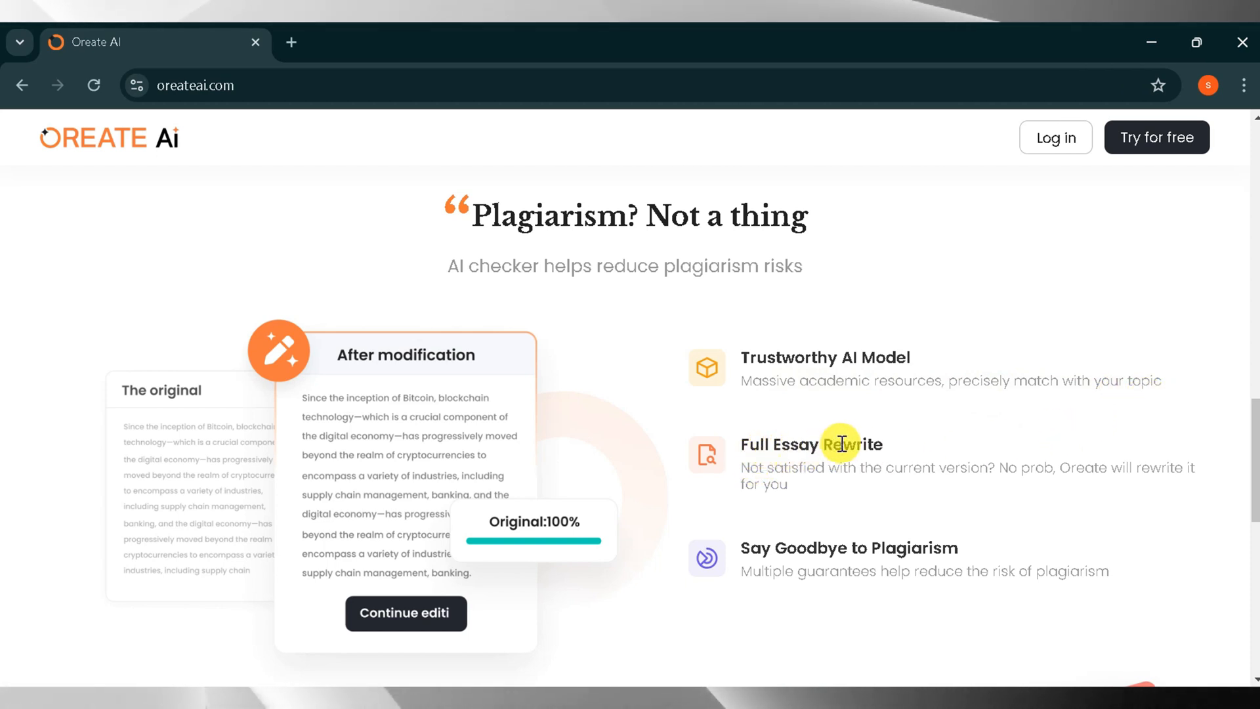
pyautogui.moveTo(929, 485)
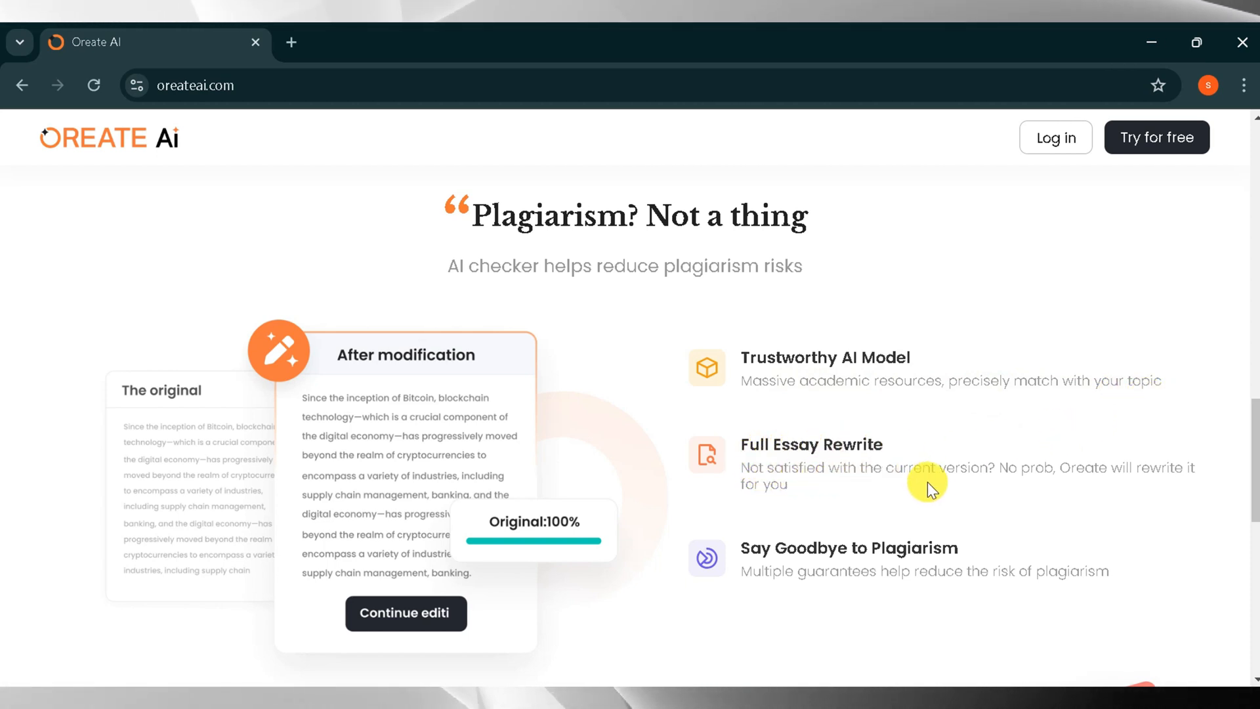
pyautogui.moveTo(1090, 485)
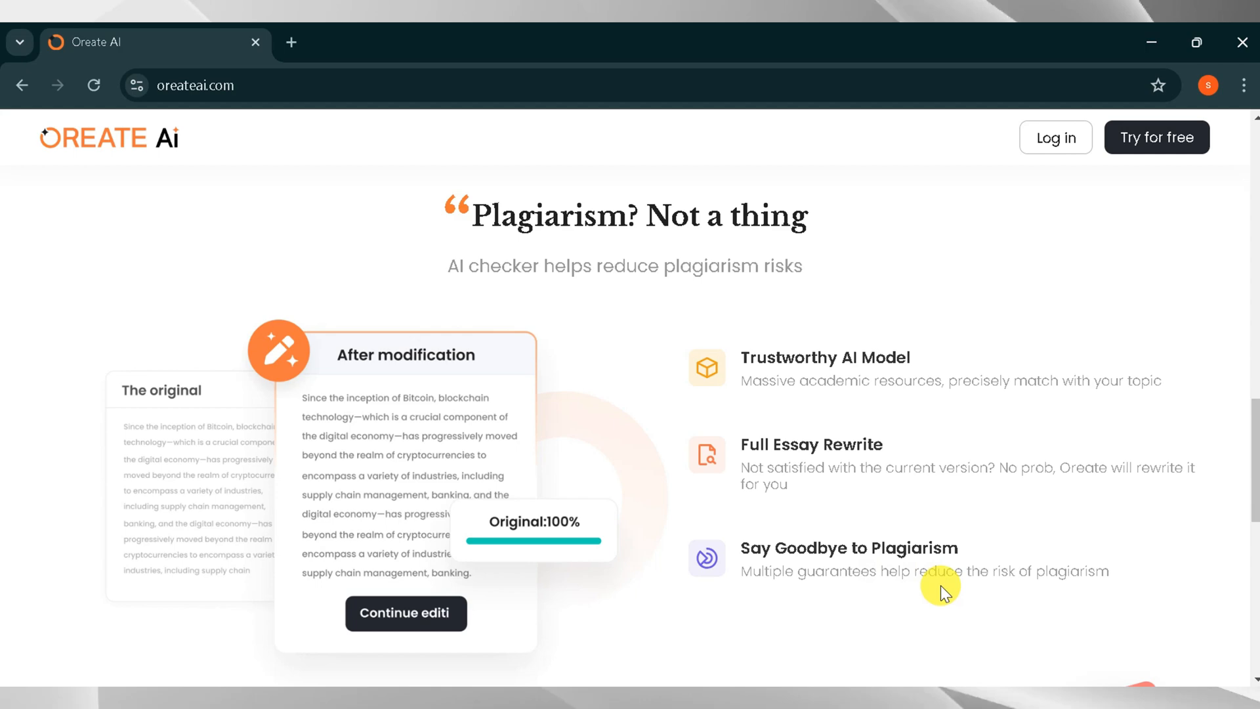
pyautogui.scroll(-3)
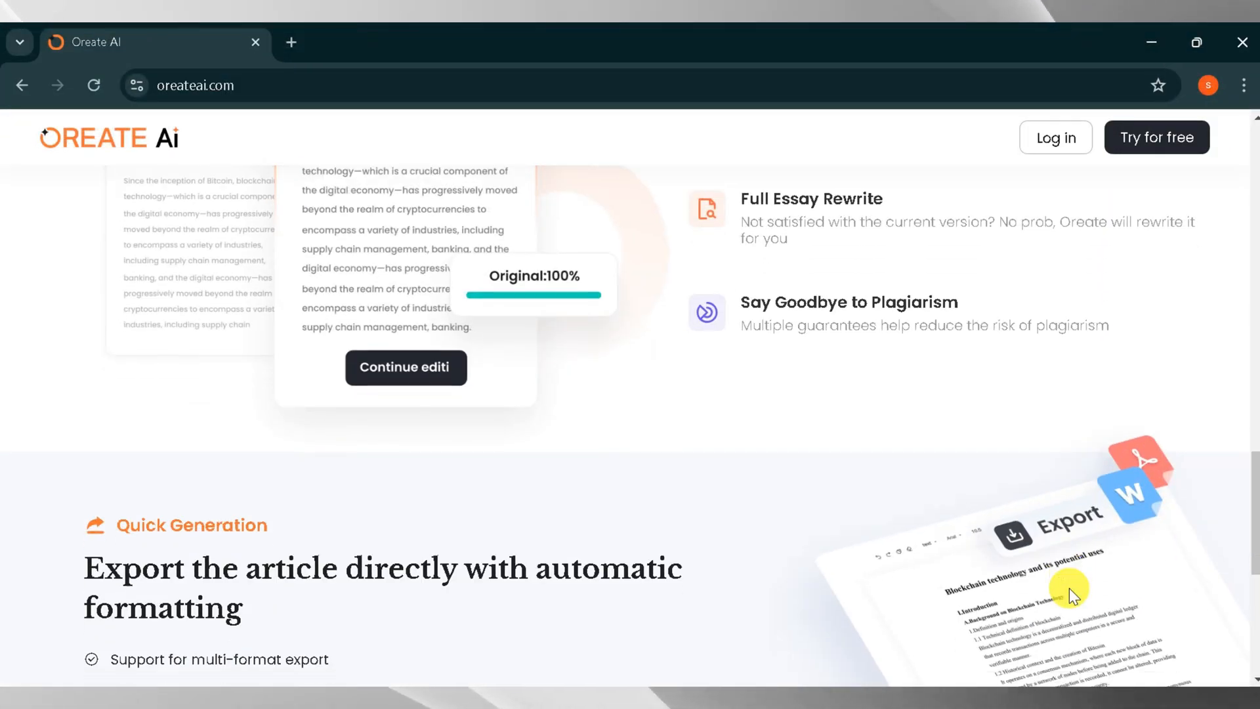
pyautogui.scroll(3)
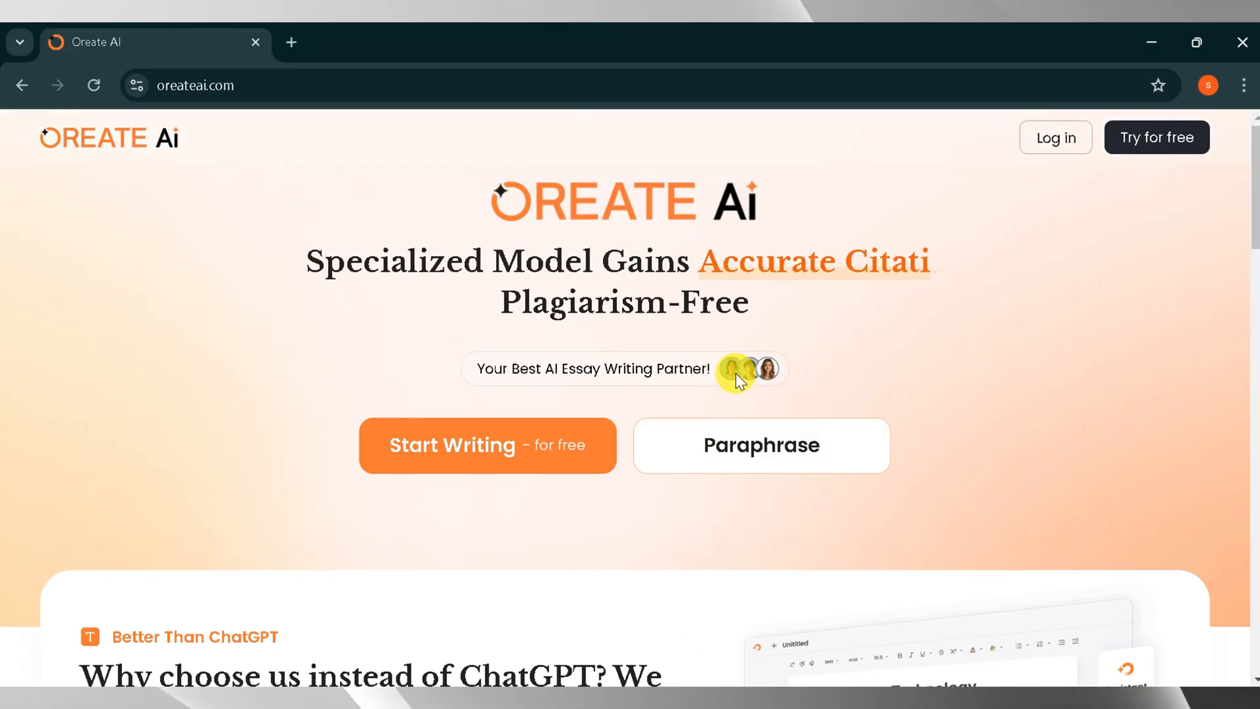
pyautogui.click(1157, 137)
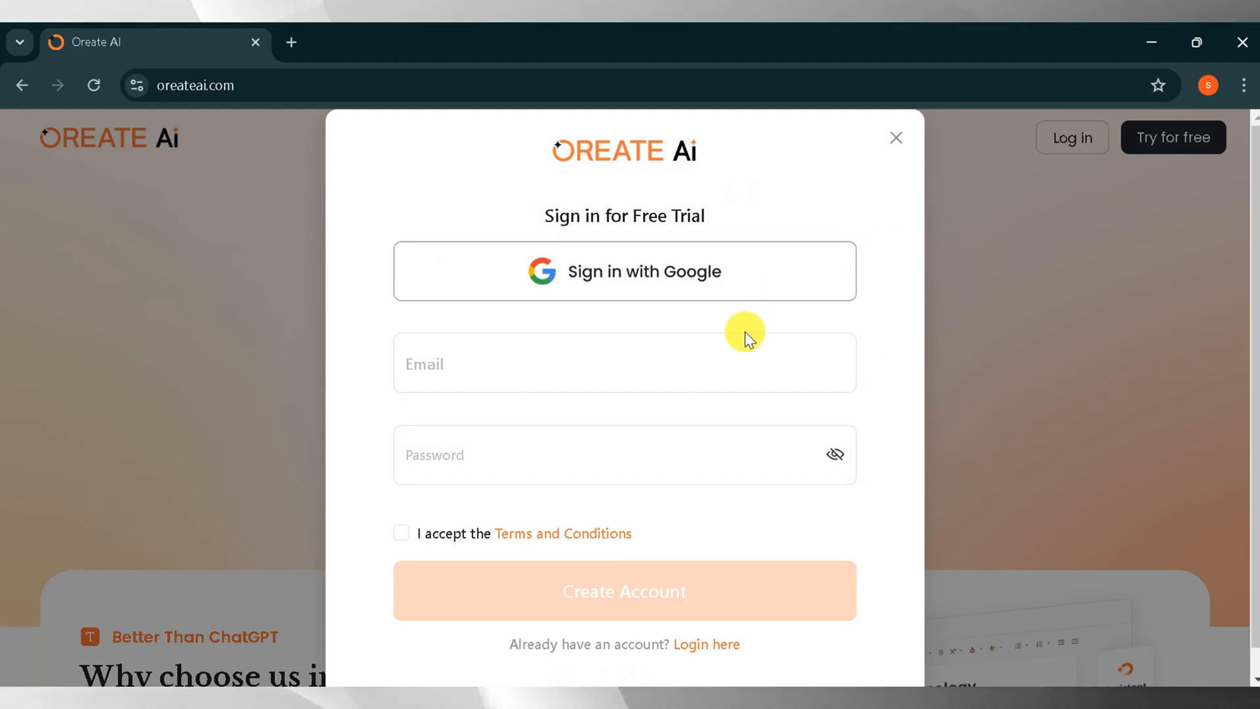
pyautogui.moveTo(742, 291)
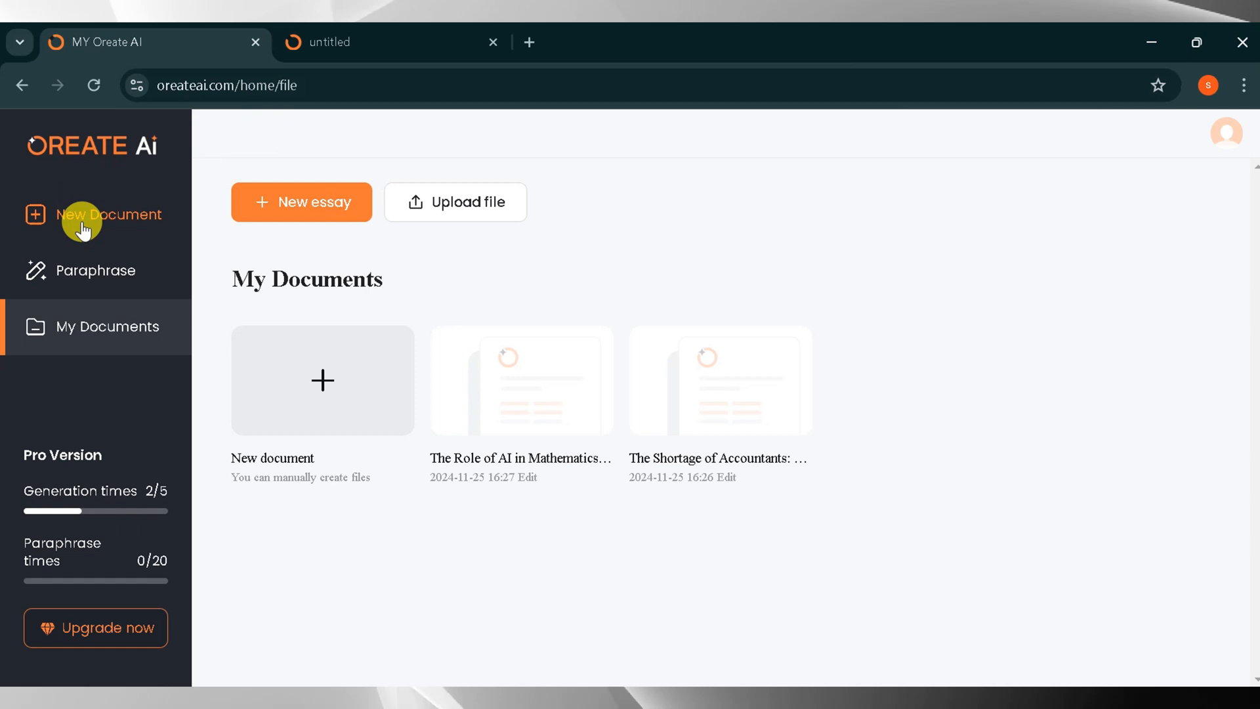
pyautogui.moveTo(78, 303)
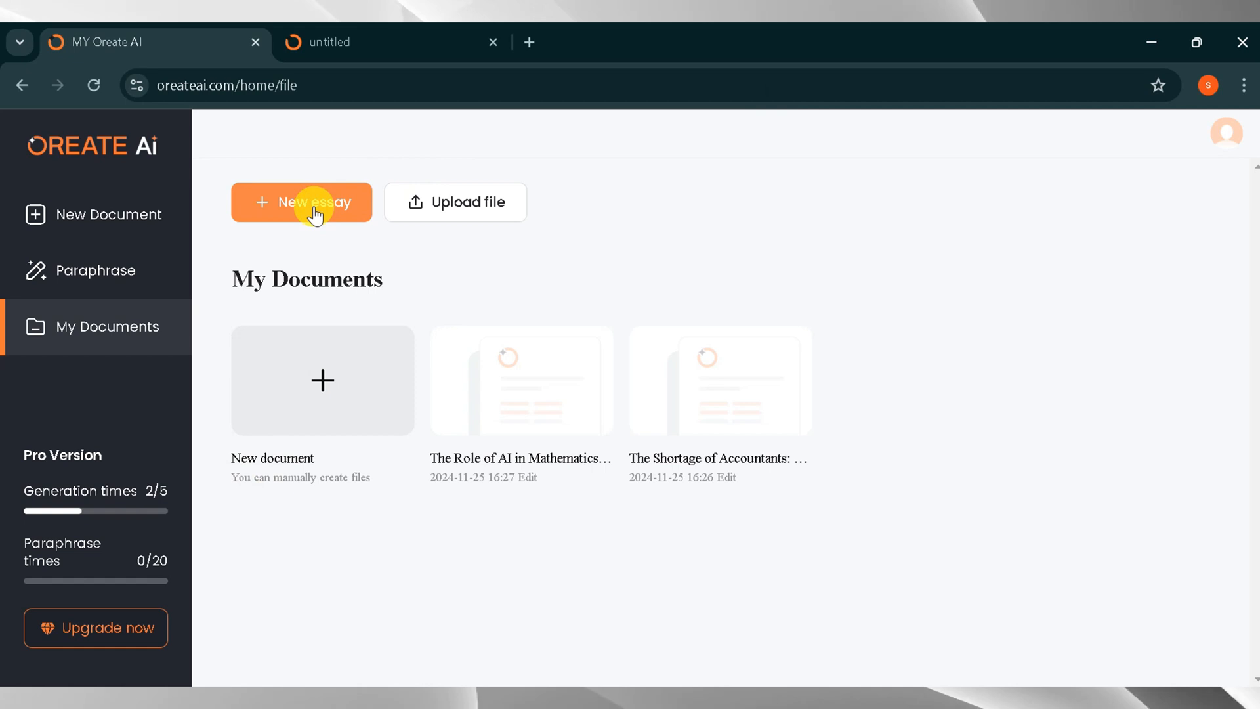
pyautogui.moveTo(331, 214)
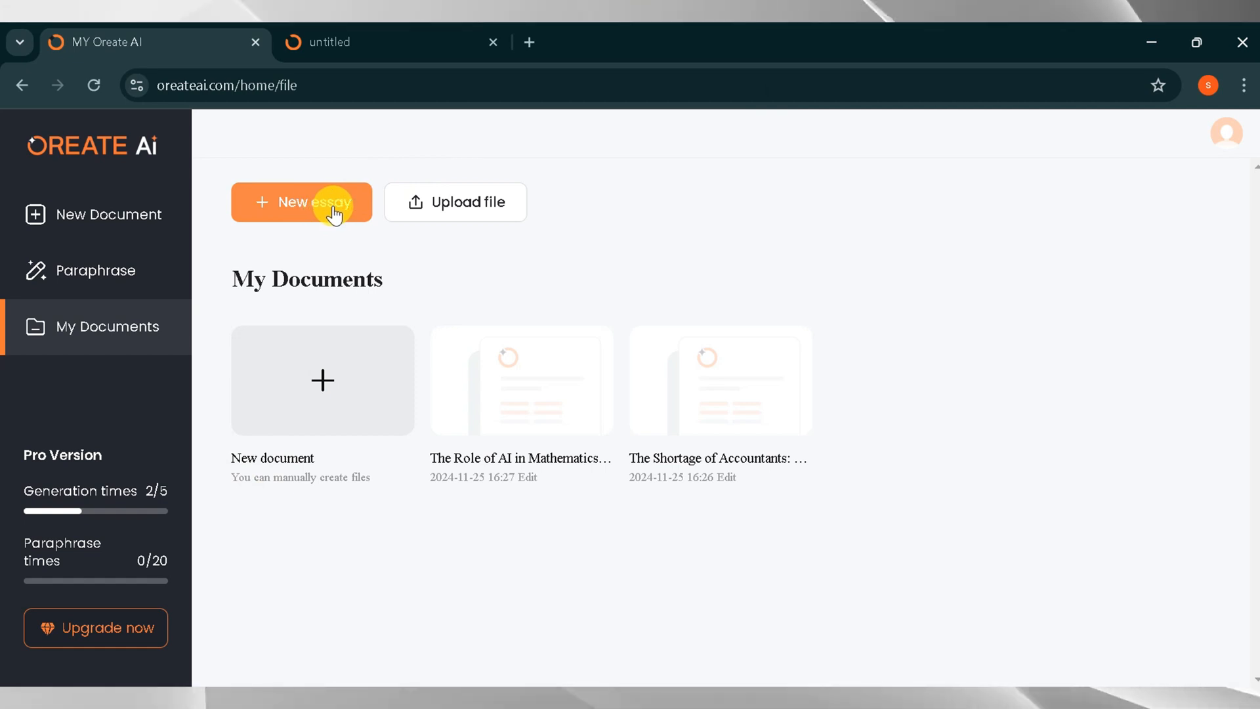
pyautogui.moveTo(354, 392)
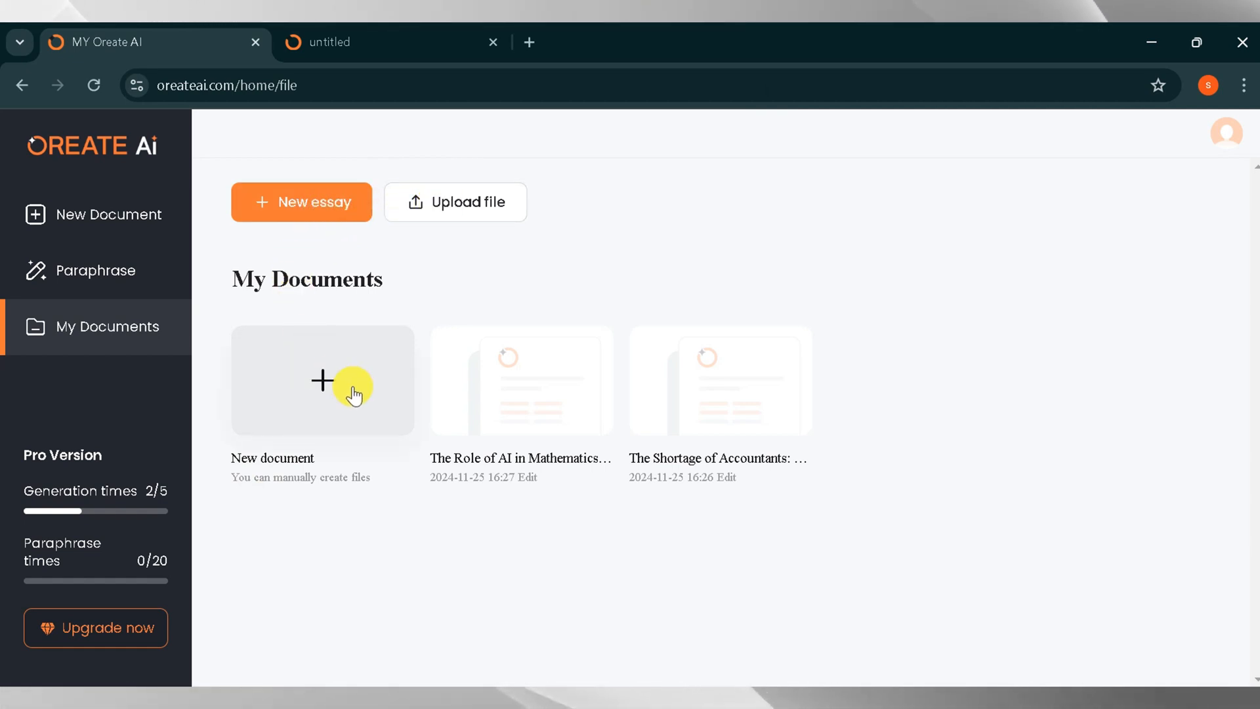
# Create a new blank untitled document from the dashboard
pyautogui.click(323, 381)
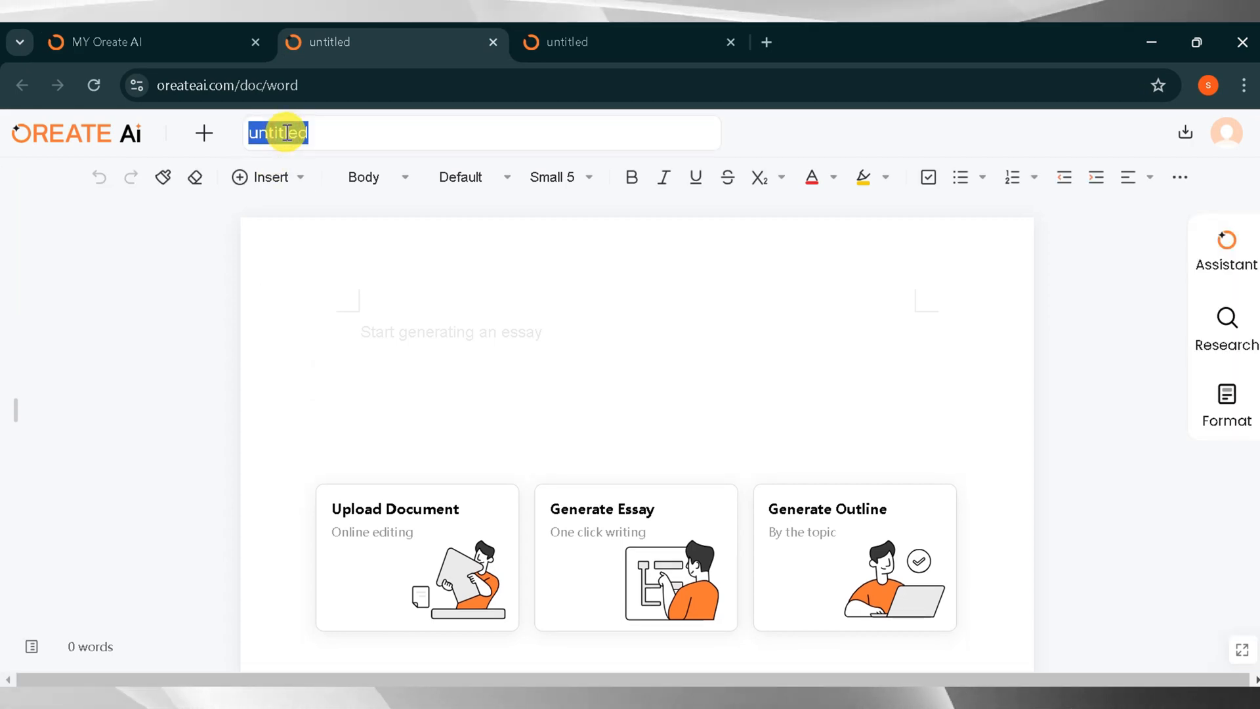
# Rename the untitled document to 'bitcoin' and confirm the name
pyautogui.write('bitcoin')
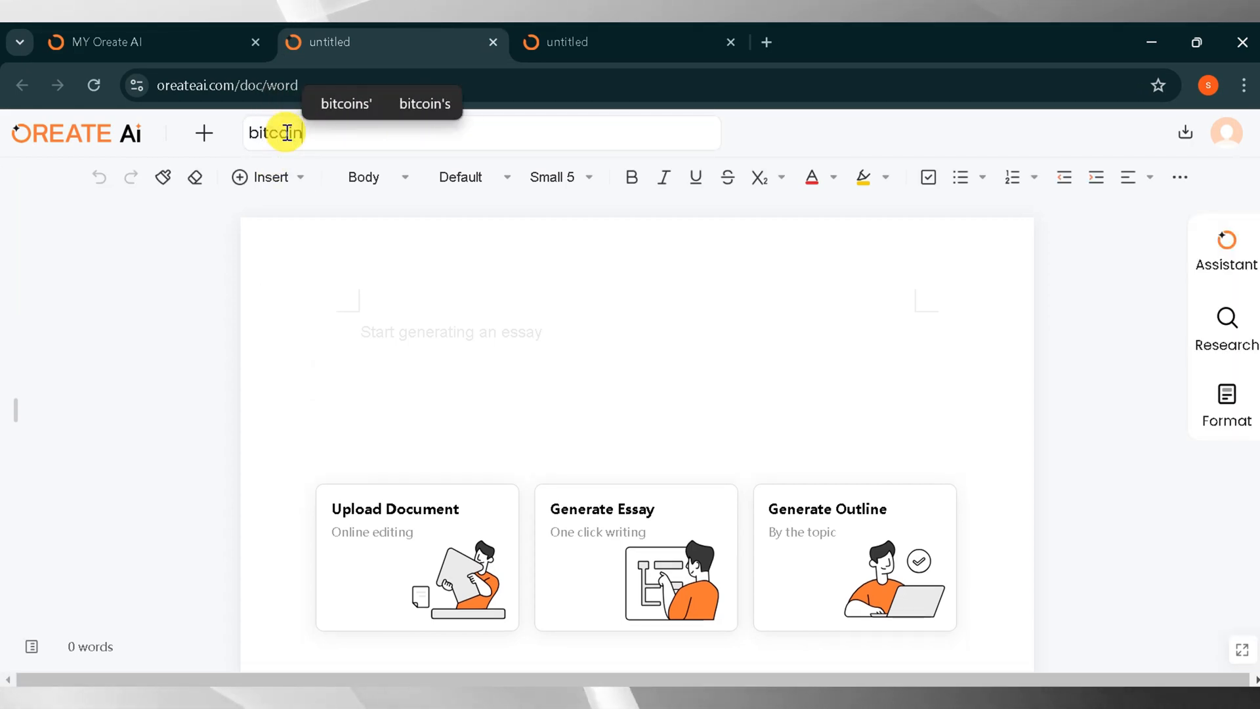
pyautogui.press('Enter')
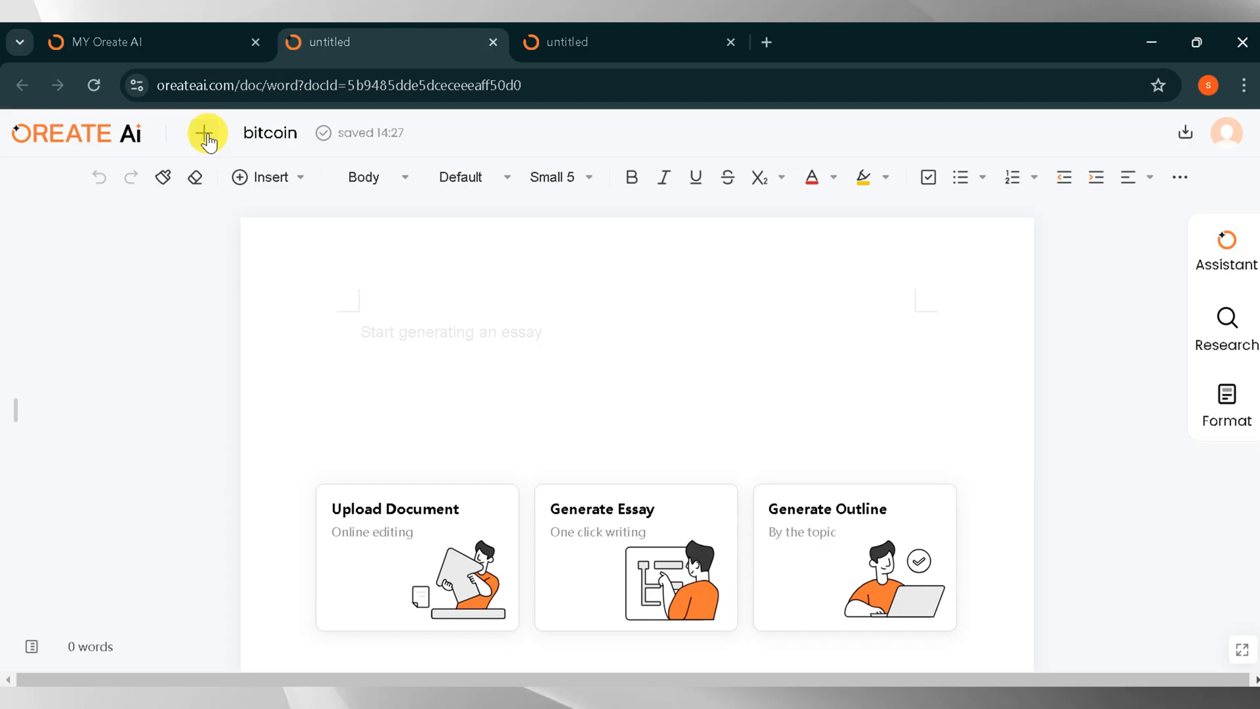
pyautogui.click(267, 178)
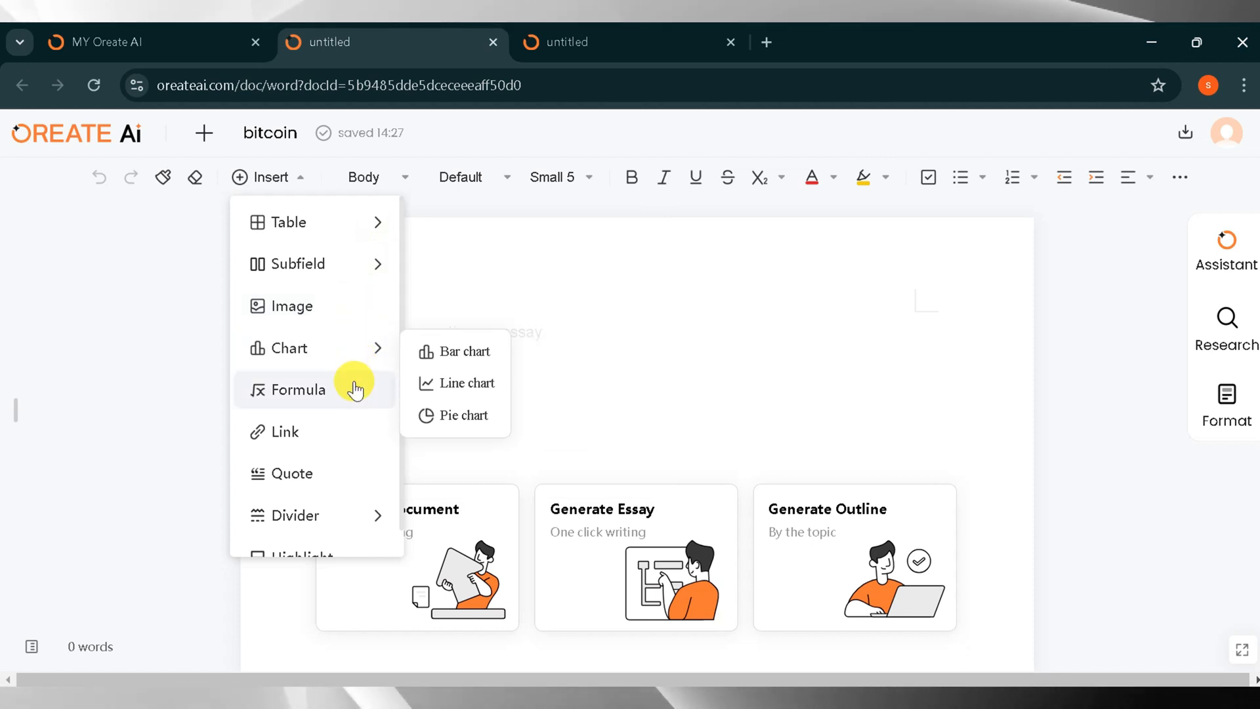
pyautogui.moveTo(327, 520)
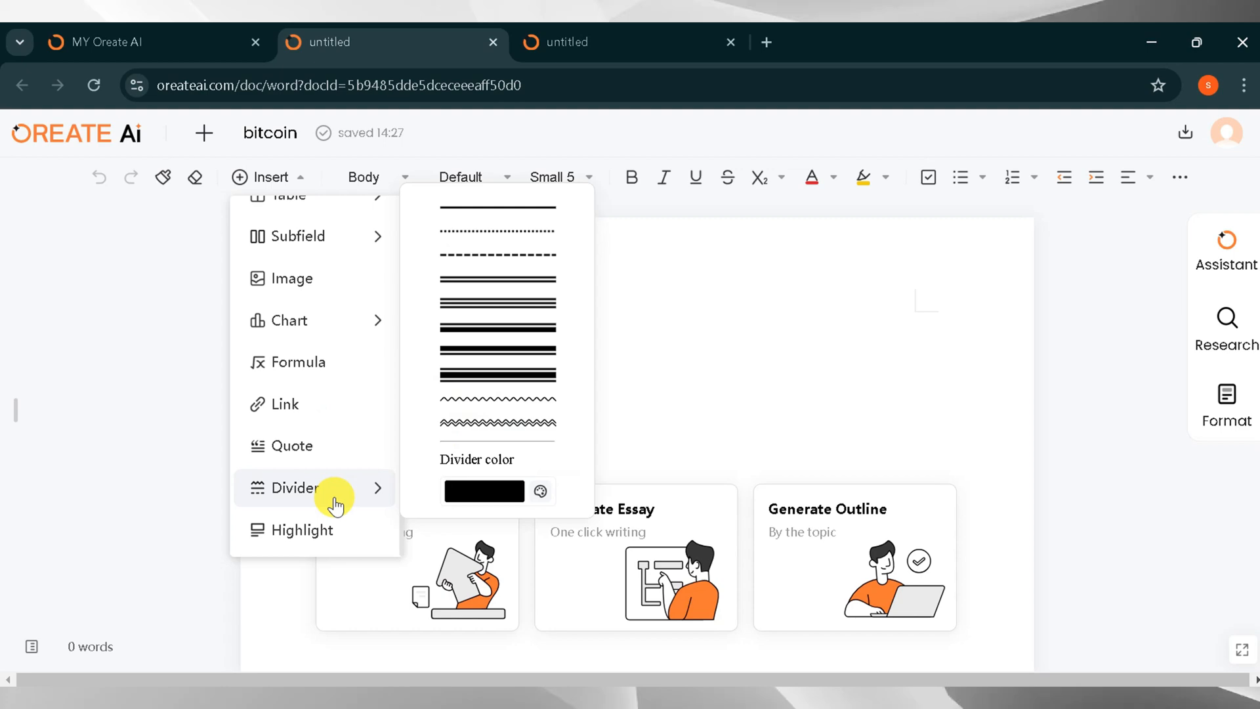
pyautogui.click(364, 178)
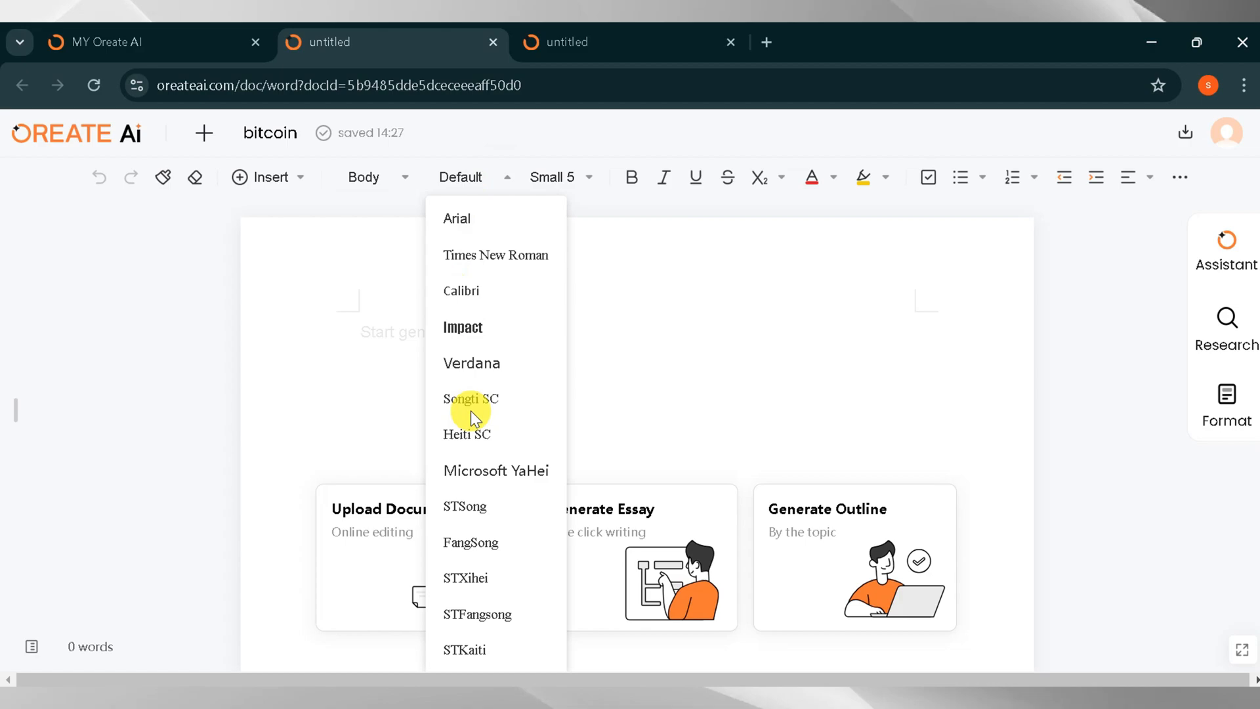
pyautogui.click(561, 178)
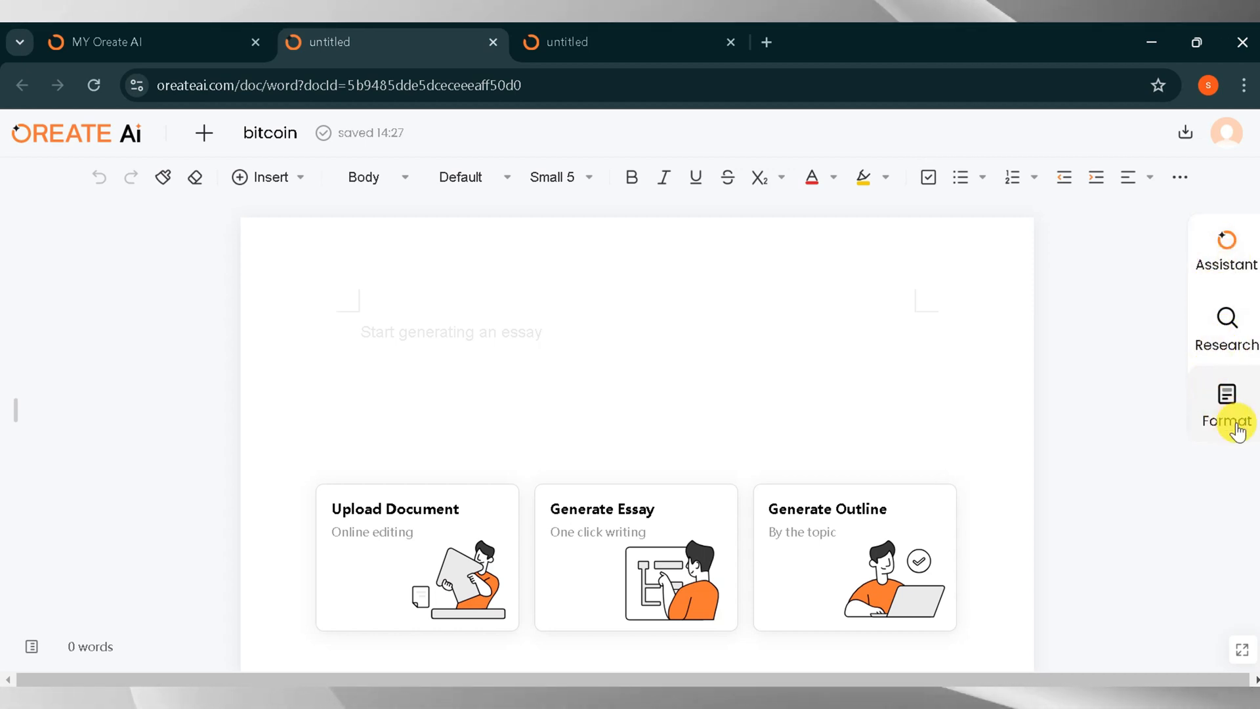
pyautogui.moveTo(367, 512)
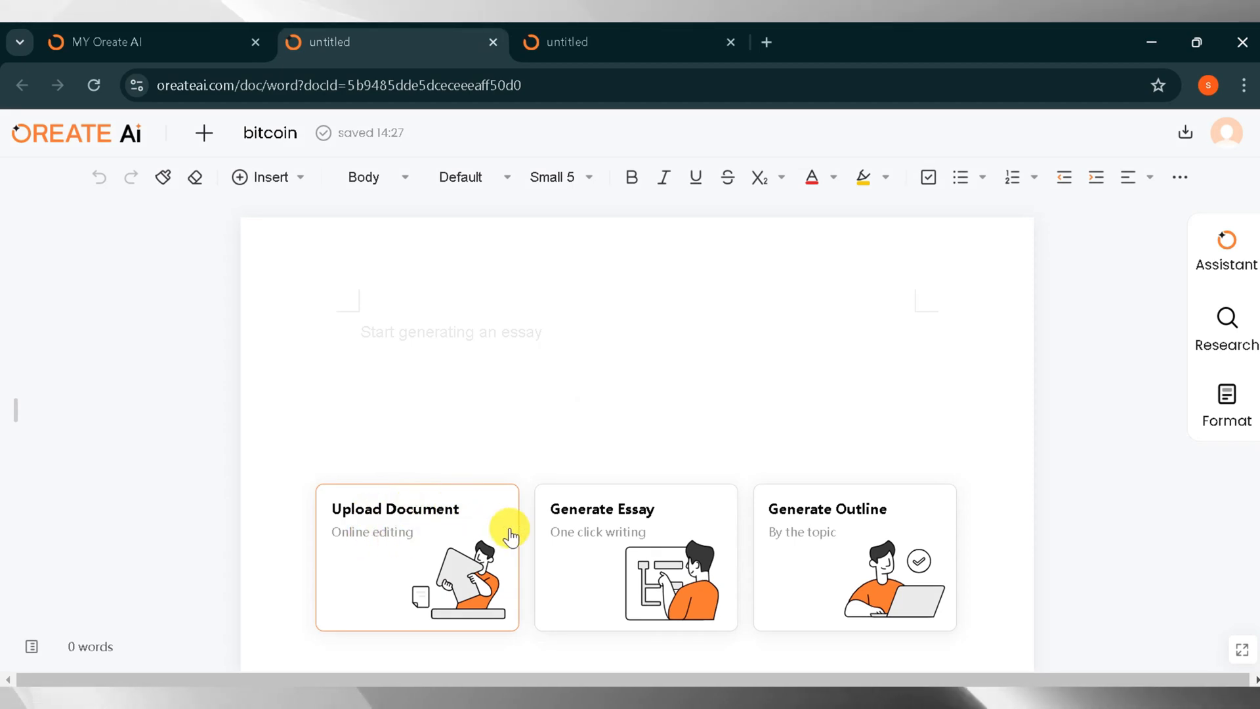
pyautogui.moveTo(601, 538)
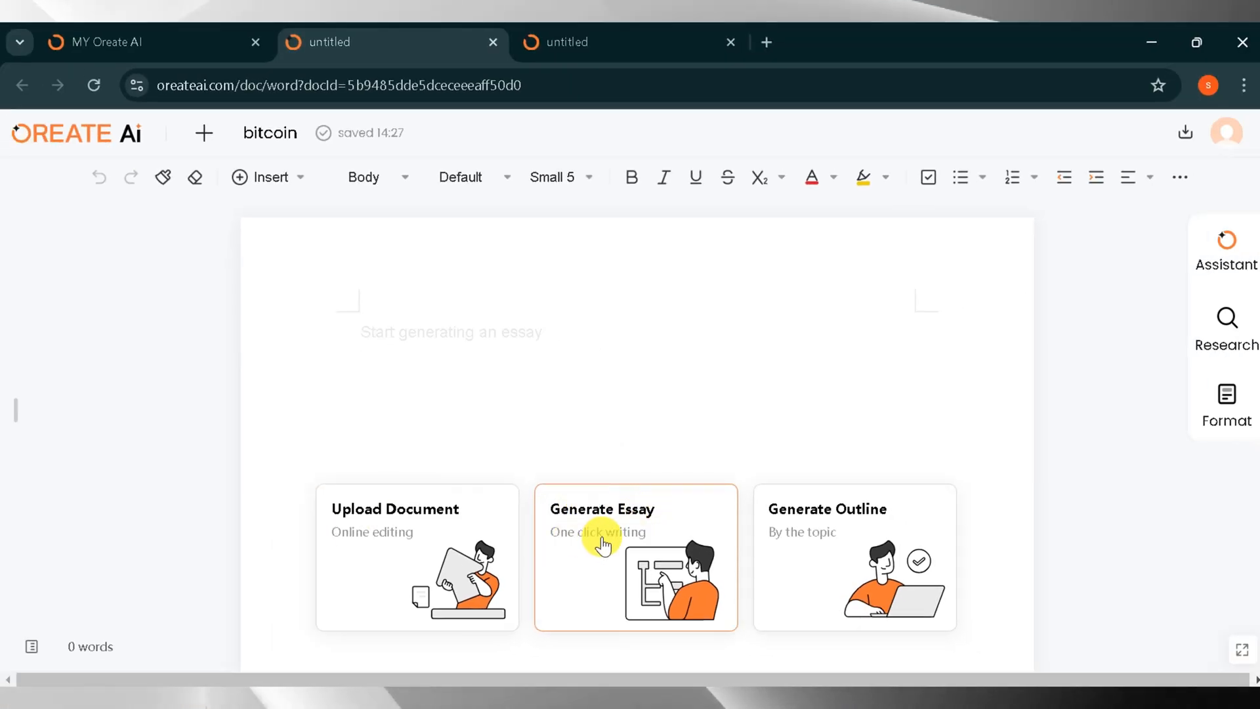
pyautogui.moveTo(796, 548)
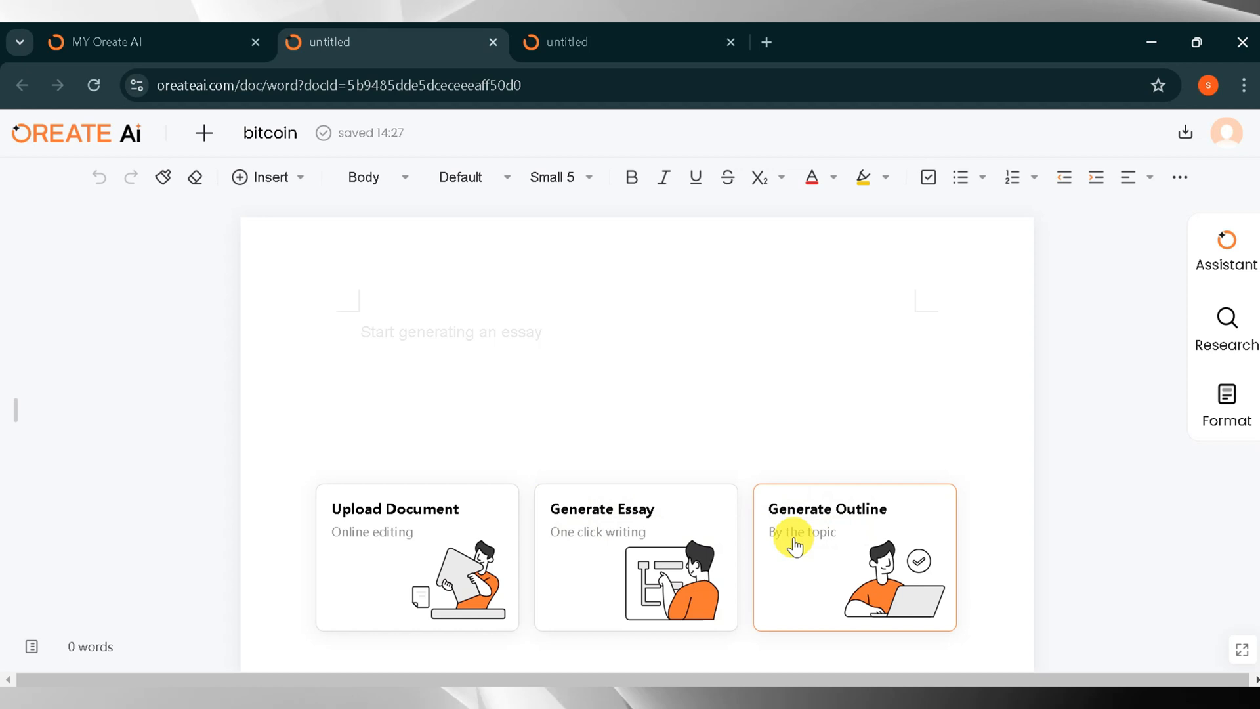
pyautogui.click(652, 528)
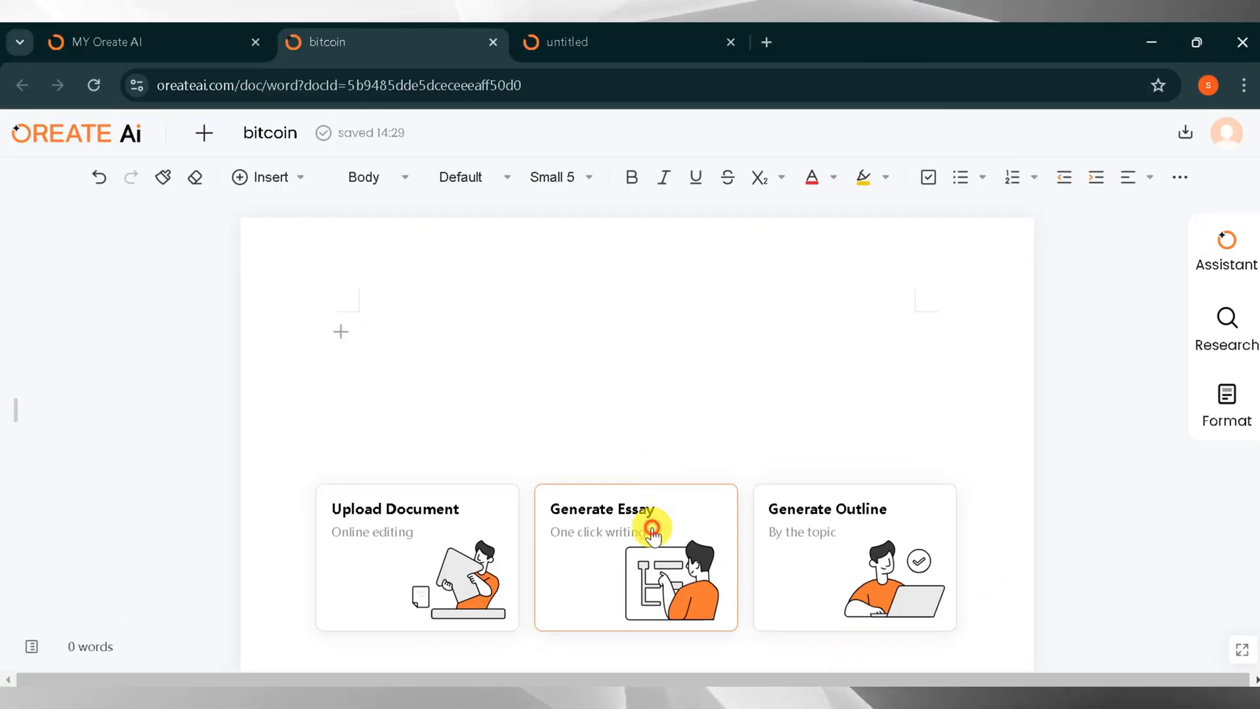
# Keep the 3000–7000 word length and start typing 'write advantage and disadvantage of b…'
pyautogui.click(652, 529)
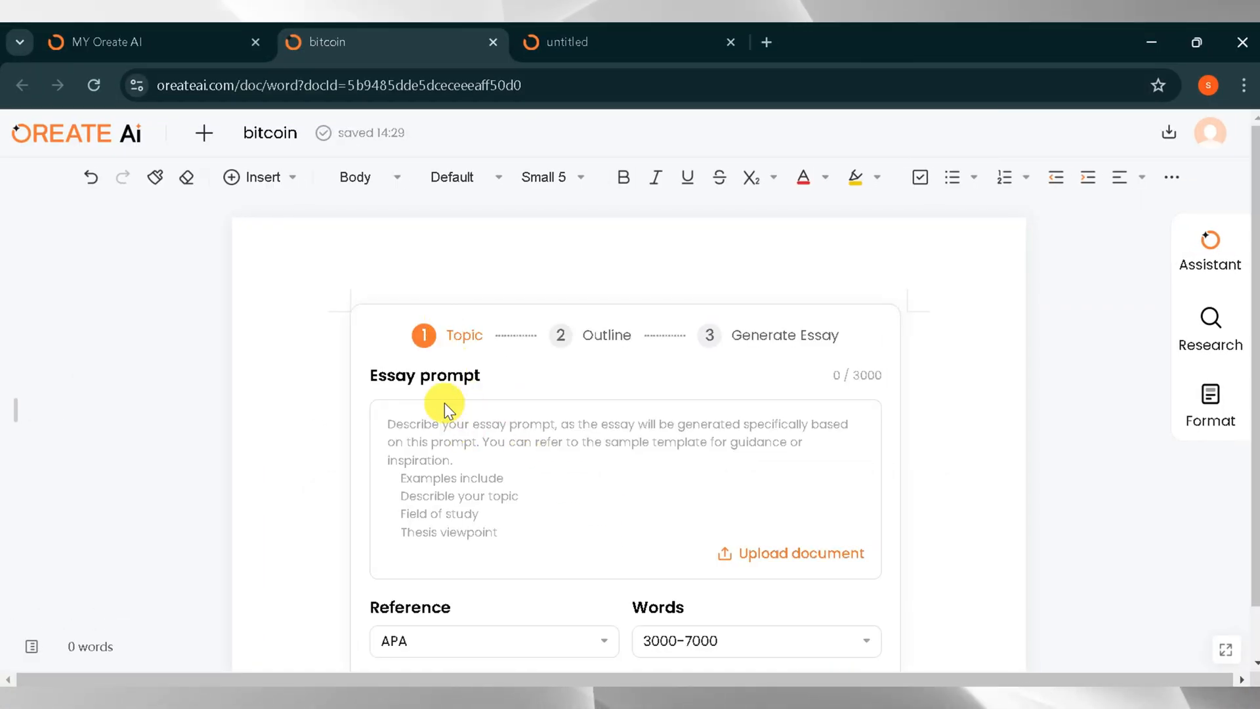
pyautogui.moveTo(701, 340)
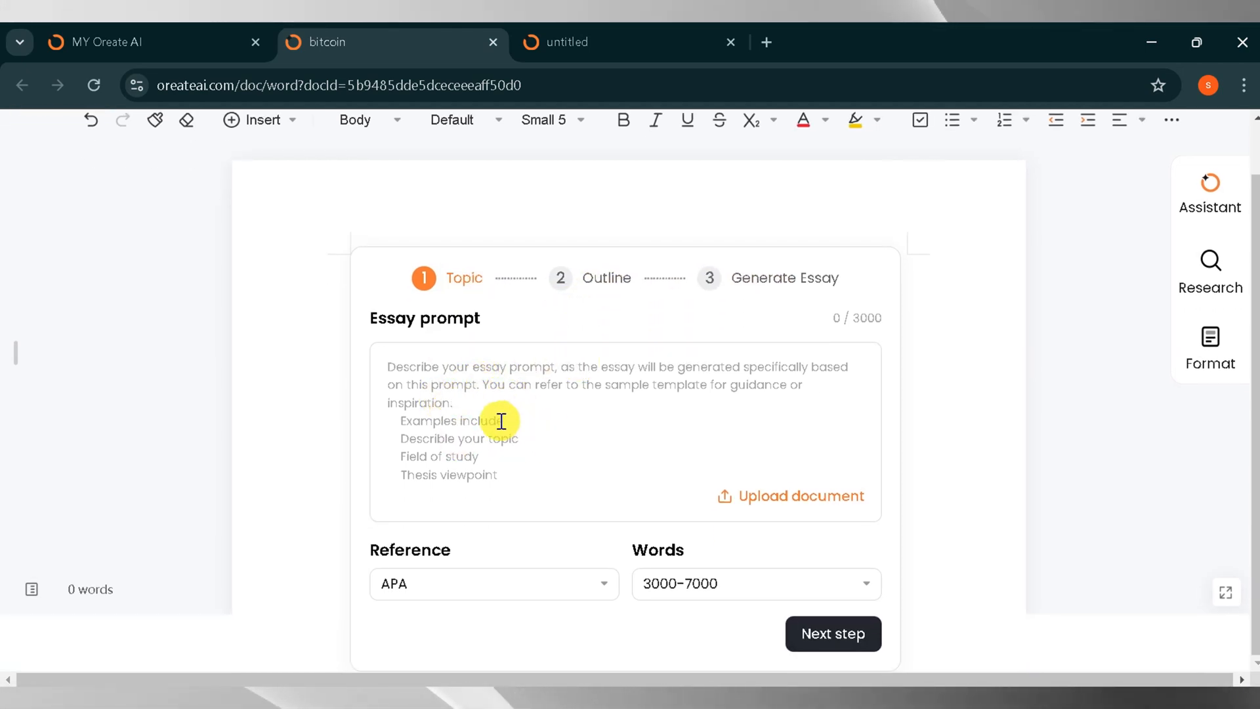
pyautogui.moveTo(791, 501)
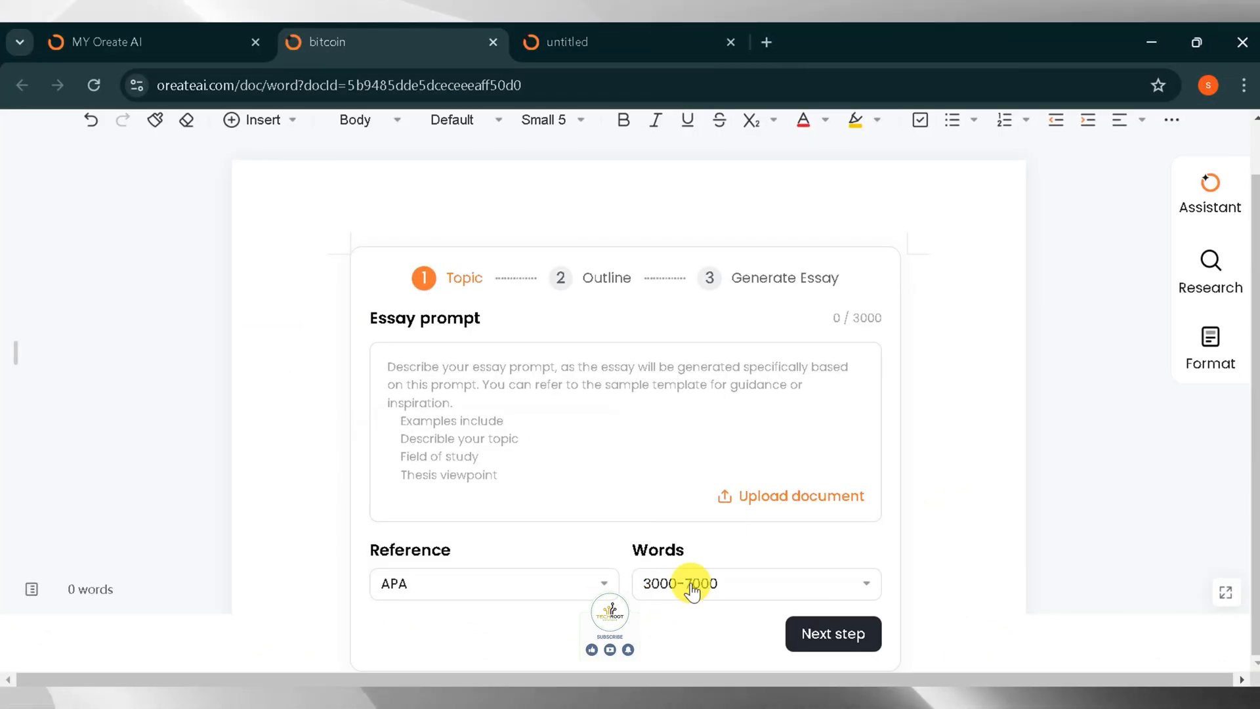
pyautogui.click(757, 584)
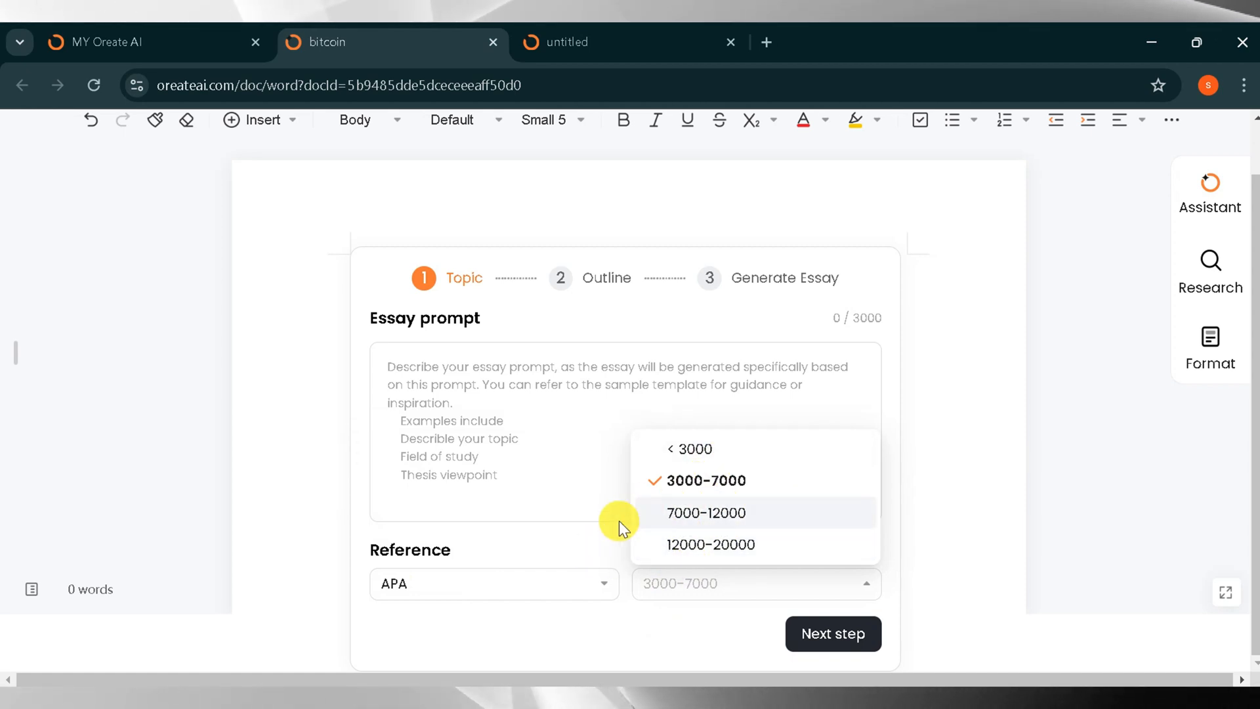
pyautogui.click(703, 481)
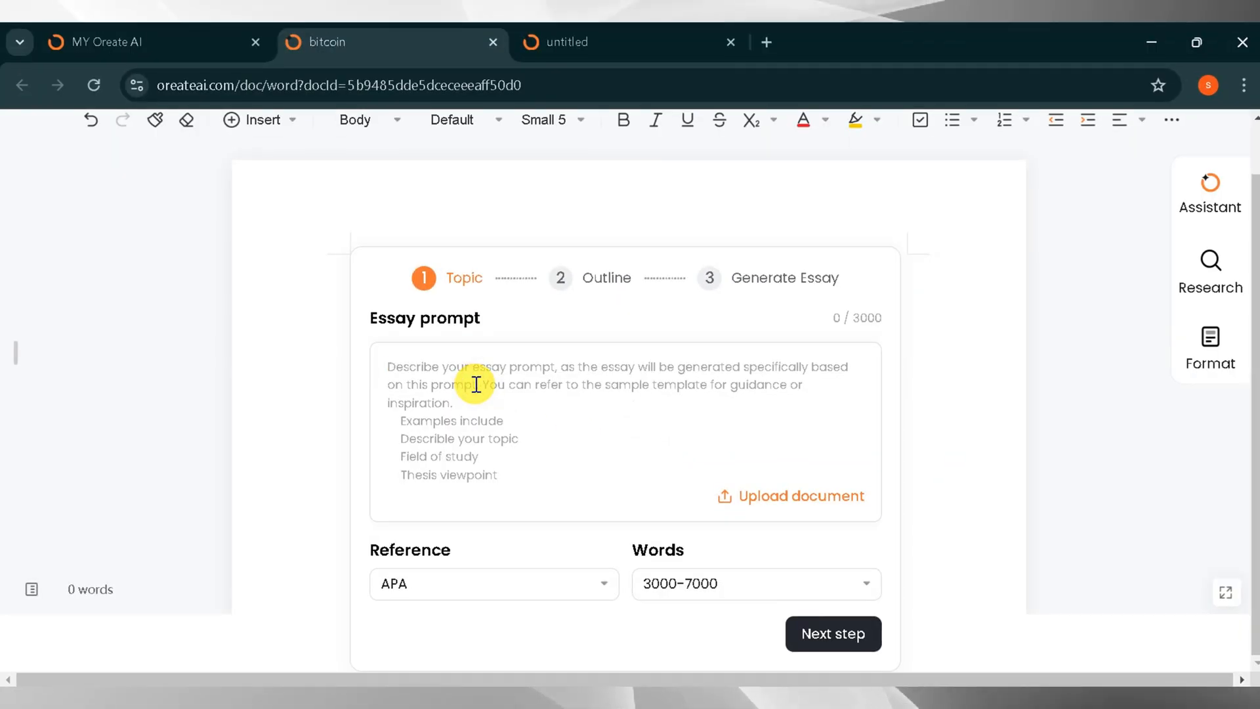
pyautogui.write('write advantage and')
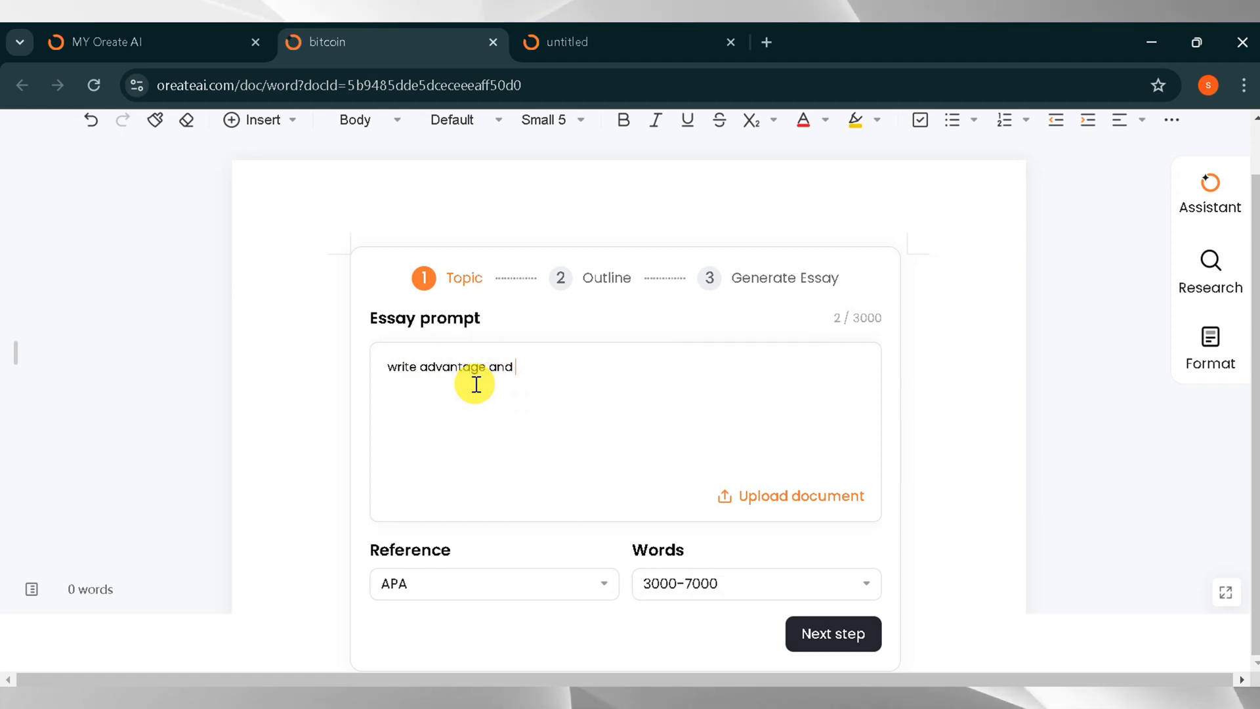
pyautogui.write('disadvantage of b')
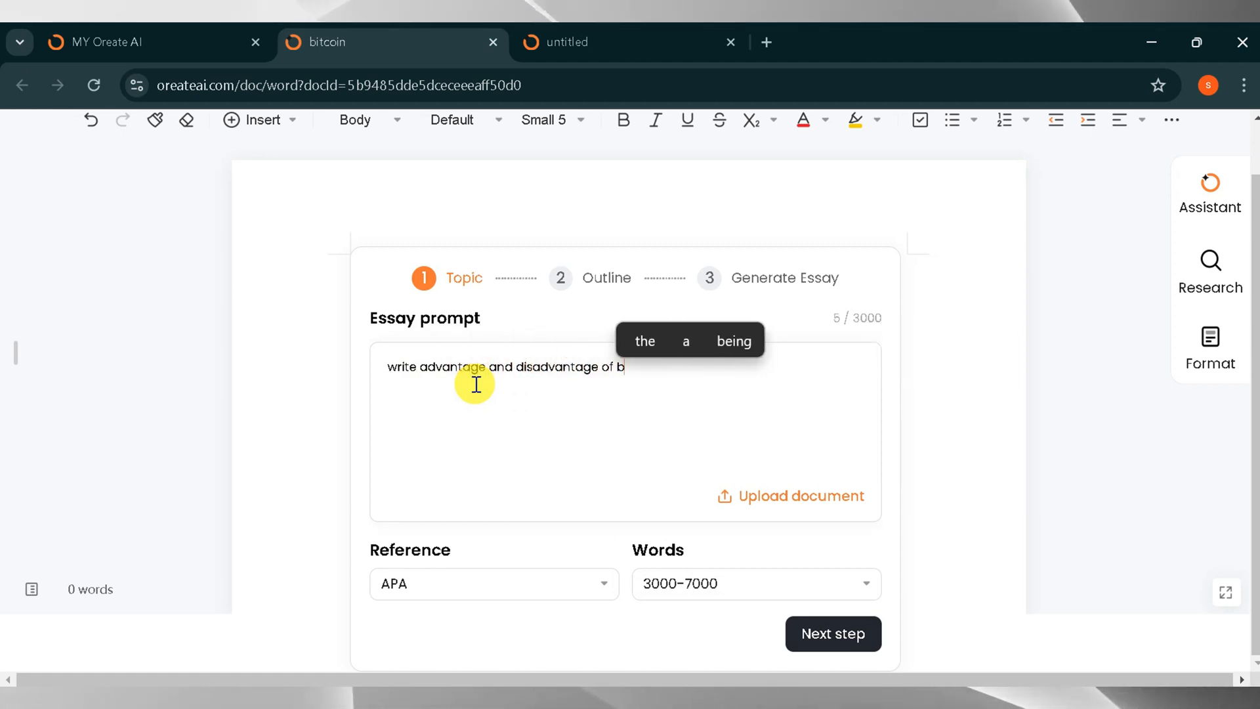
# Generate the outline and scroll through Introduction, three Findings subsections and Conclusion
pyautogui.click(833, 634)
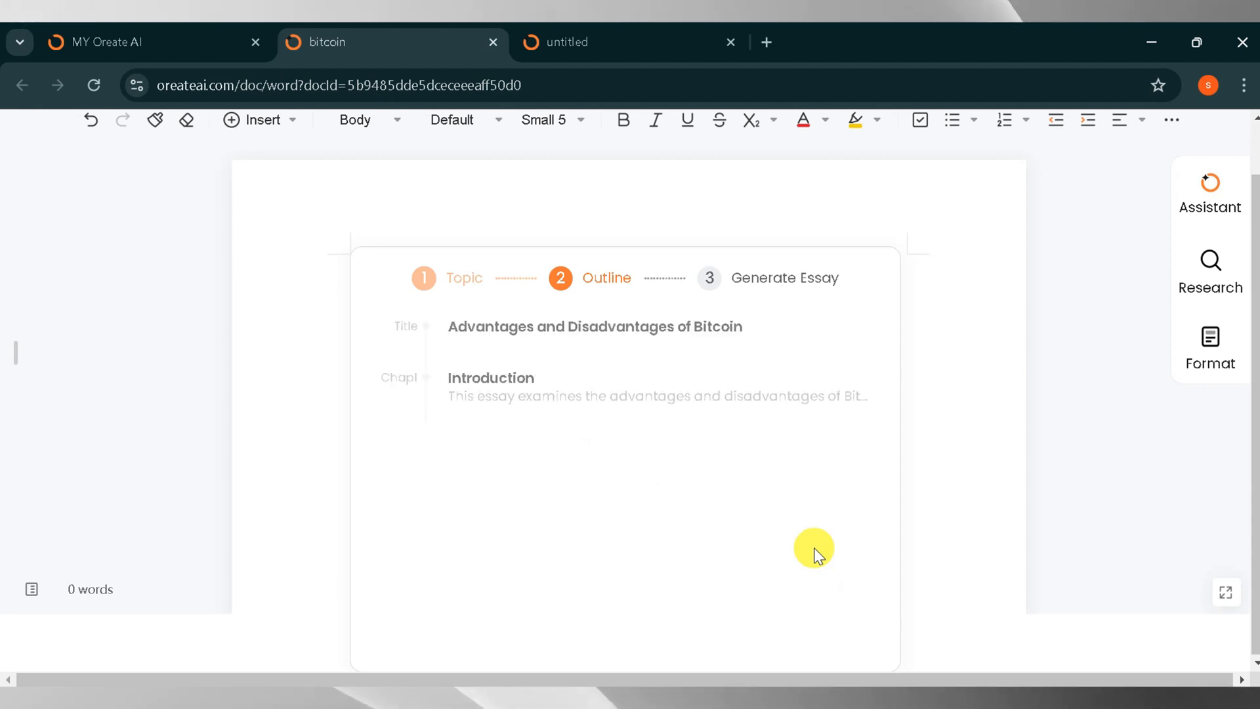
pyautogui.scroll(-3)
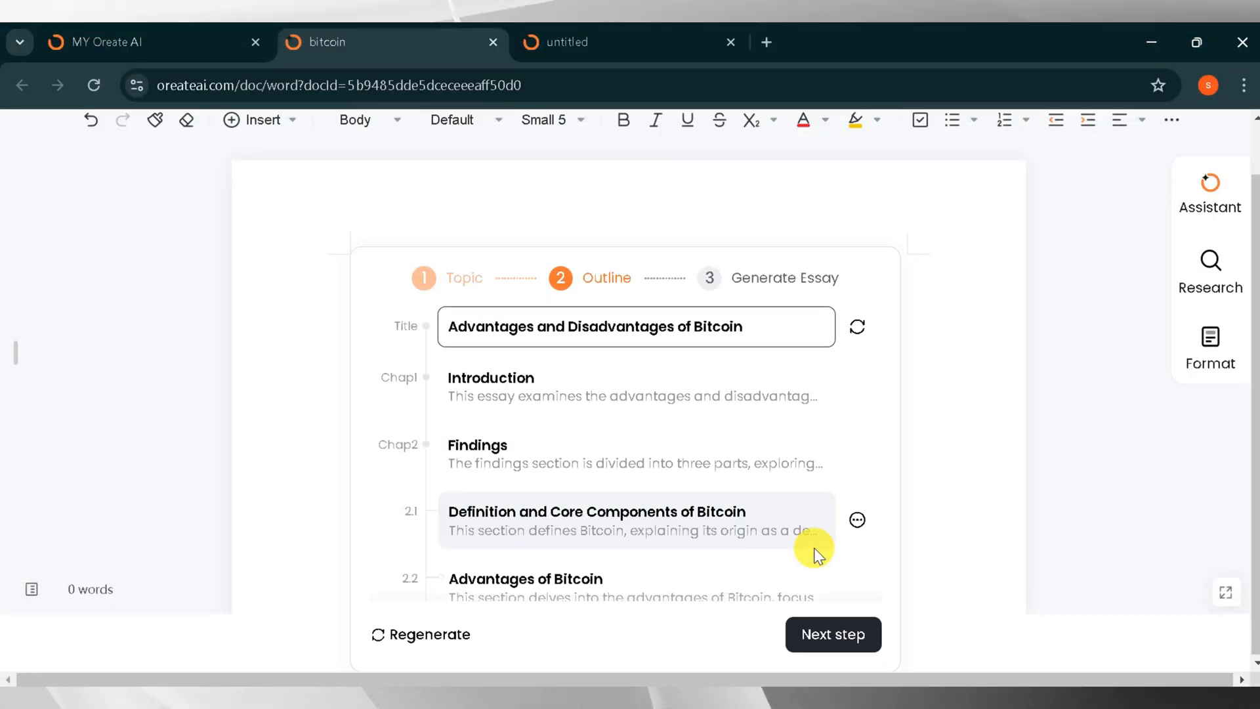
pyautogui.moveTo(423, 382)
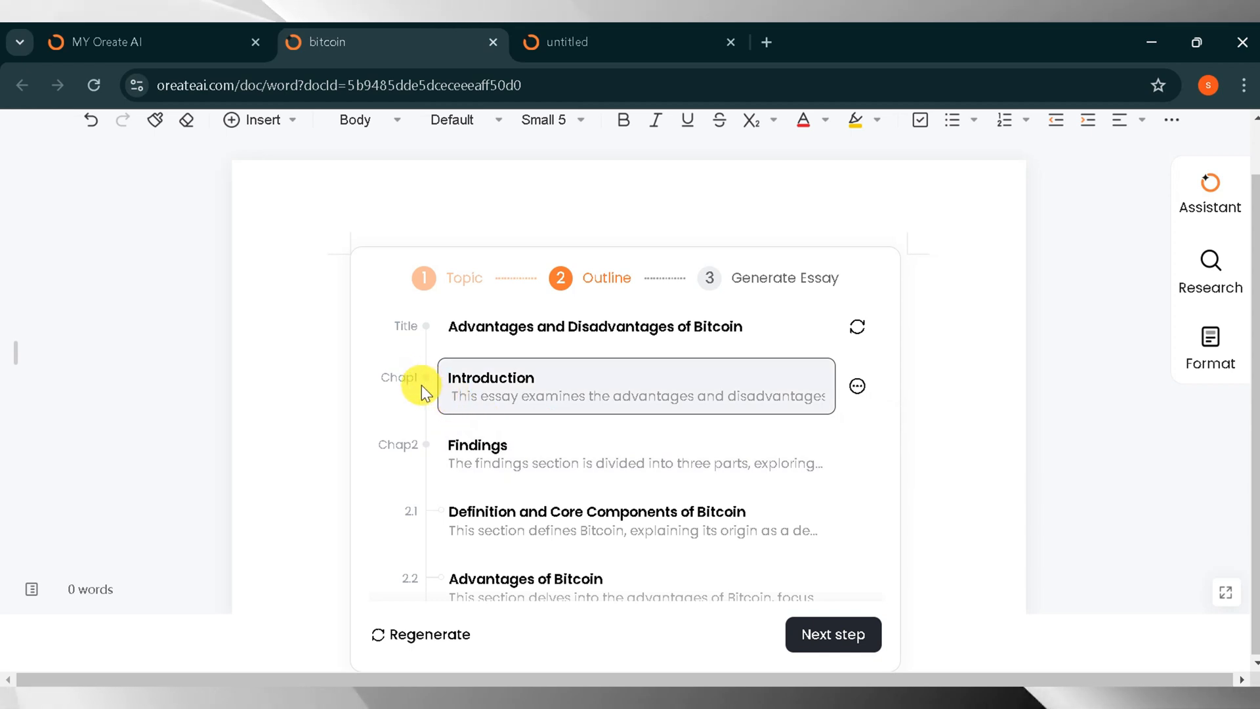
pyautogui.scroll(-3)
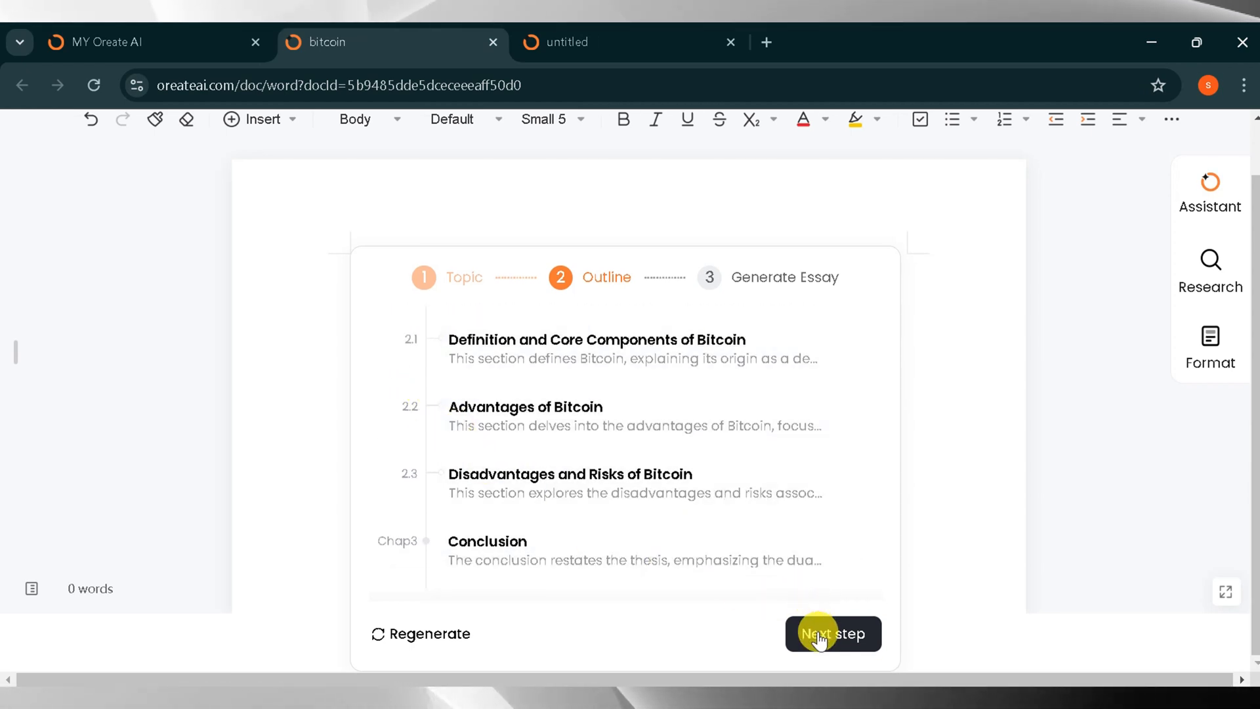
# Generate the ~6.65k-word essay and scroll through its abstract, chapters and references
pyautogui.click(833, 633)
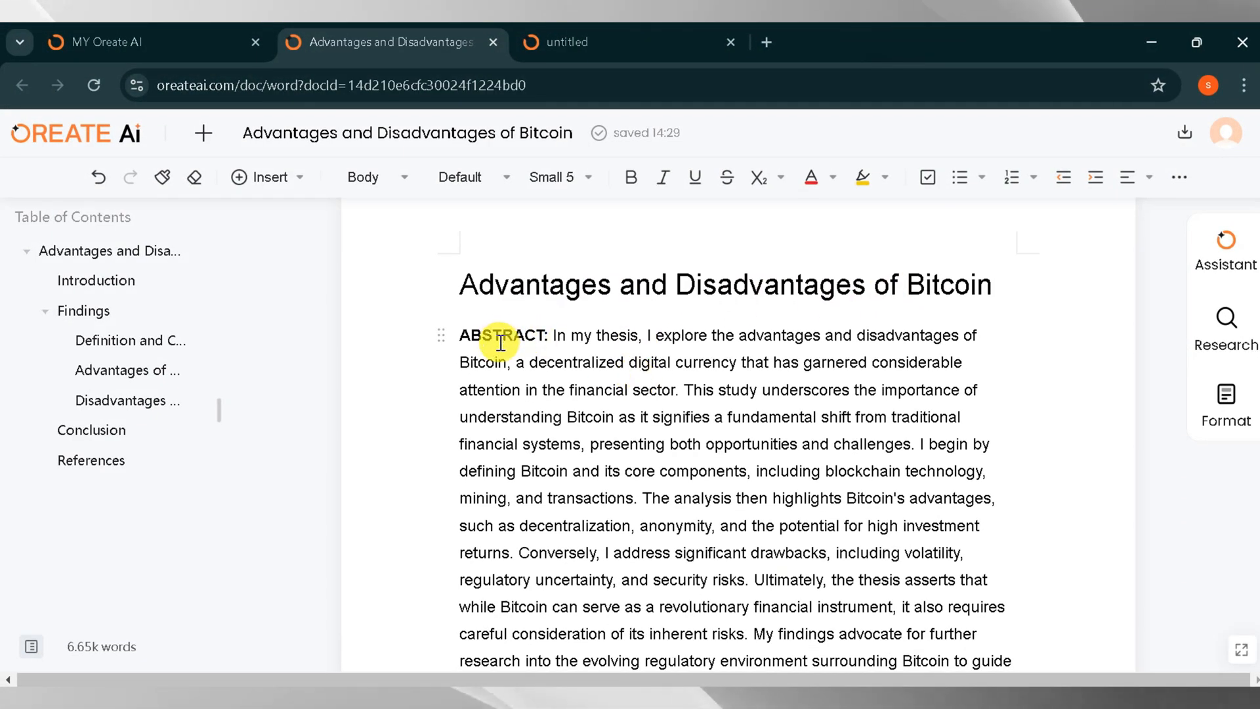
pyautogui.scroll(-3)
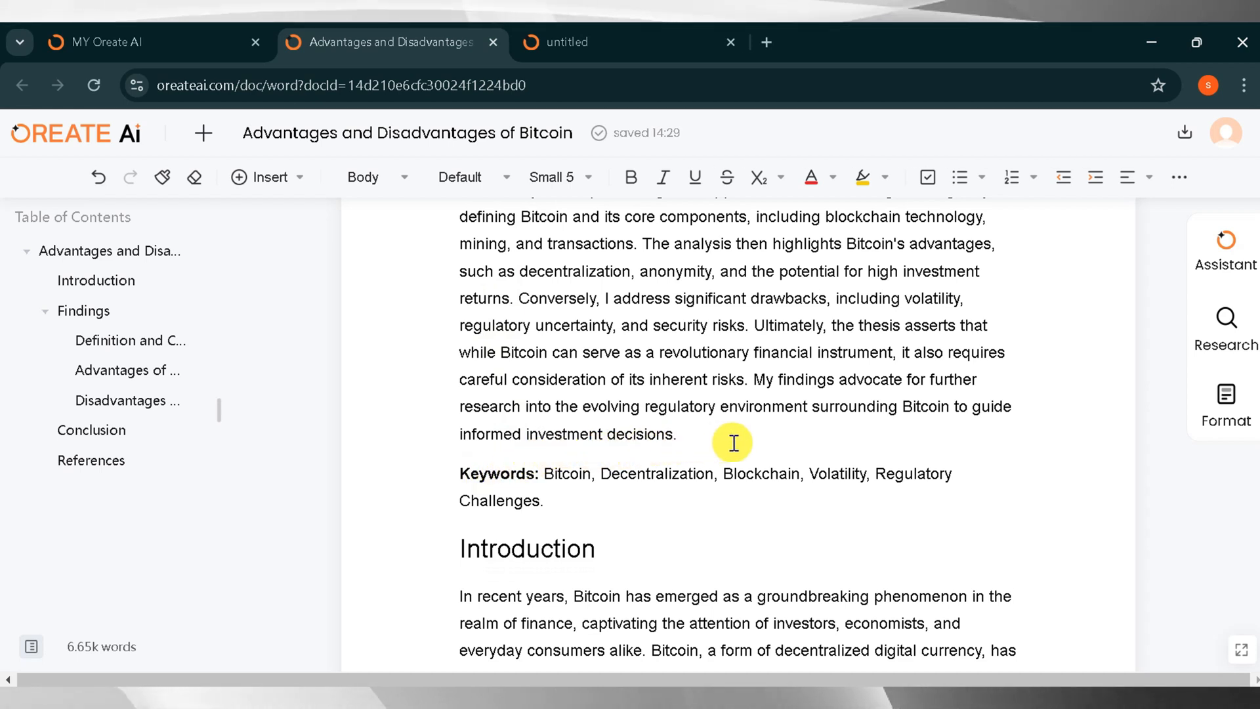
pyautogui.scroll(-3)
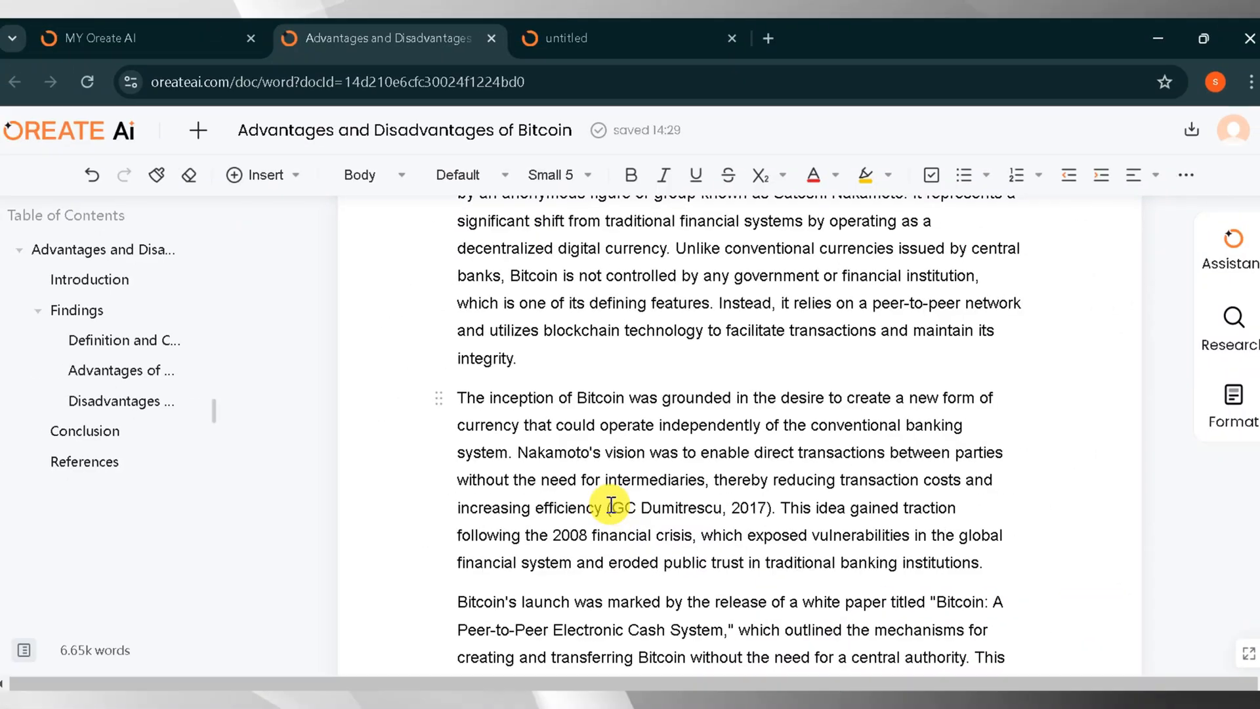
pyautogui.scroll(-3)
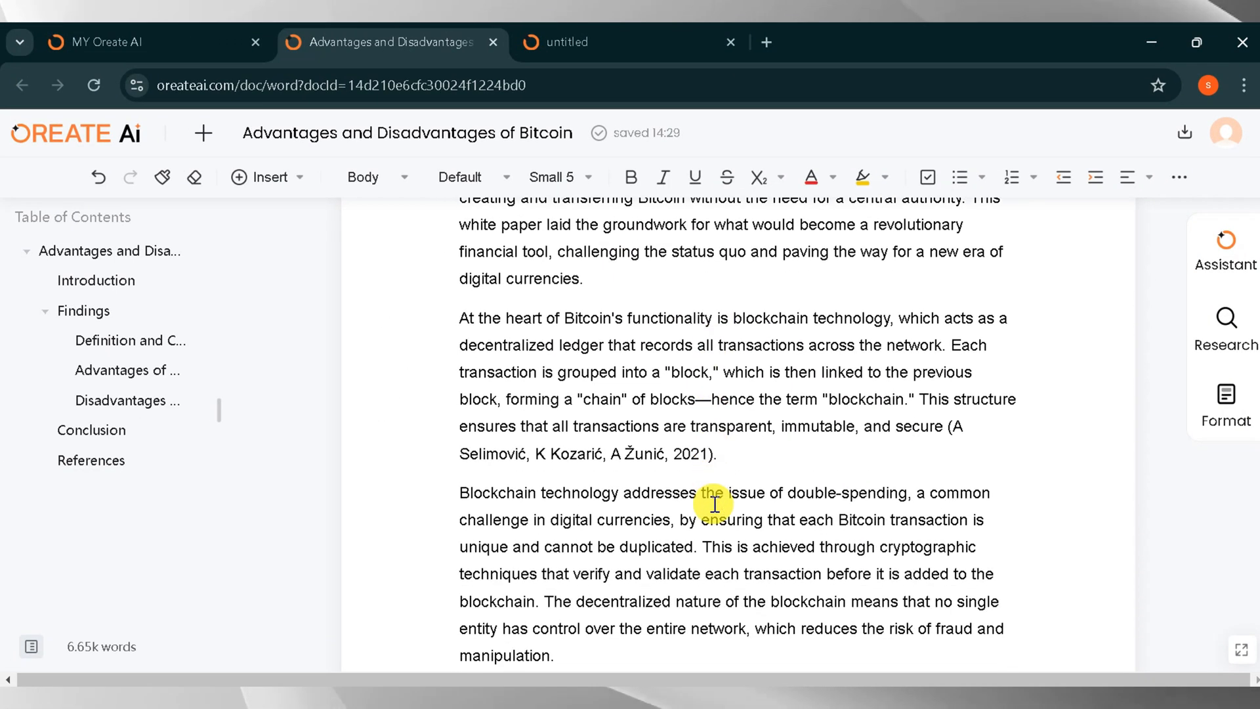
pyautogui.scroll(-3)
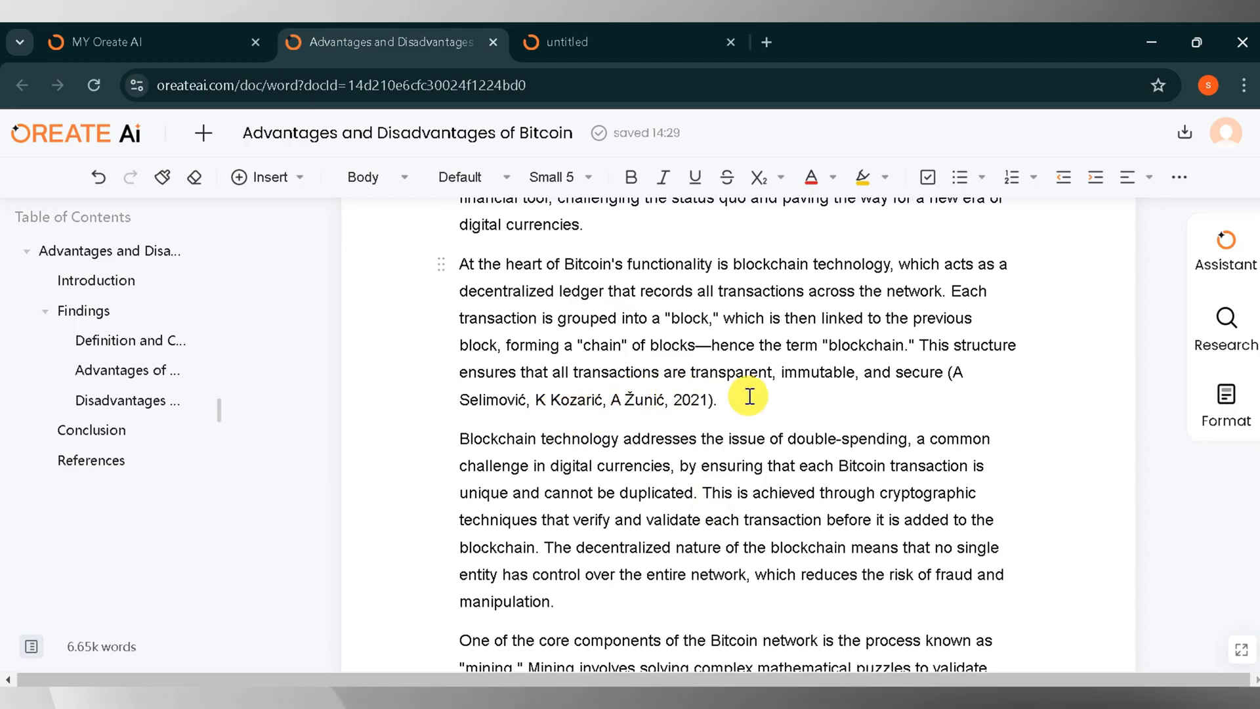
pyautogui.scroll(-3)
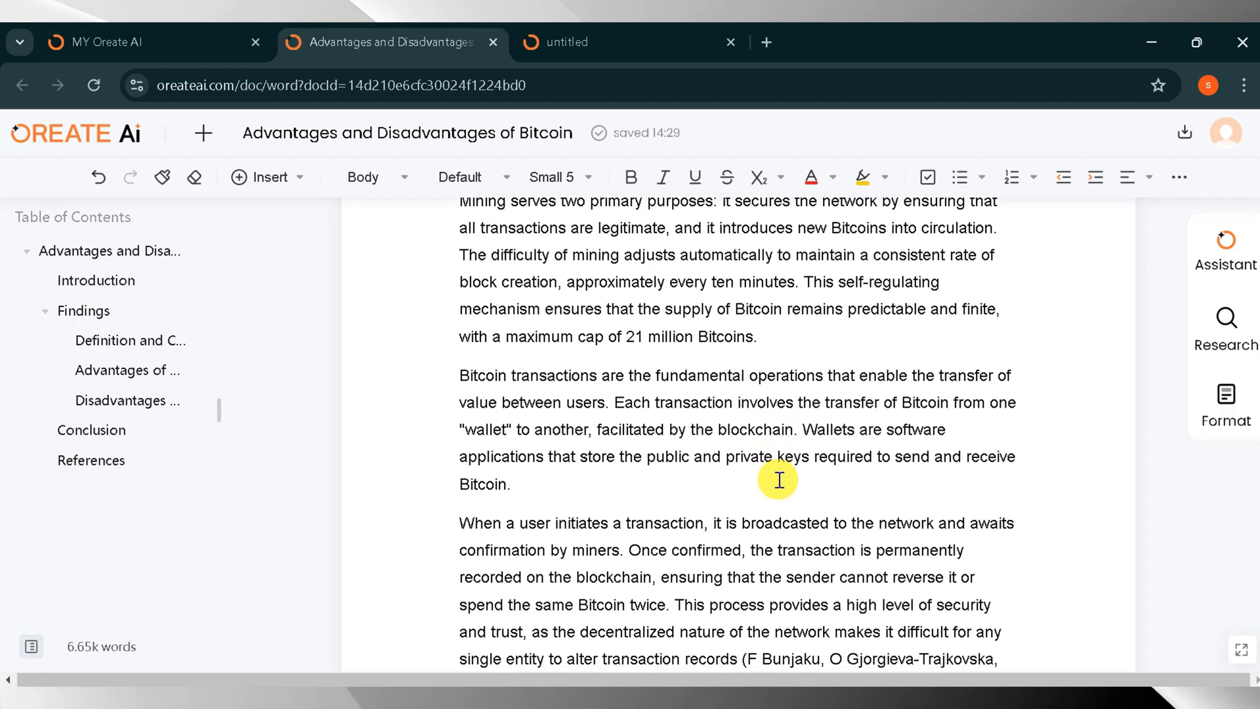
pyautogui.scroll(-3)
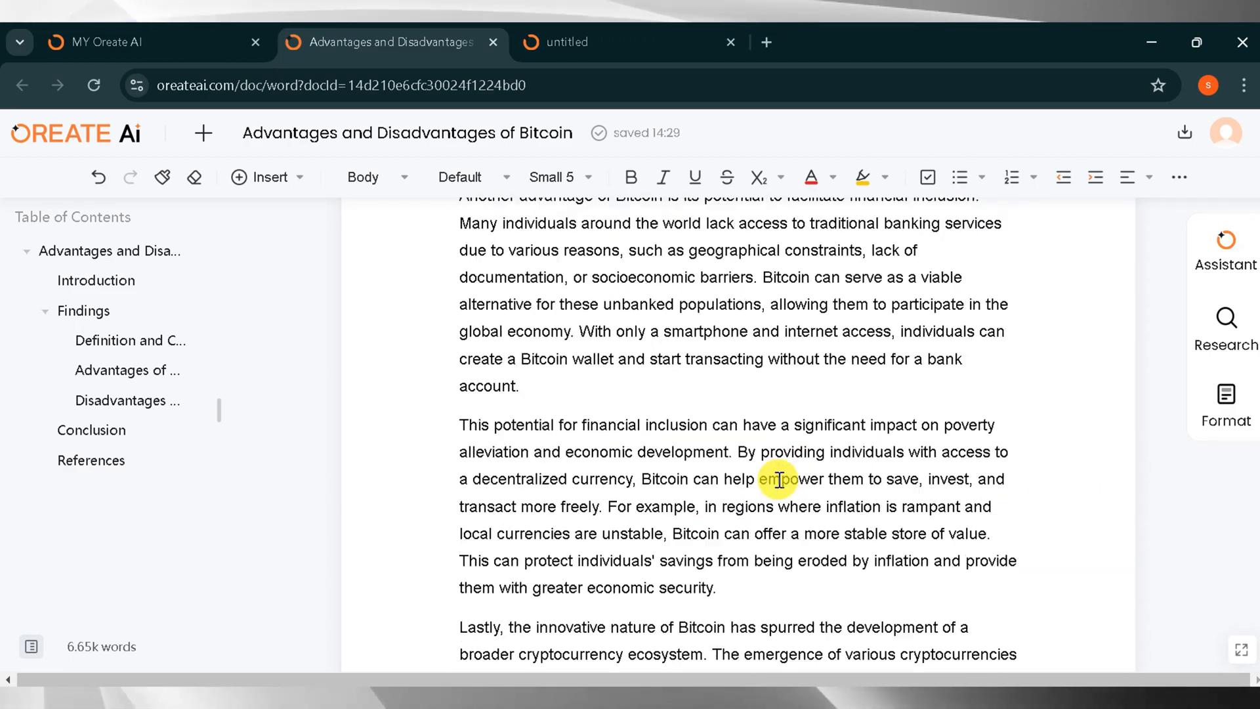
pyautogui.scroll(-3)
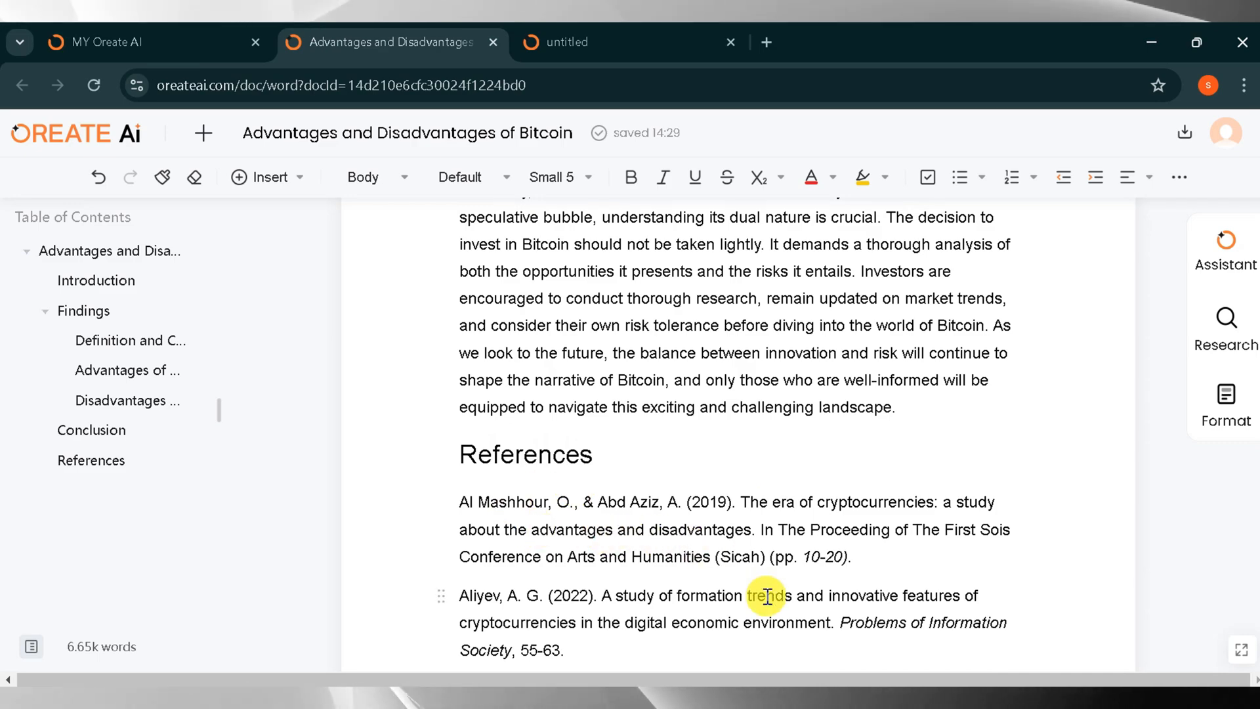
pyautogui.scroll(-3)
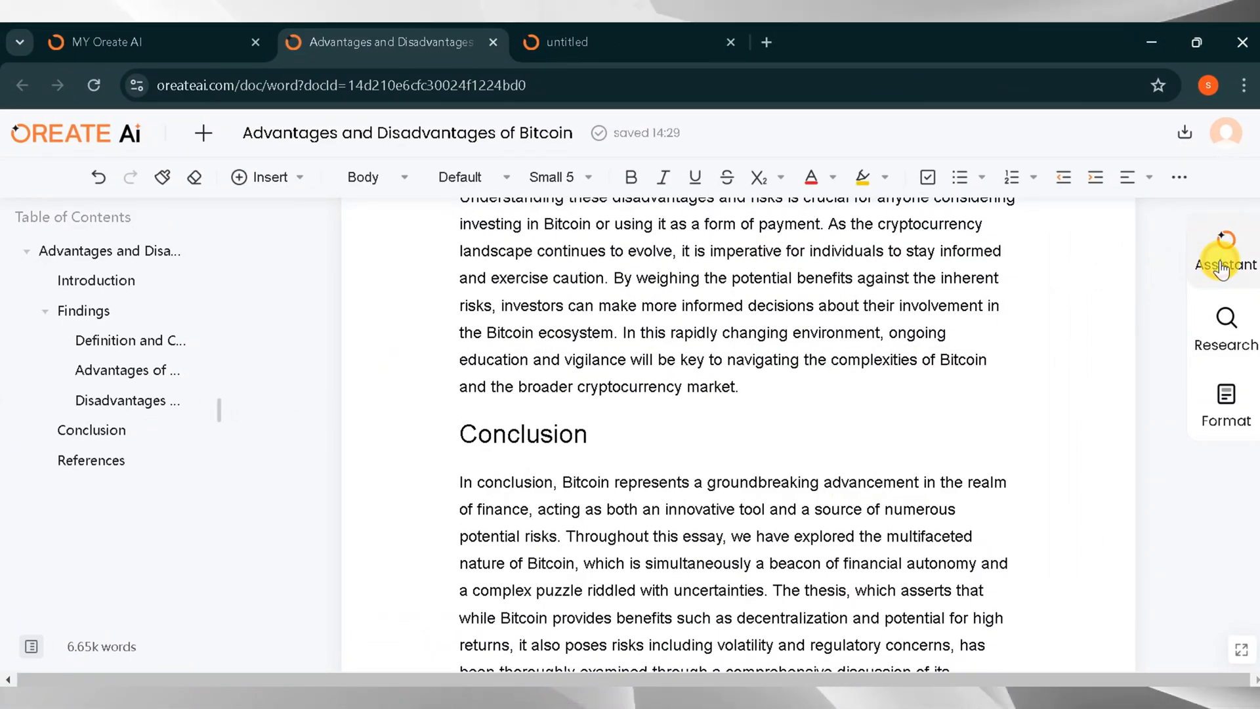
# Send the Assistant chat a question asking what keywords are
pyautogui.click(1226, 253)
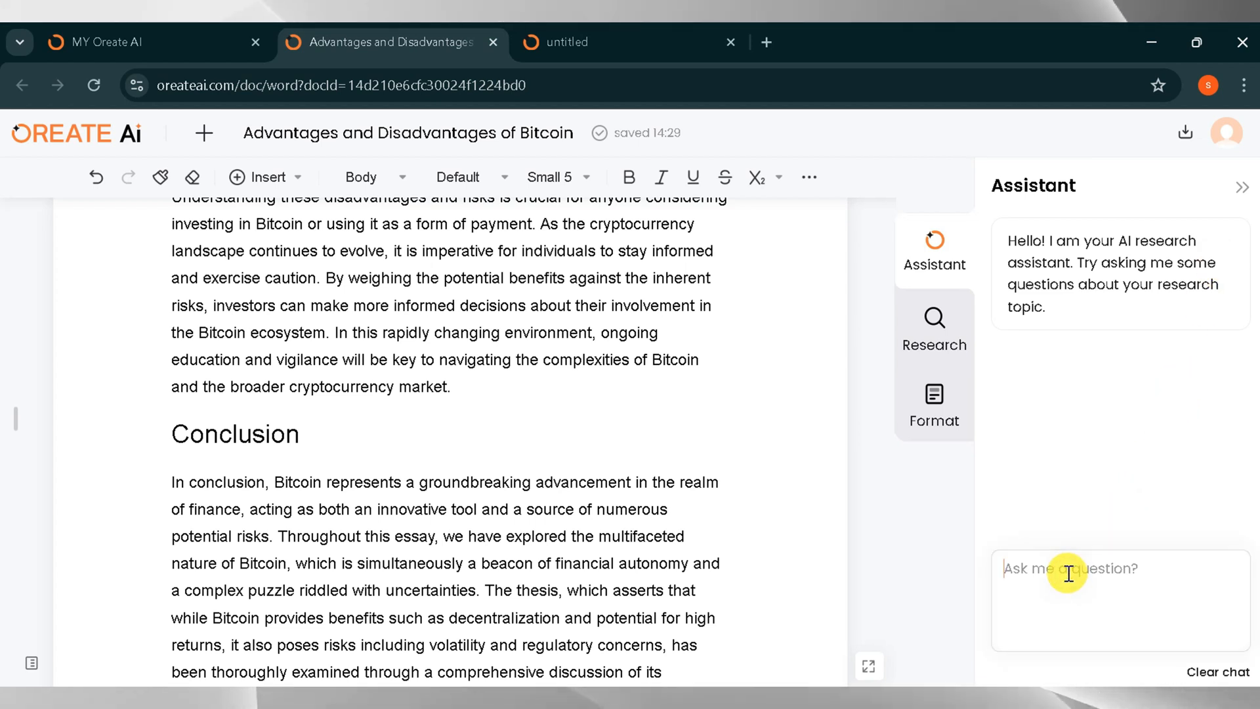
pyautogui.write('what are keyword')
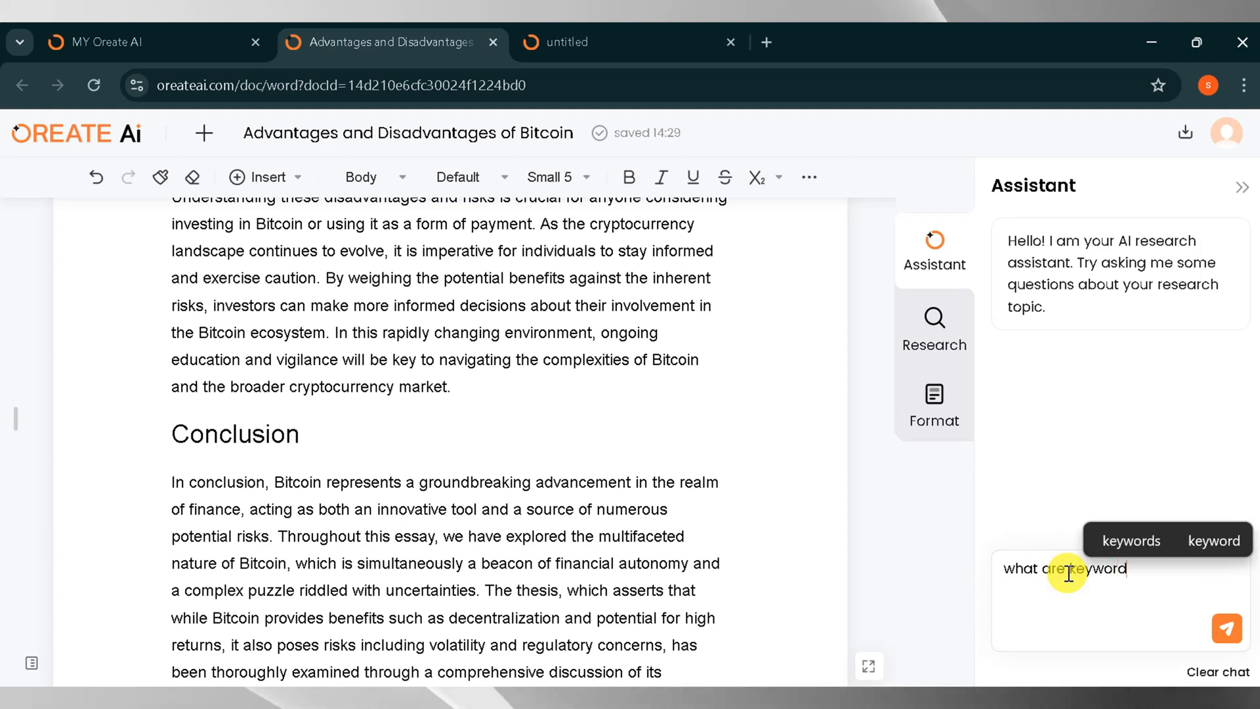
pyautogui.click(1227, 629)
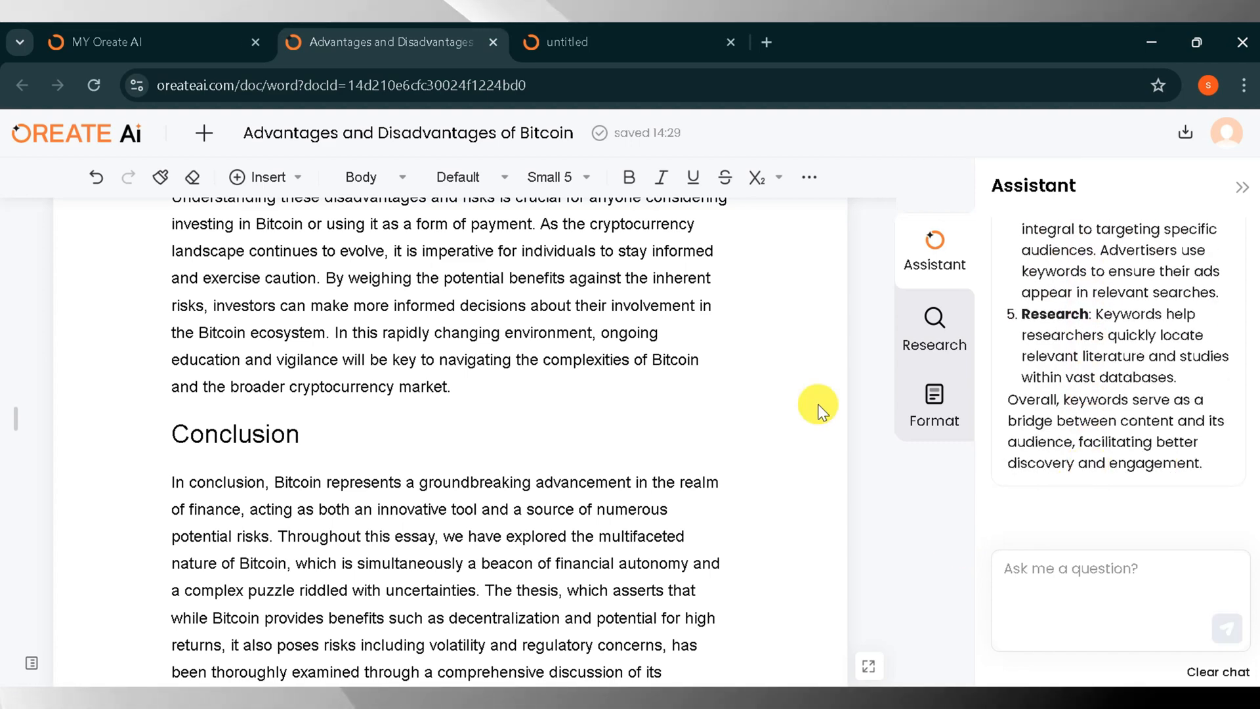
# Search the Research panel publications for 'bitcoin'
pyautogui.click(935, 329)
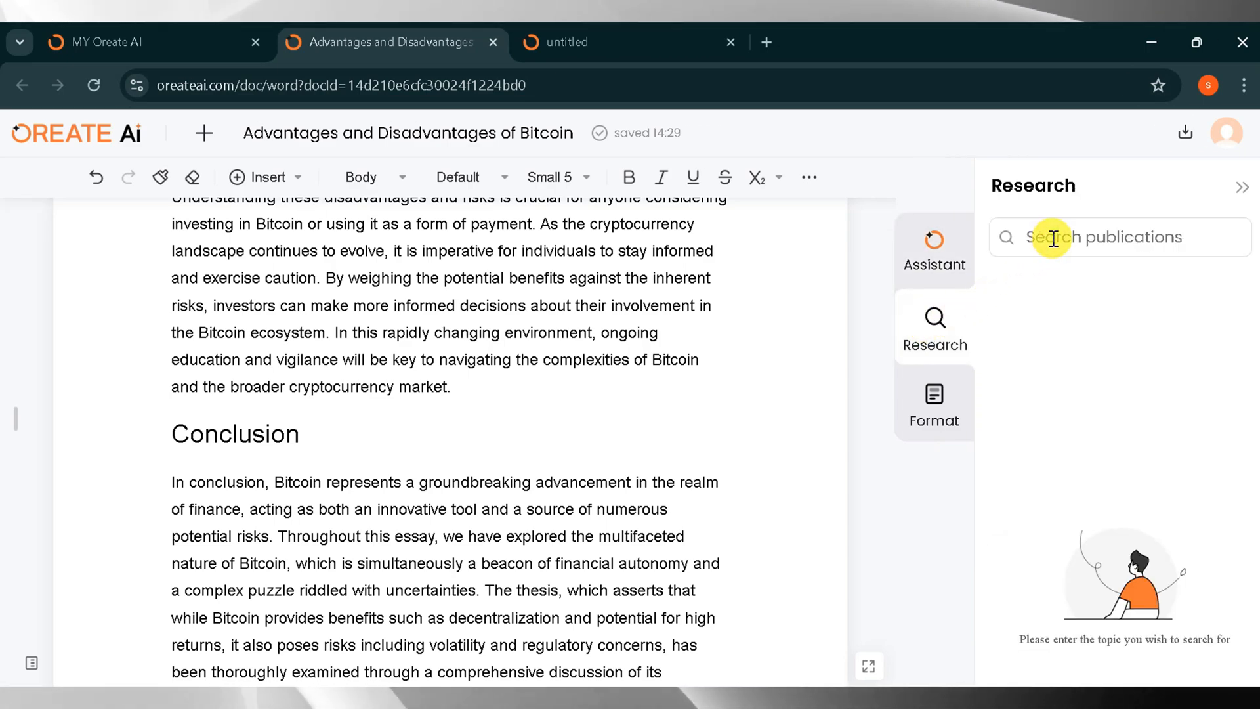
pyautogui.write('bitcoin')
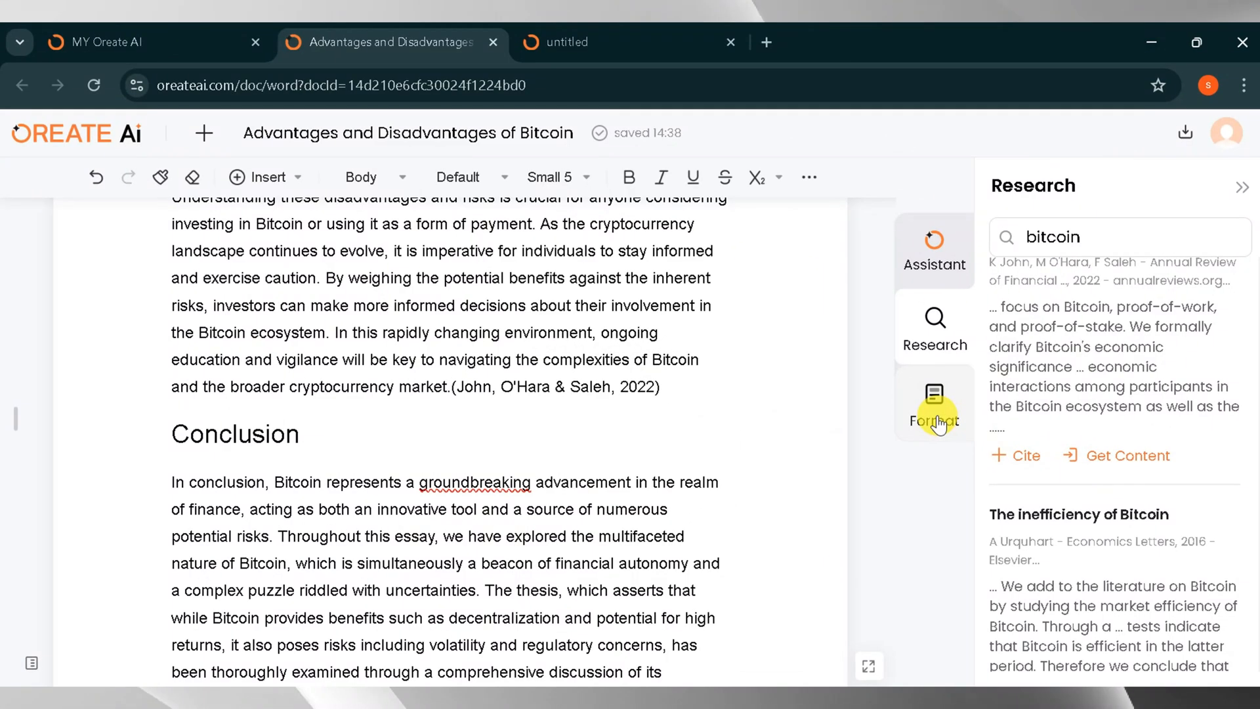
# Choose a template from the Format templates list for the essay
pyautogui.click(935, 404)
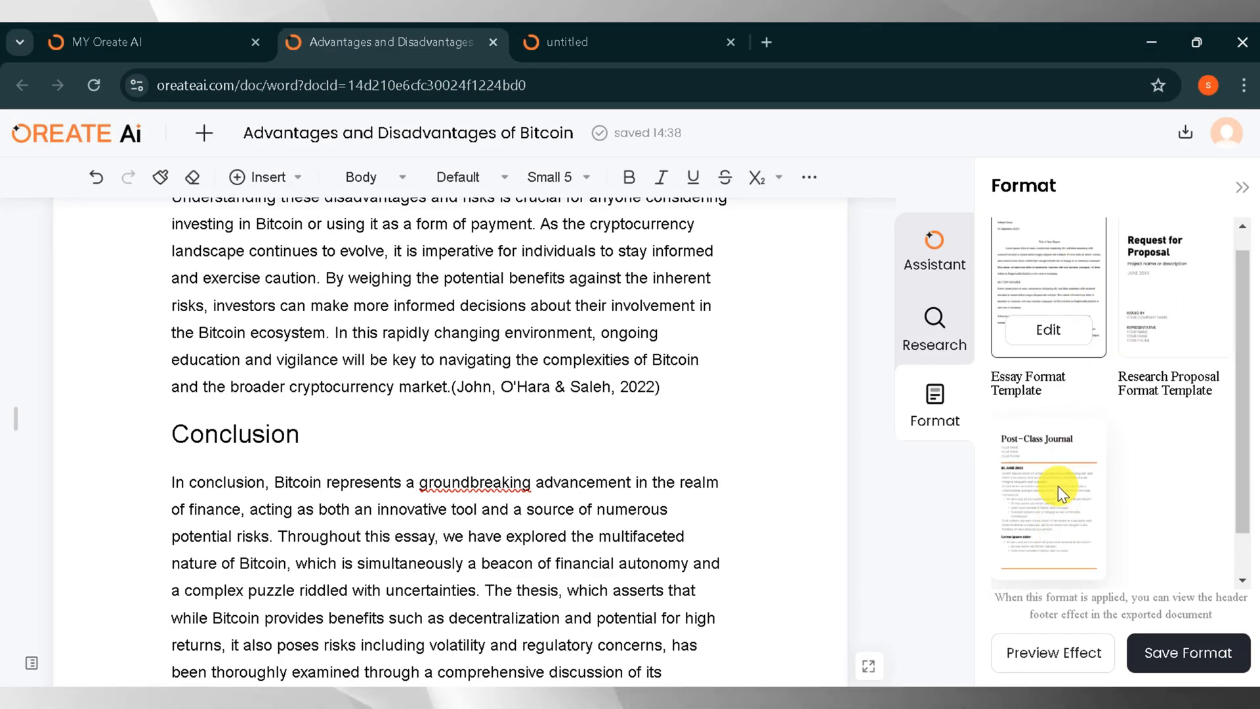
pyautogui.click(1165, 302)
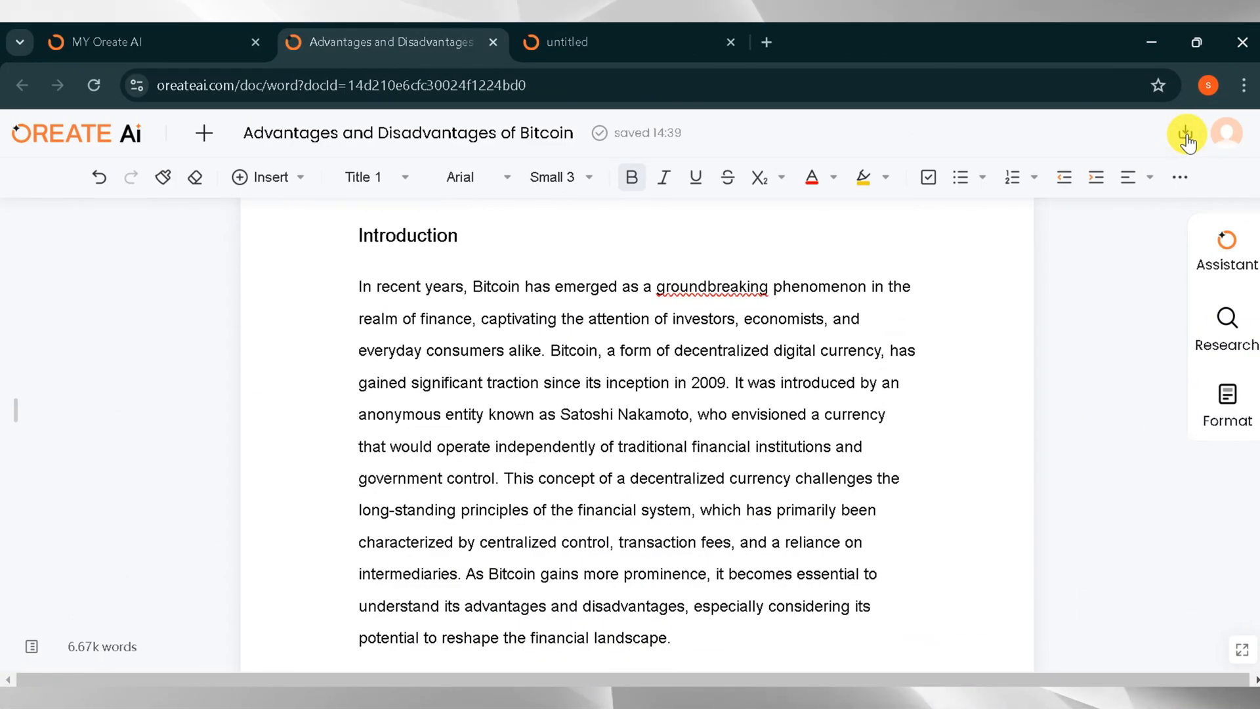
# Export the essay as a 27-page PDF from the download menu
pyautogui.click(1187, 135)
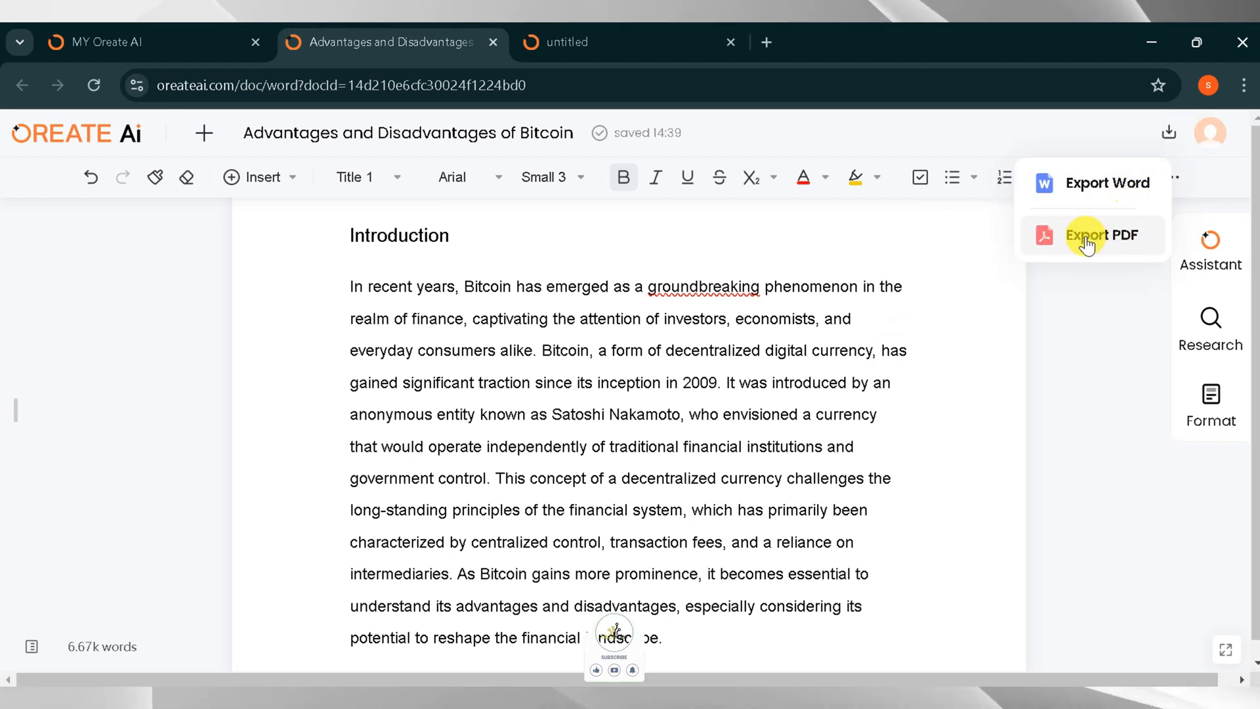
pyautogui.click(1093, 235)
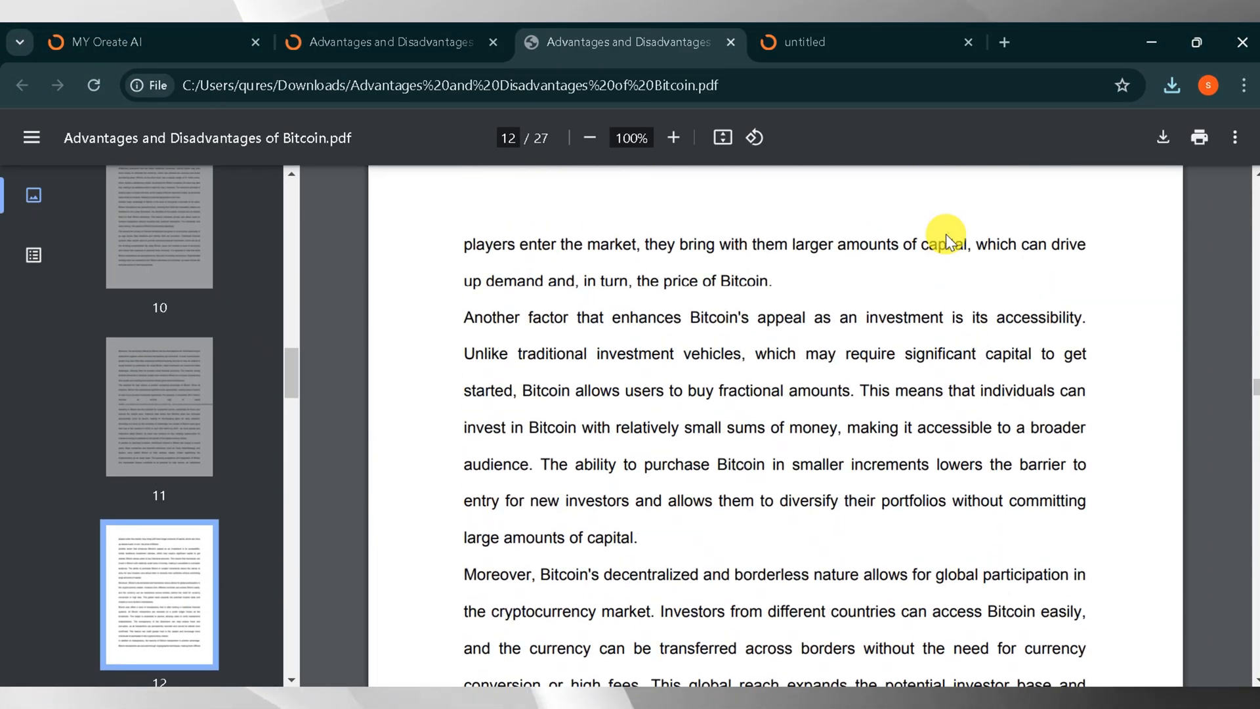
# Return from the 27-page Bitcoin PDF to the Oreate AI essay's export options
pyautogui.click(386, 42)
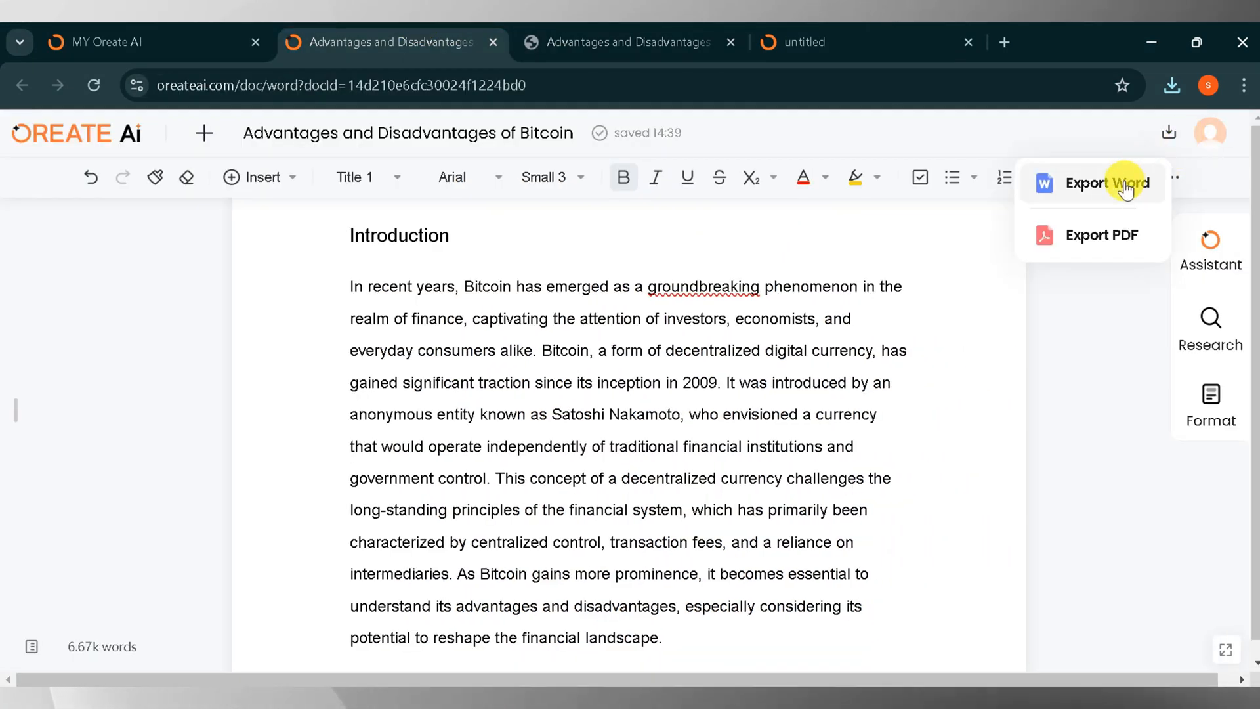
# Export the Bitcoin essay as Word and restyle the Introduction heading as Title 2, Large
pyautogui.click(1101, 183)
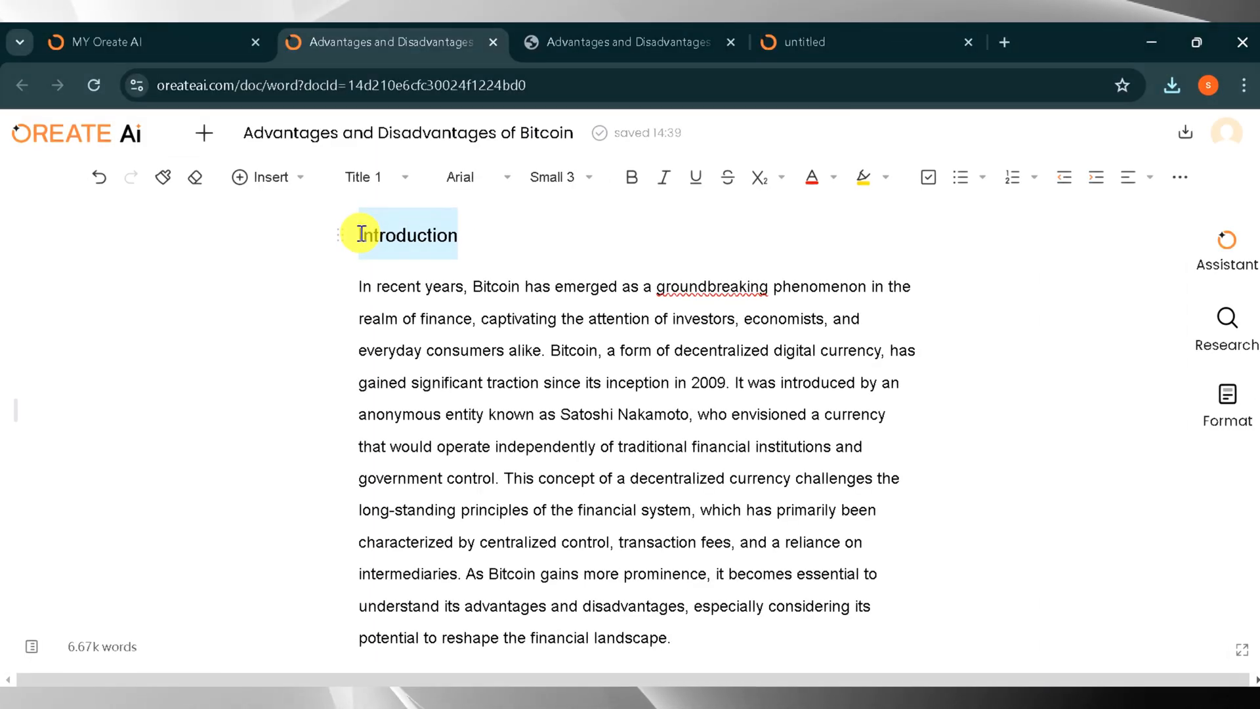
pyautogui.click(553, 177)
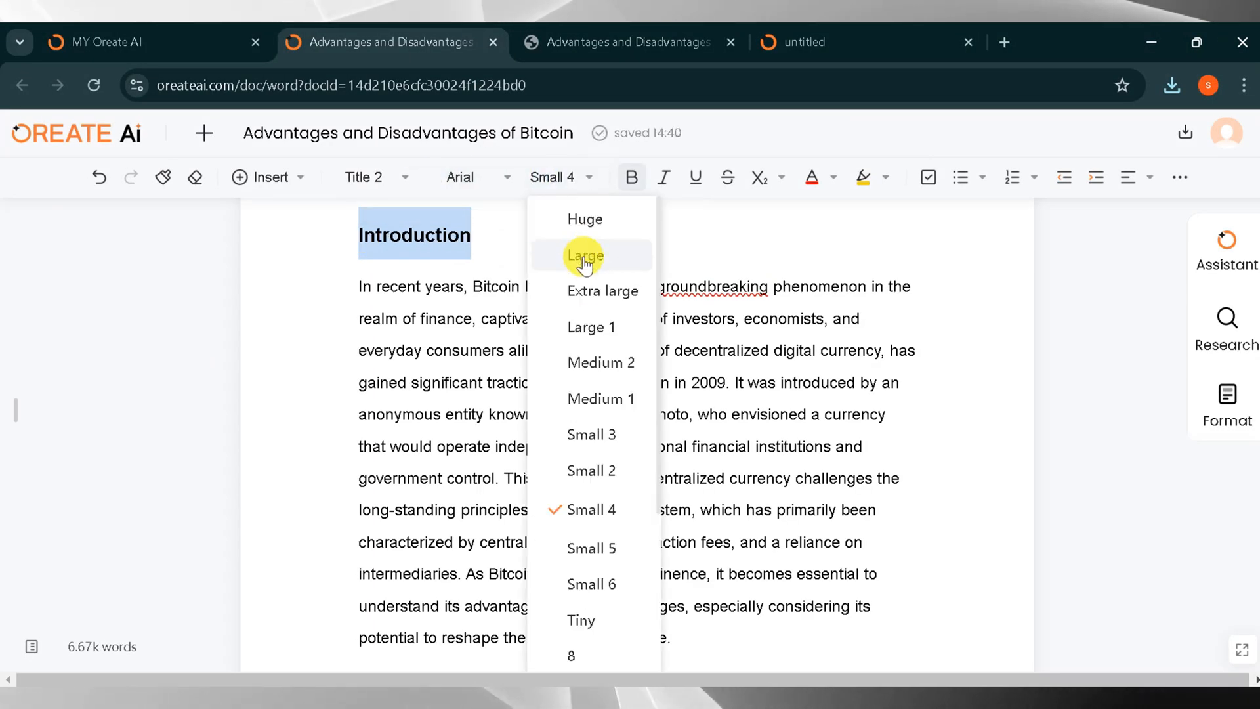
pyautogui.click(586, 255)
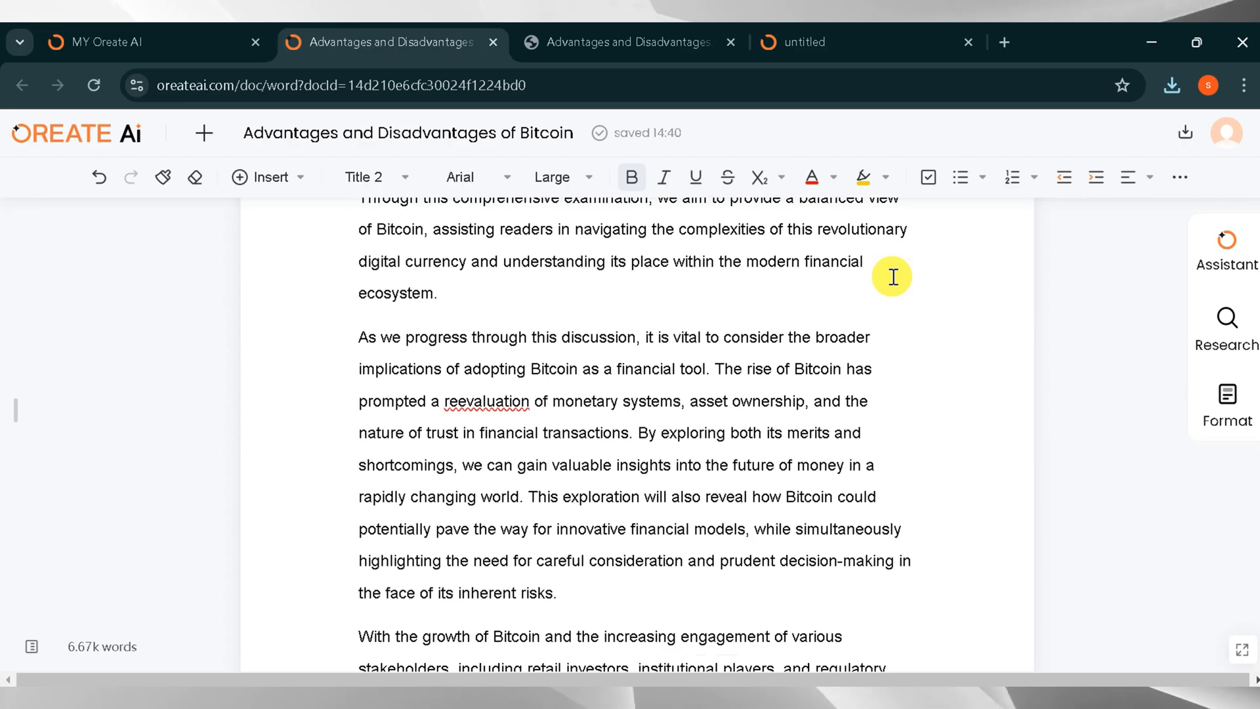
pyautogui.scroll(-3)
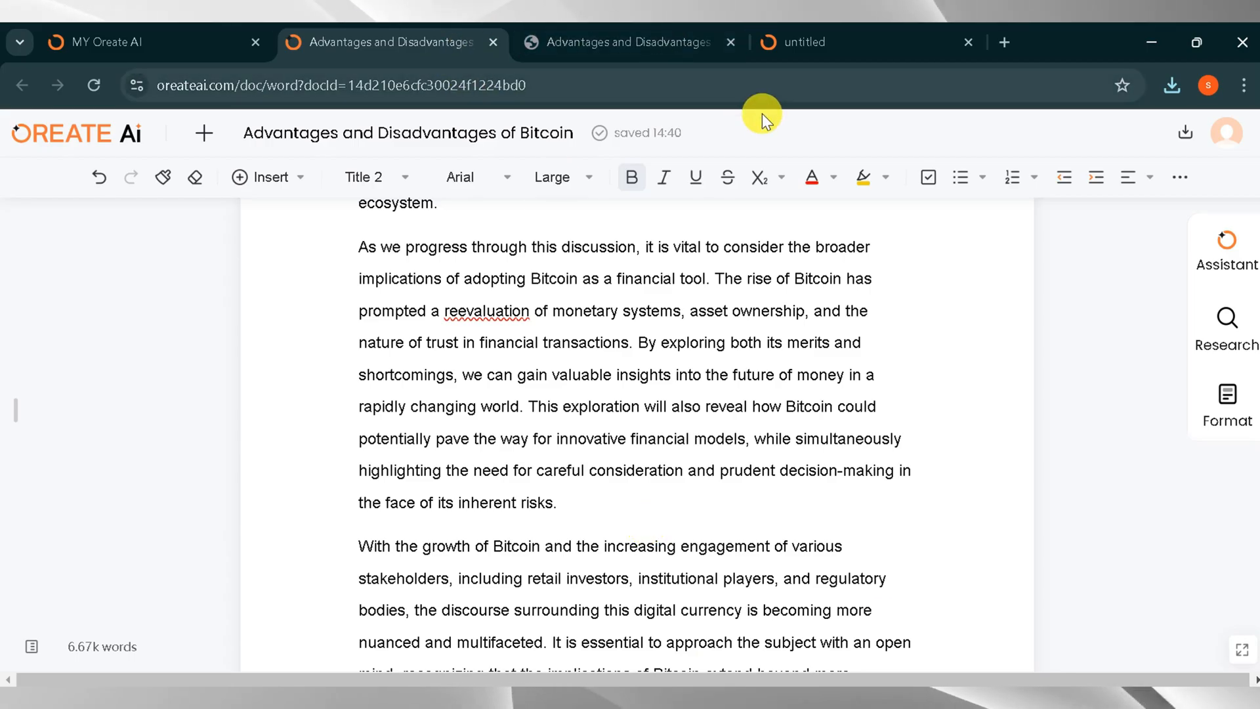